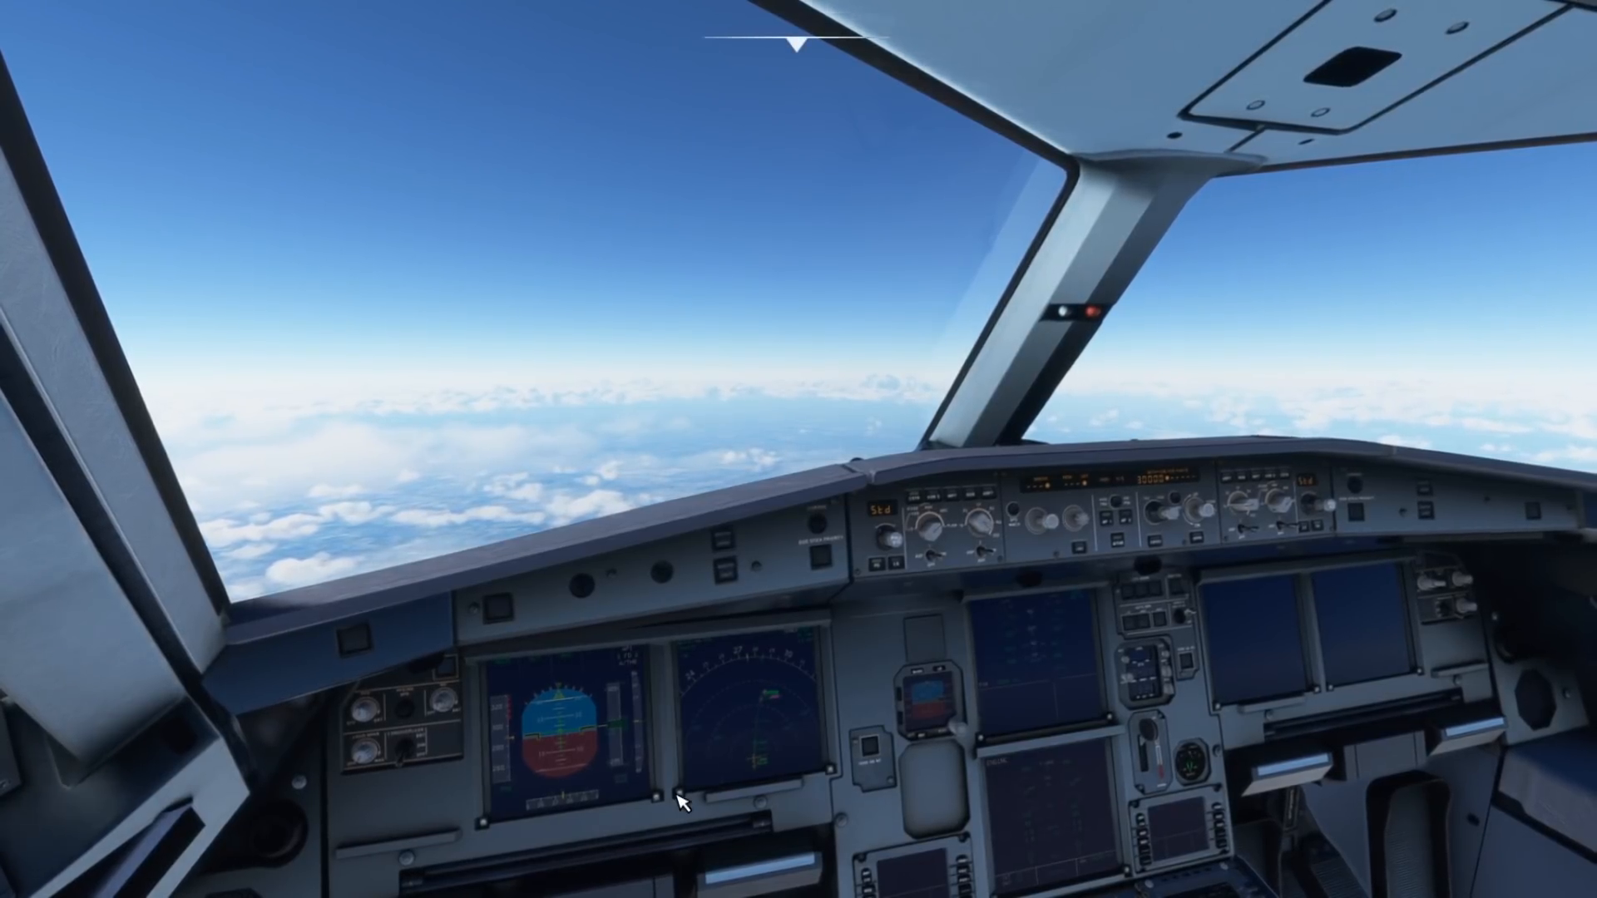
mouse_move(820, 348)
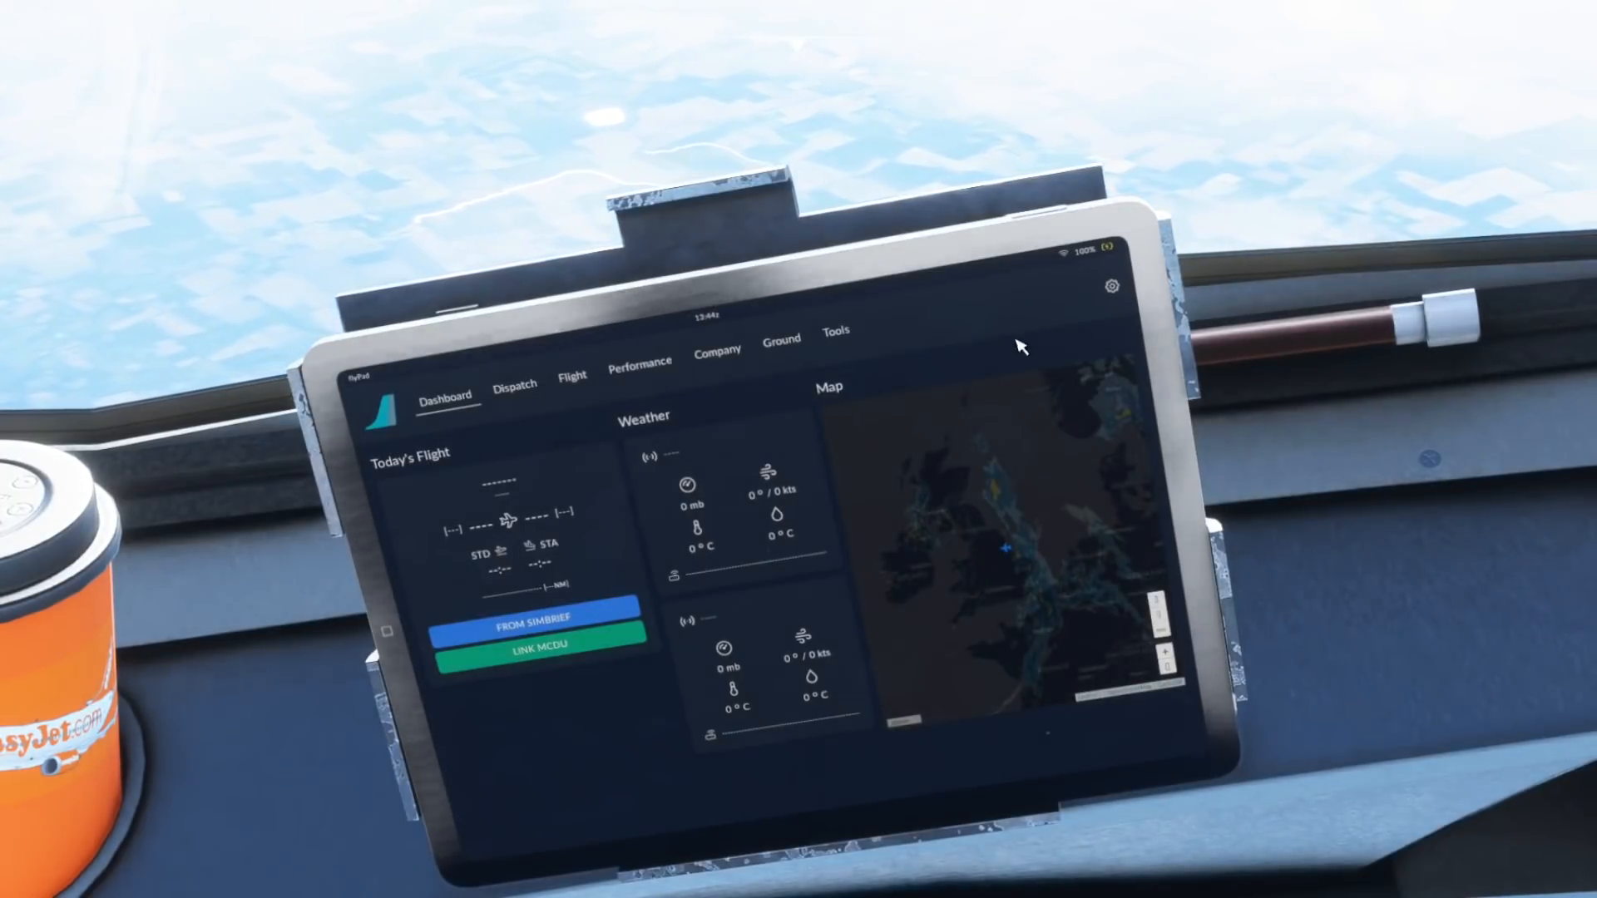
mouse_move(837, 331)
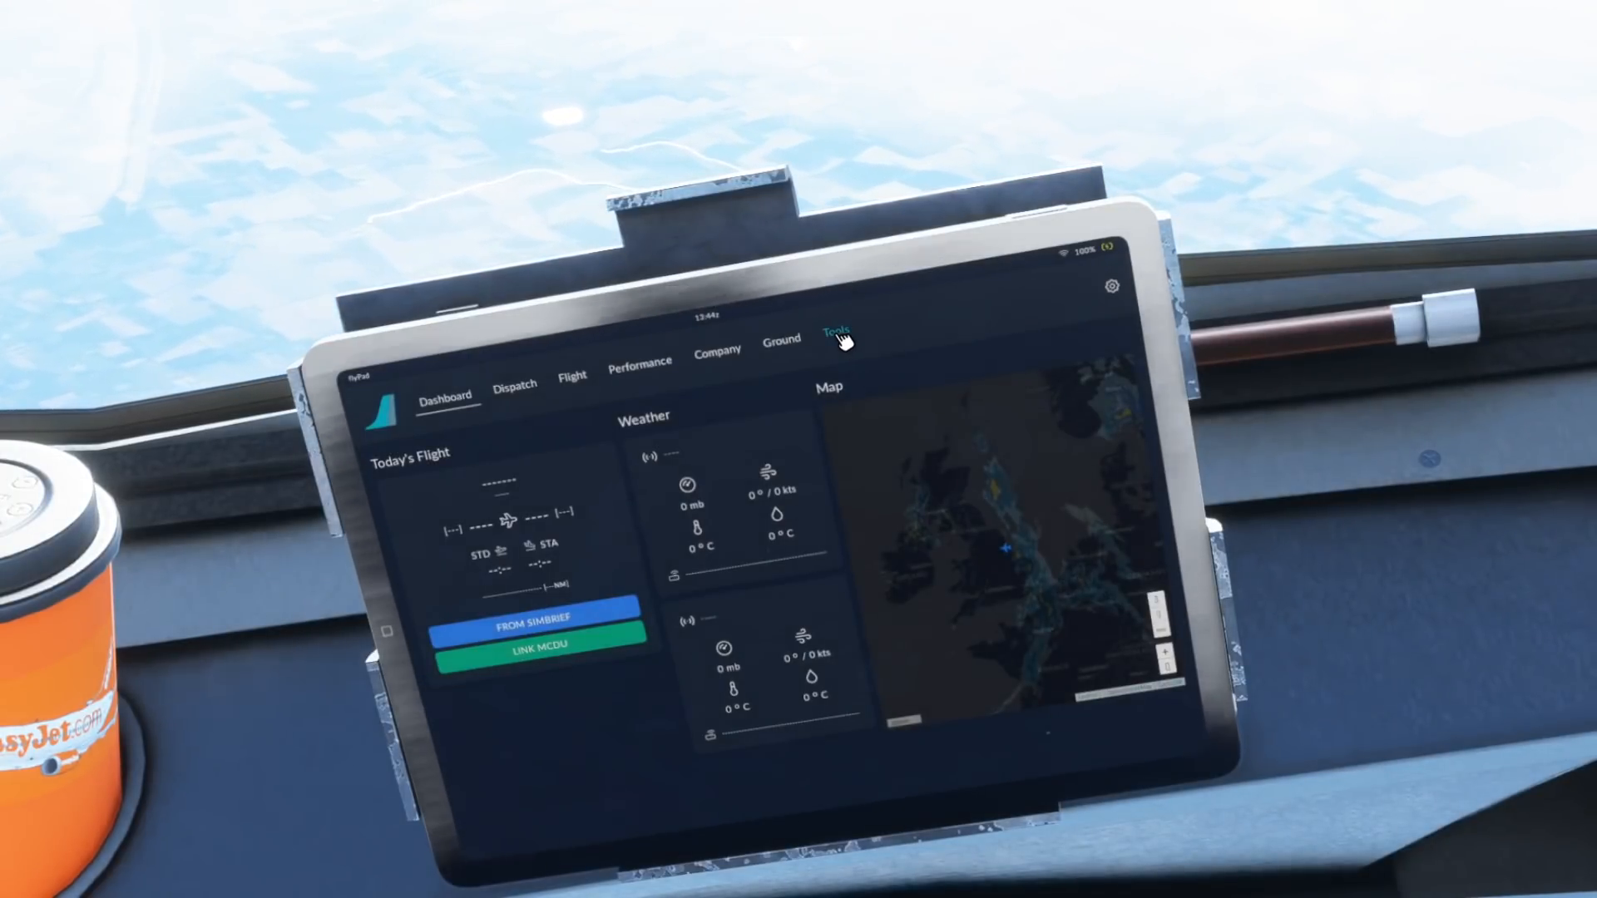
- Show the tablet's Tools page with the TOD Calculator reading 431 kt and 30000 ft
left_click(835, 334)
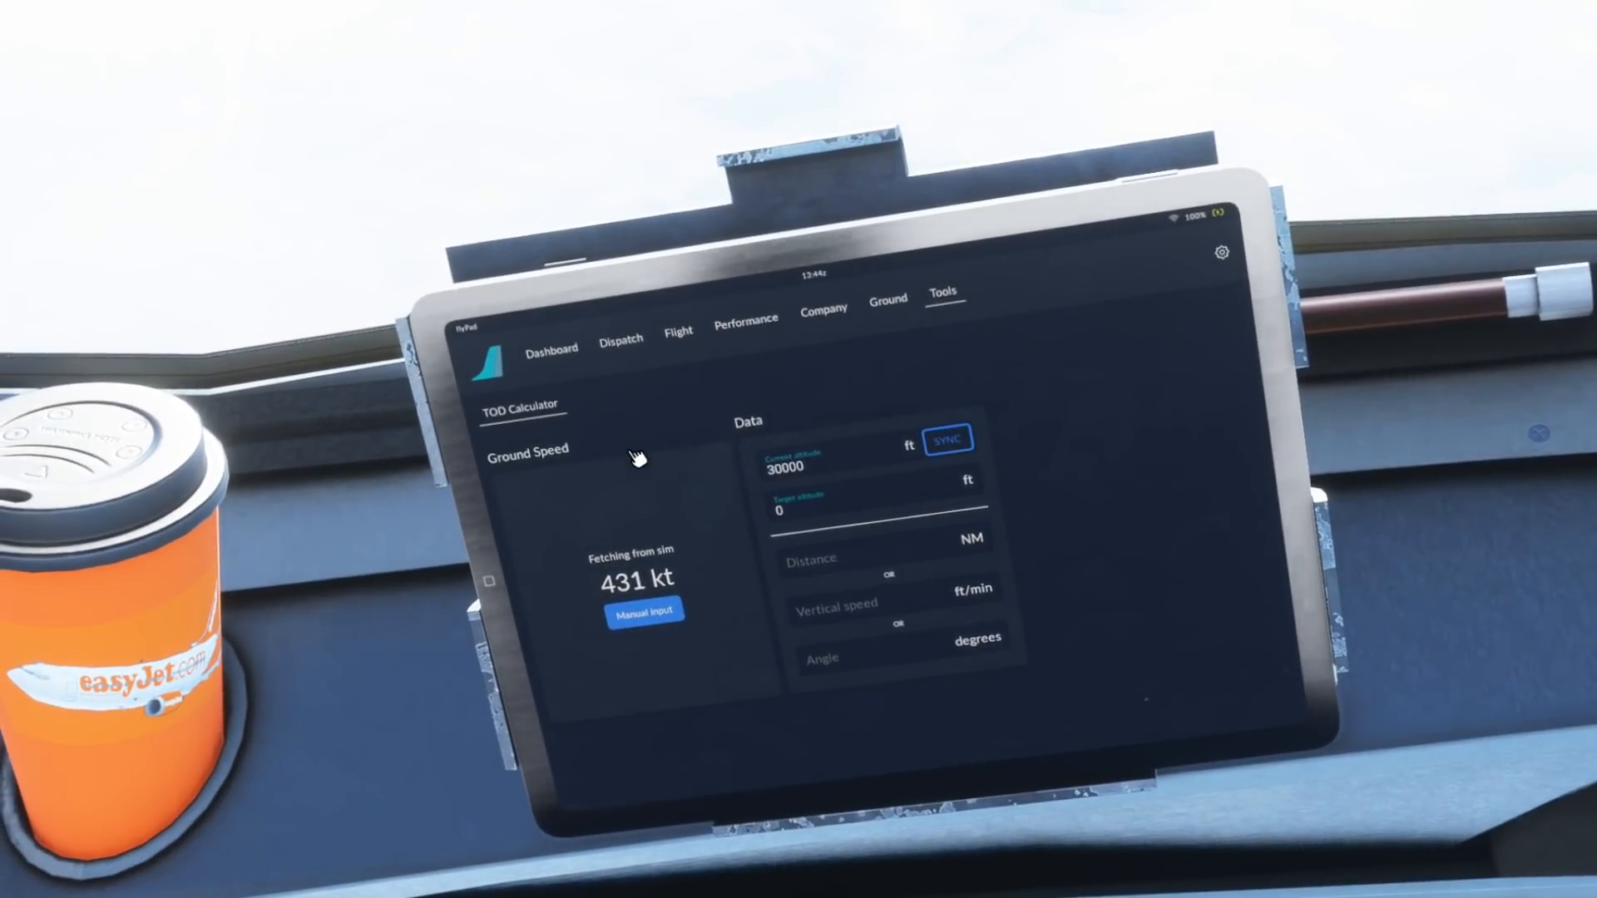
mouse_move(581, 538)
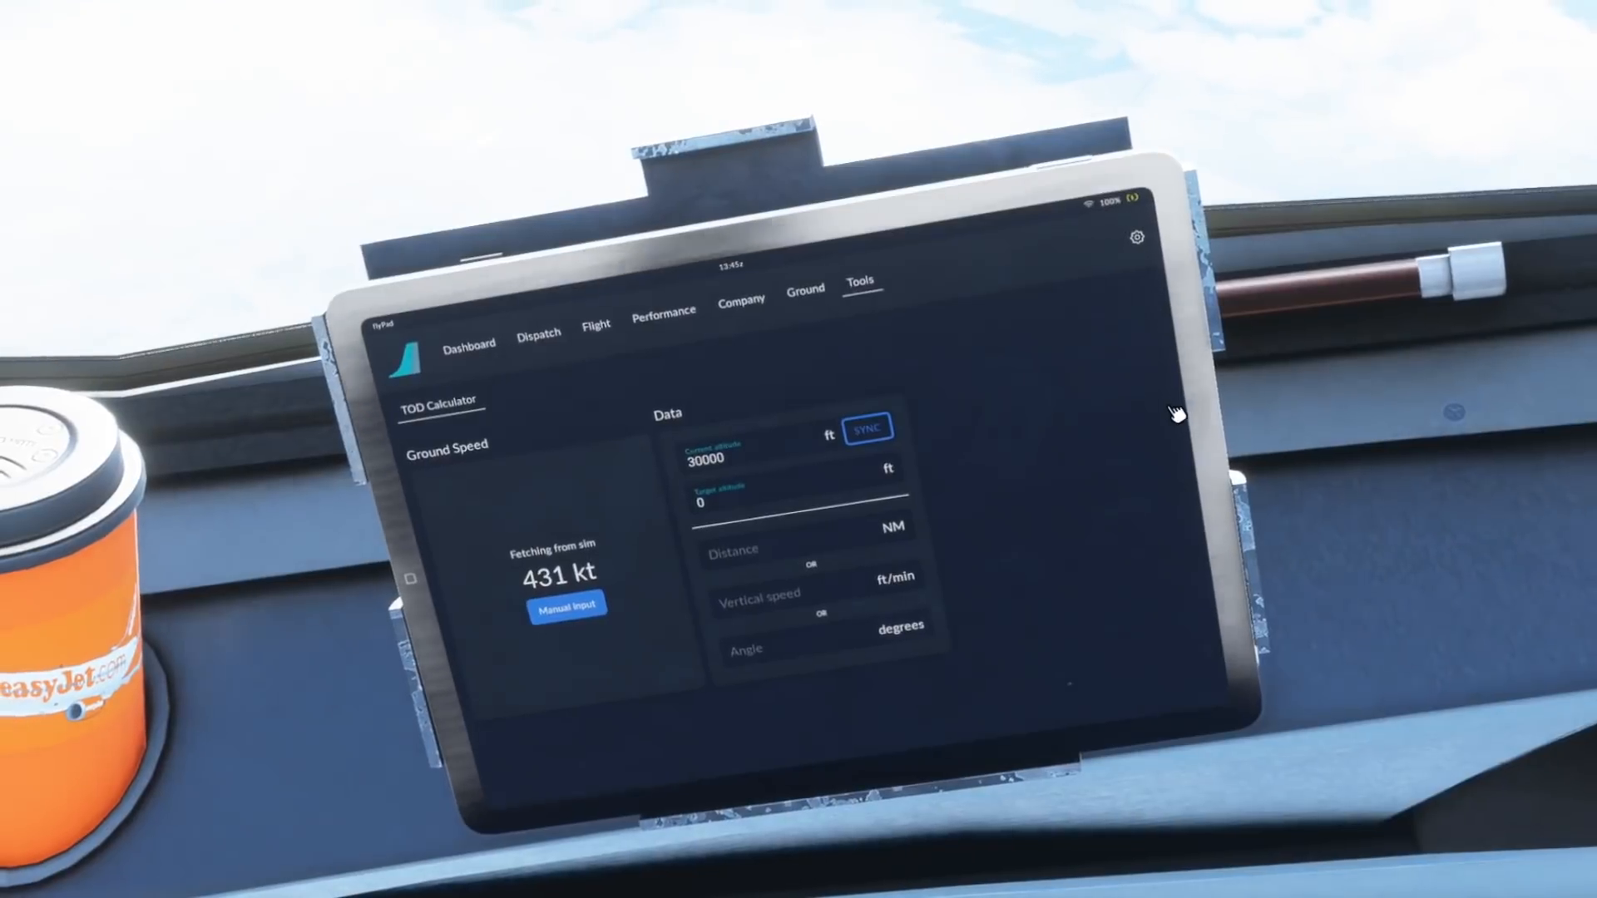
mouse_move(1334, 423)
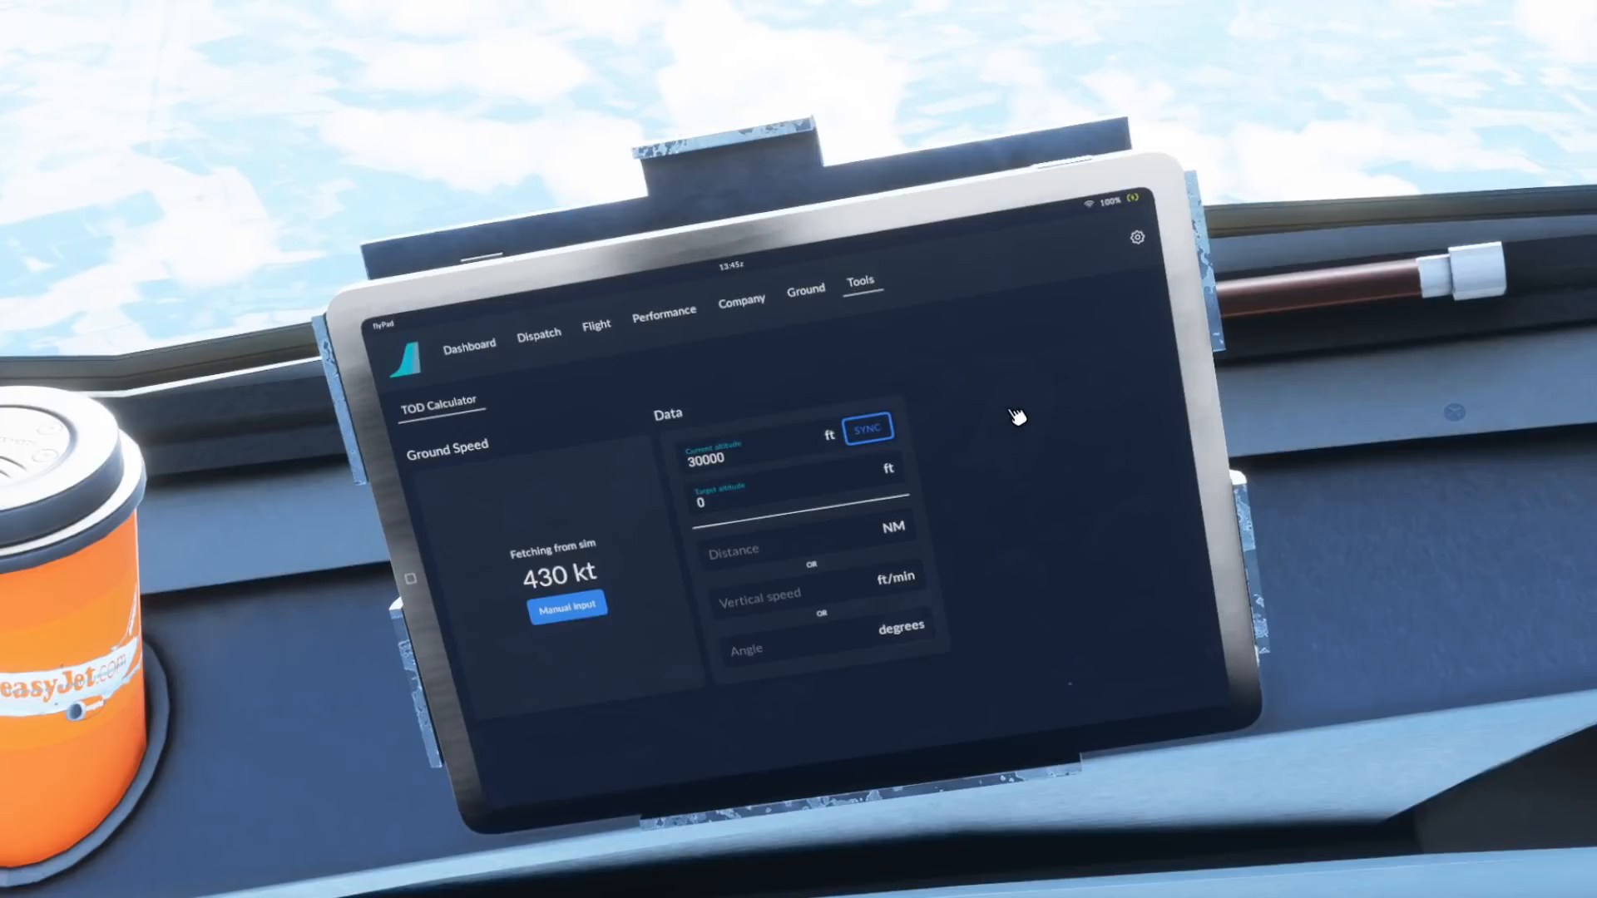
mouse_move(754, 505)
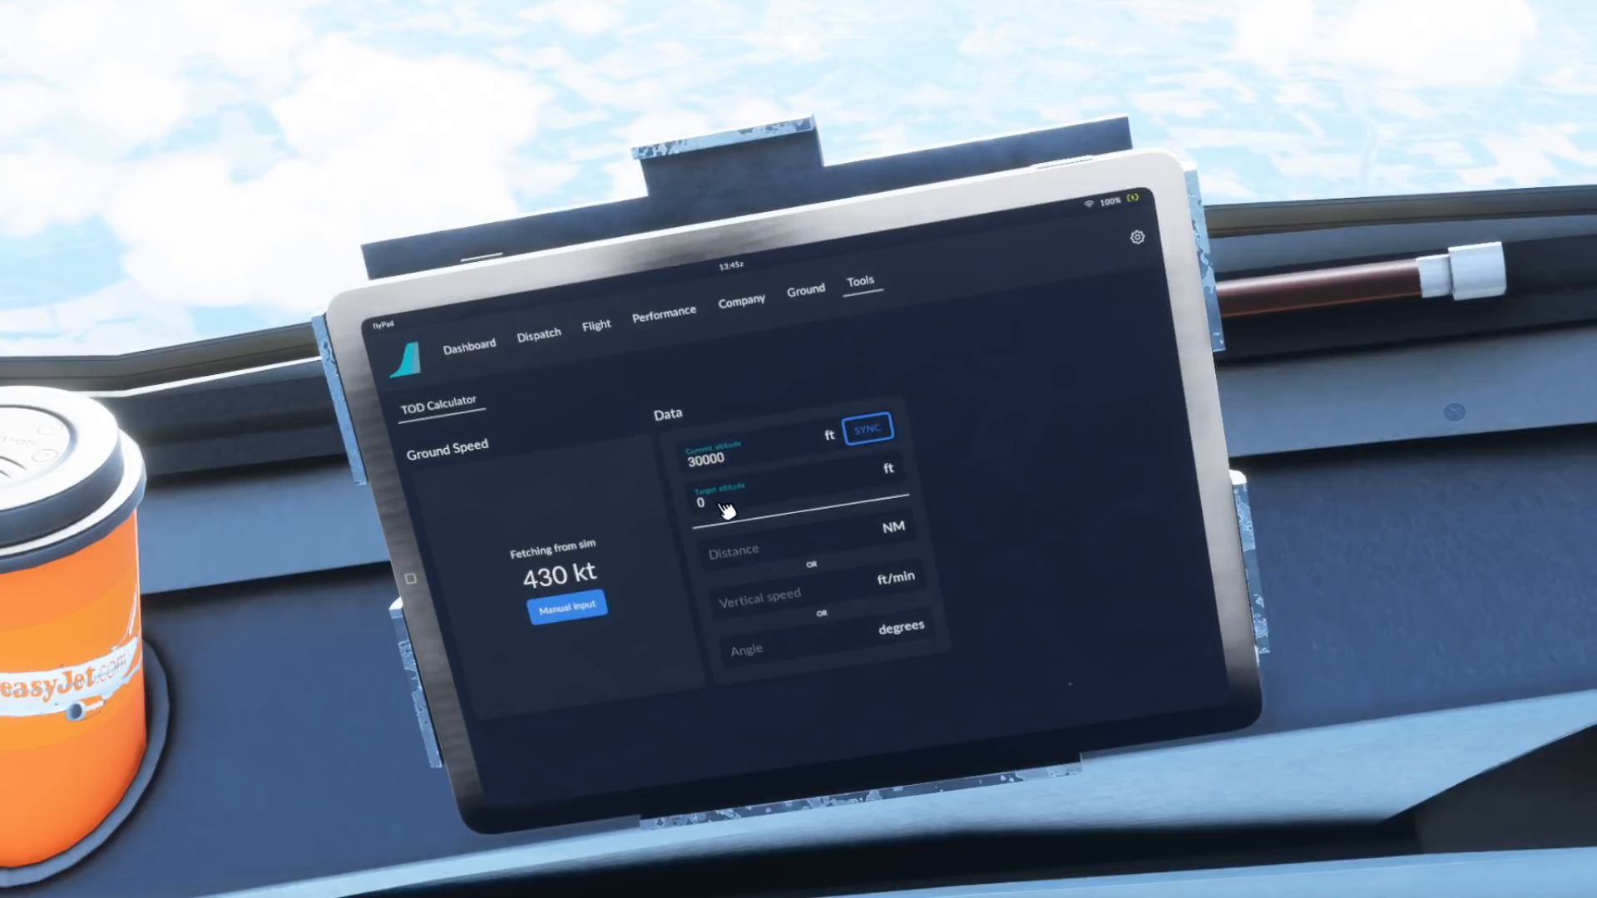
mouse_move(935, 488)
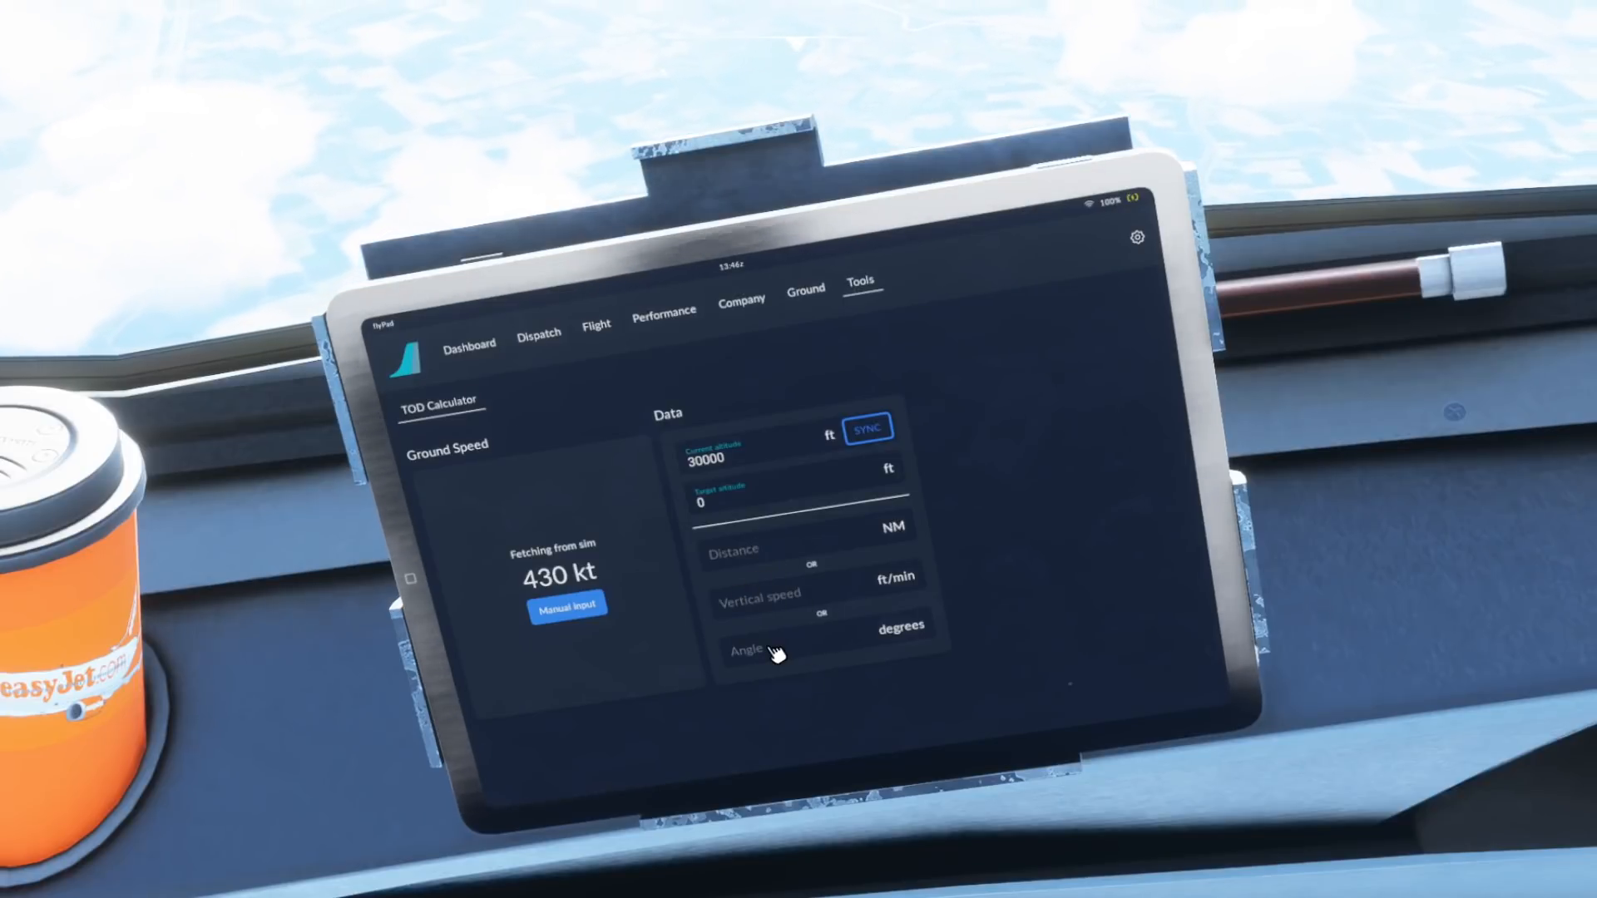
mouse_move(815, 709)
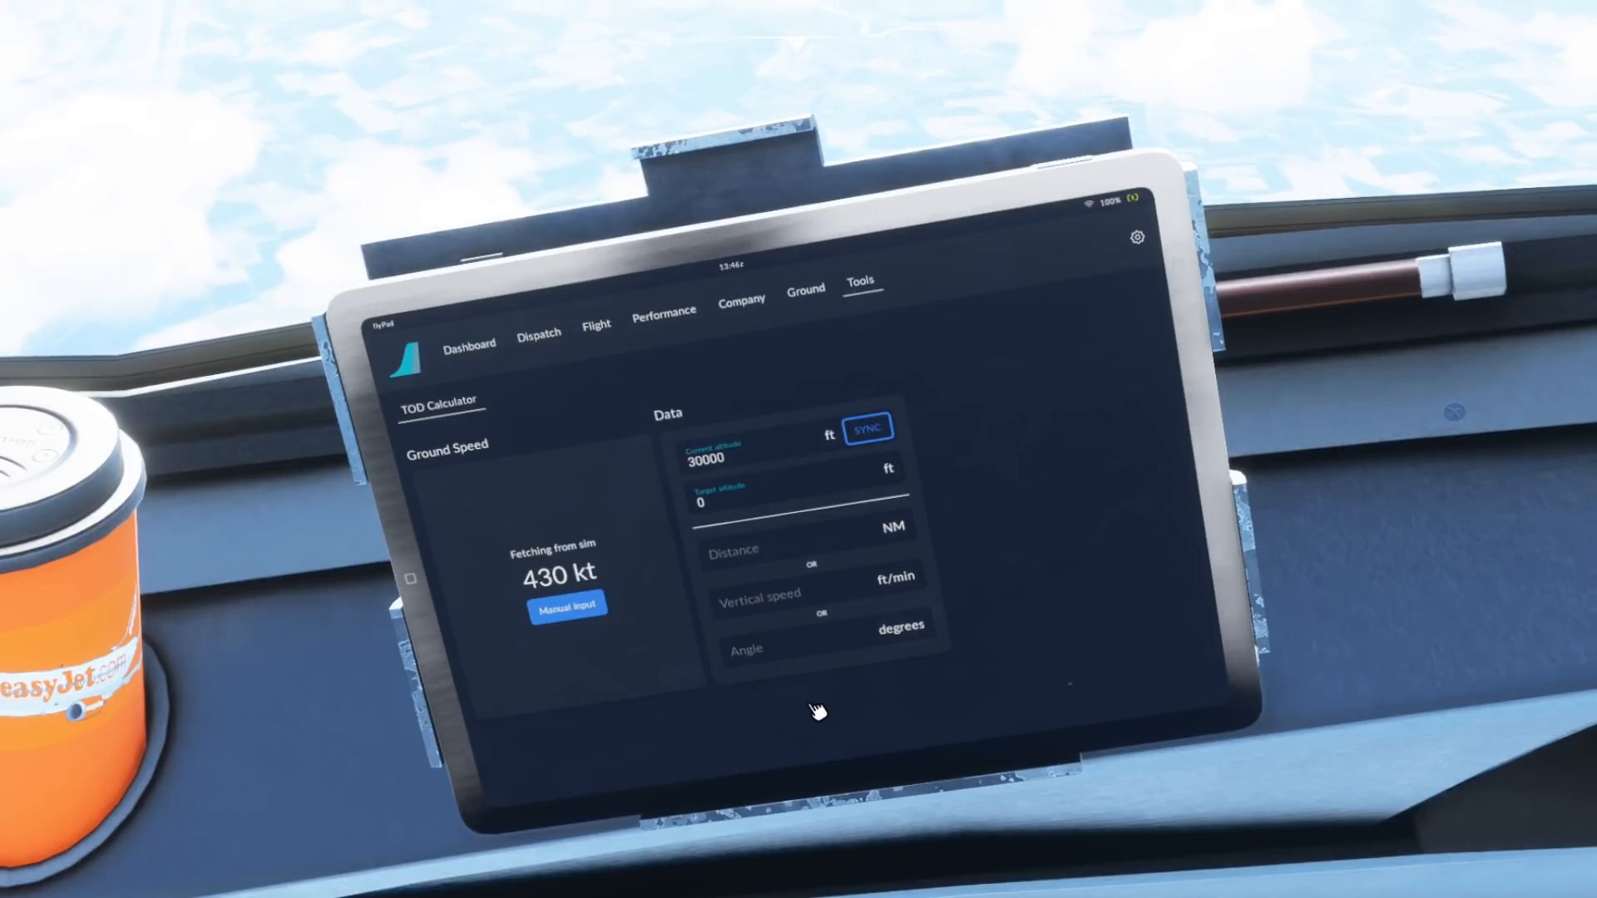
mouse_move(749, 556)
type("100")
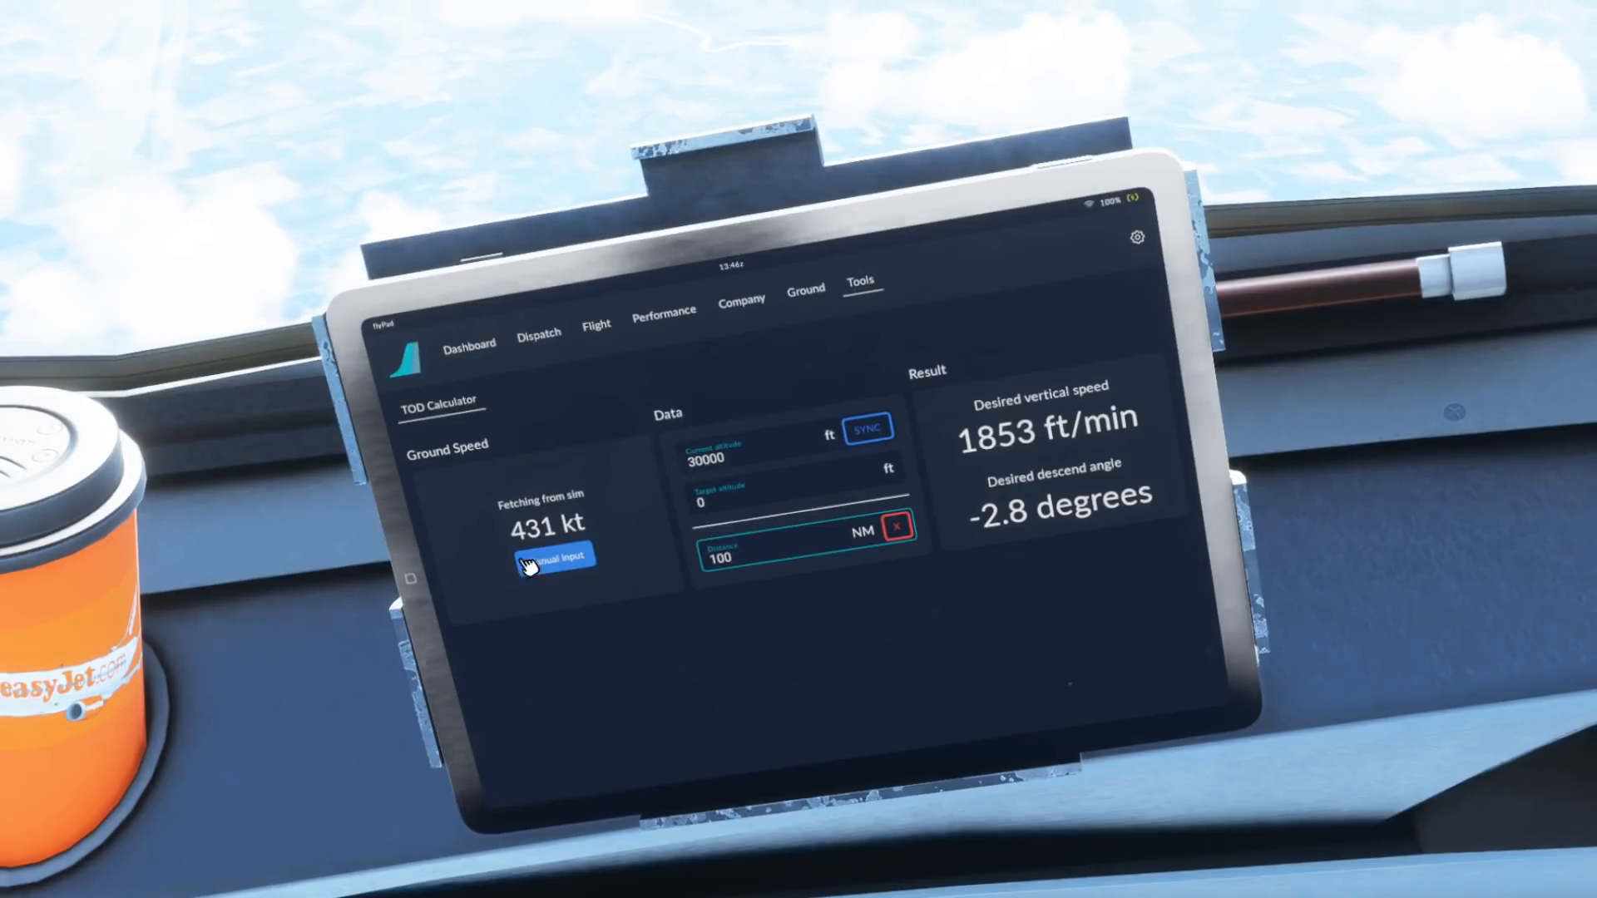
mouse_move(690, 451)
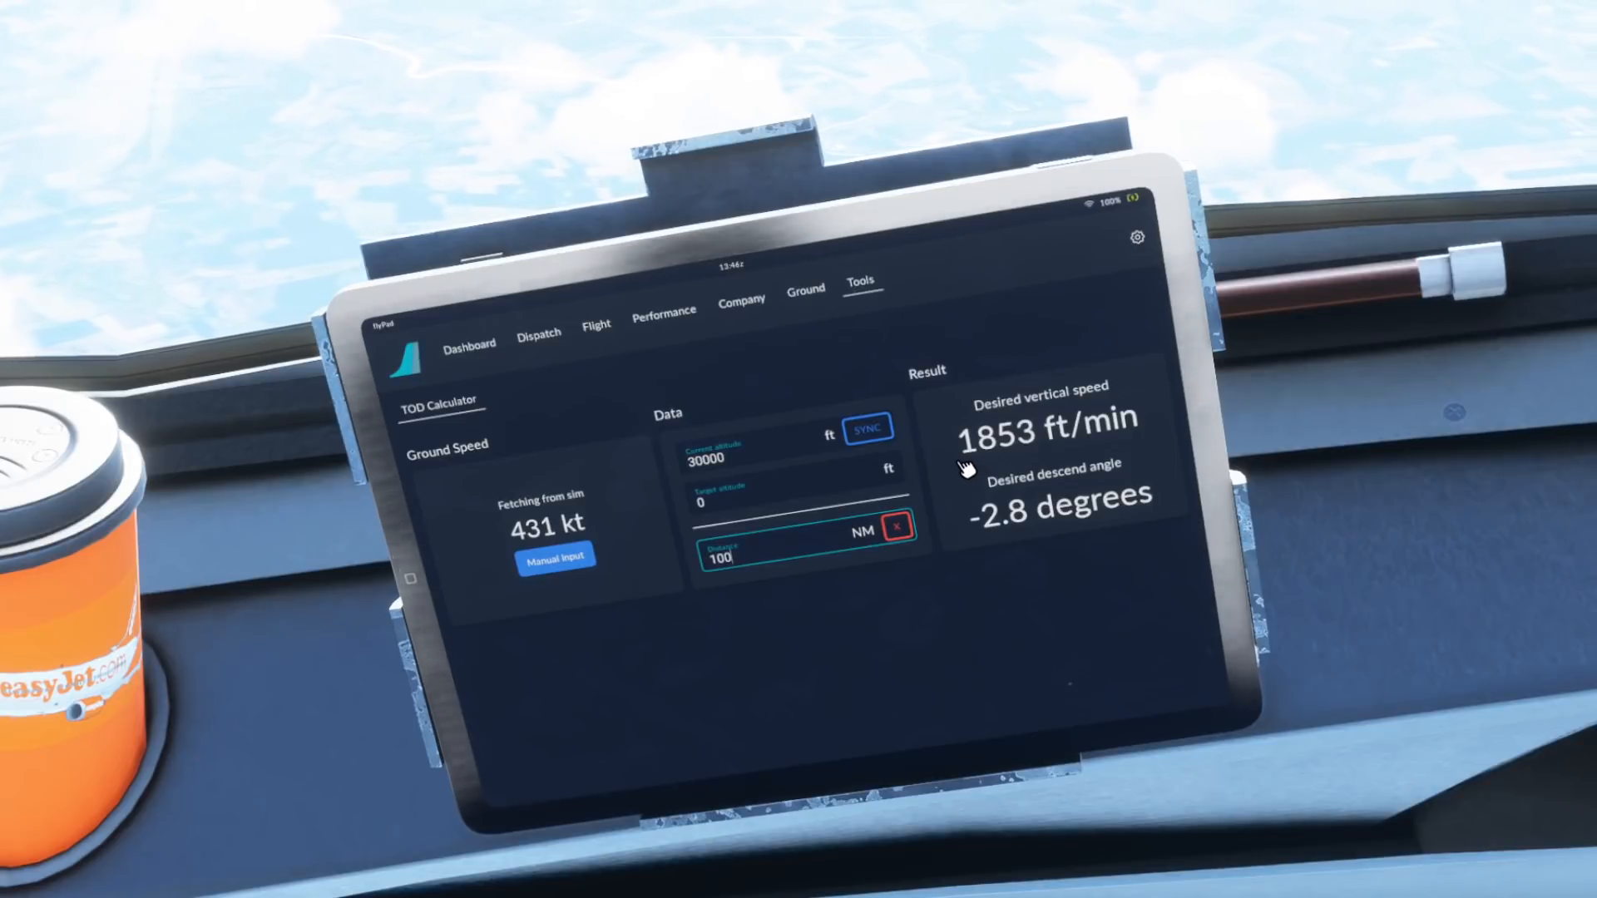
mouse_move(1065, 443)
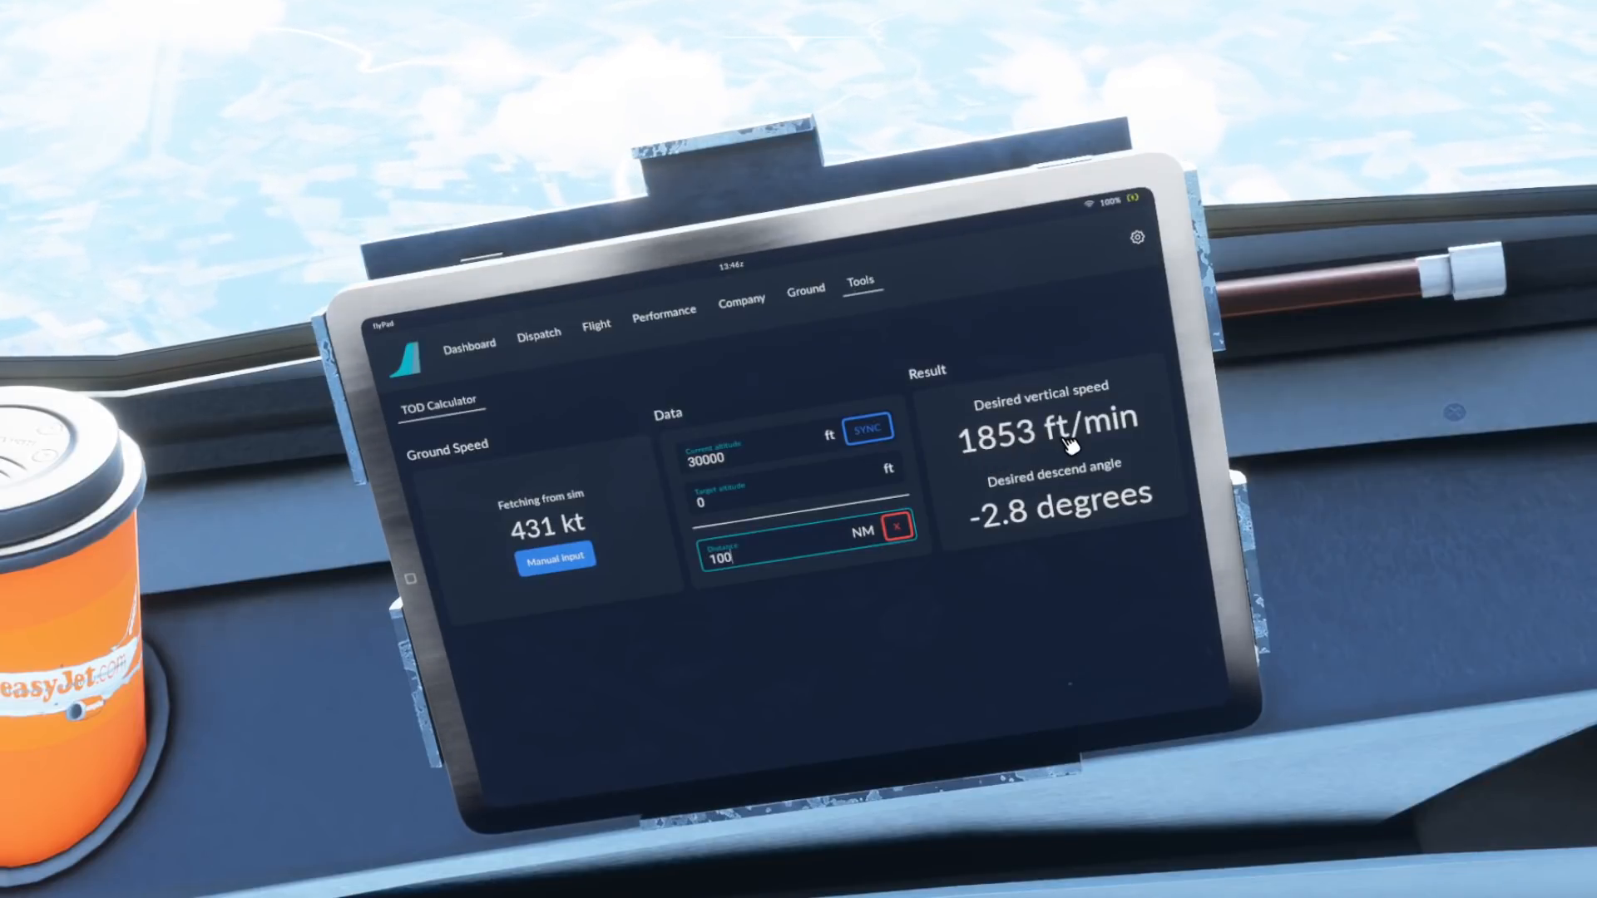
mouse_move(1120, 475)
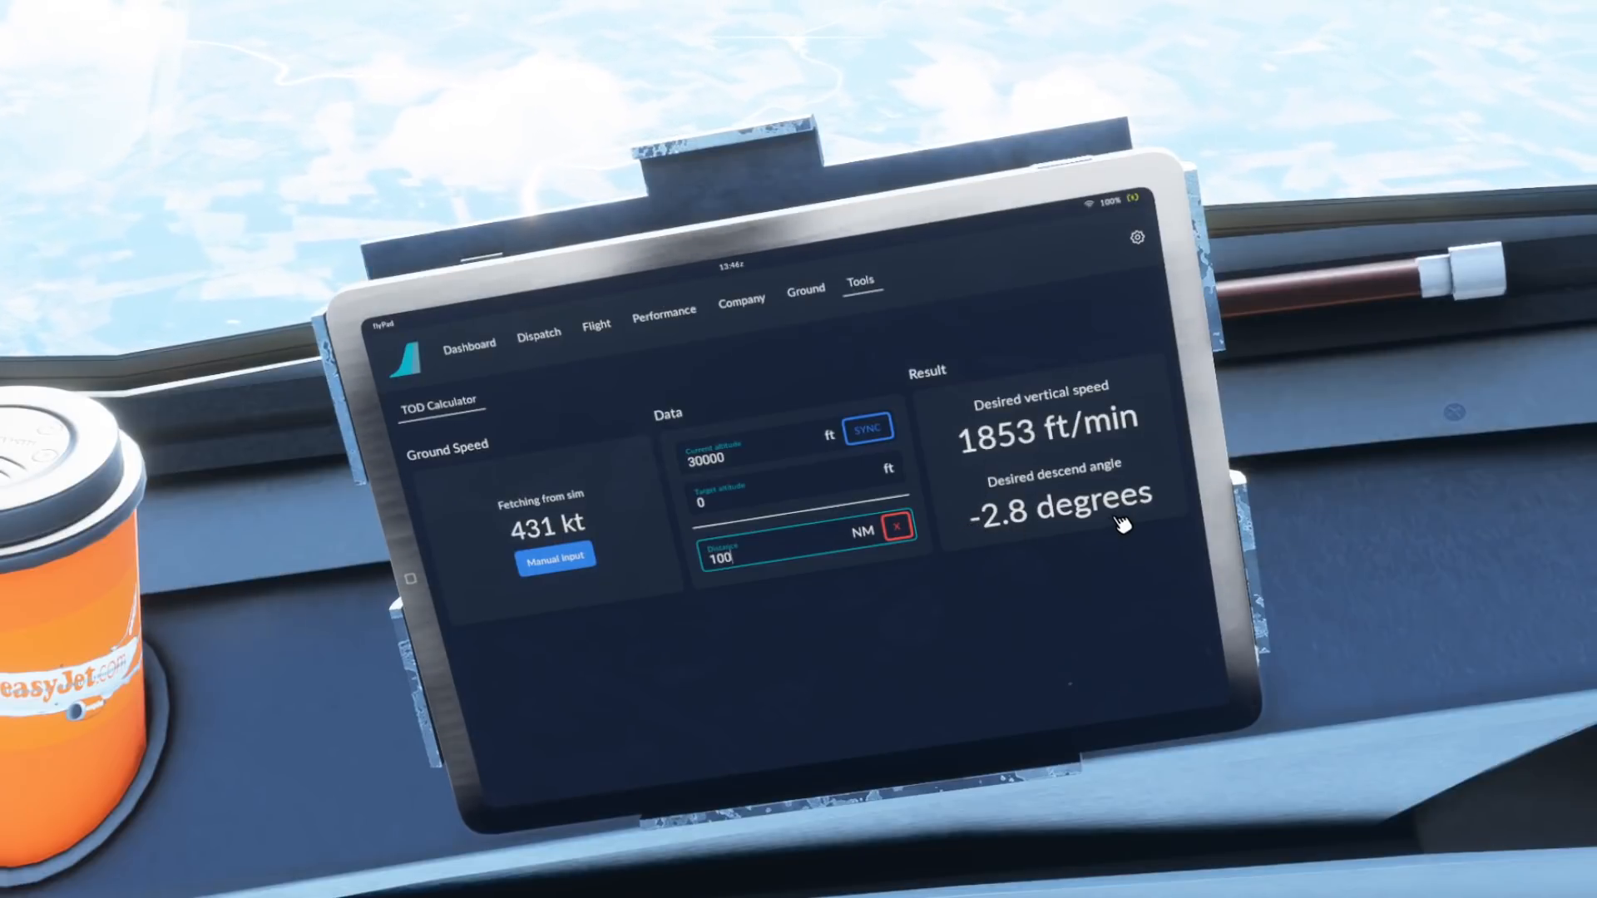
mouse_move(897, 571)
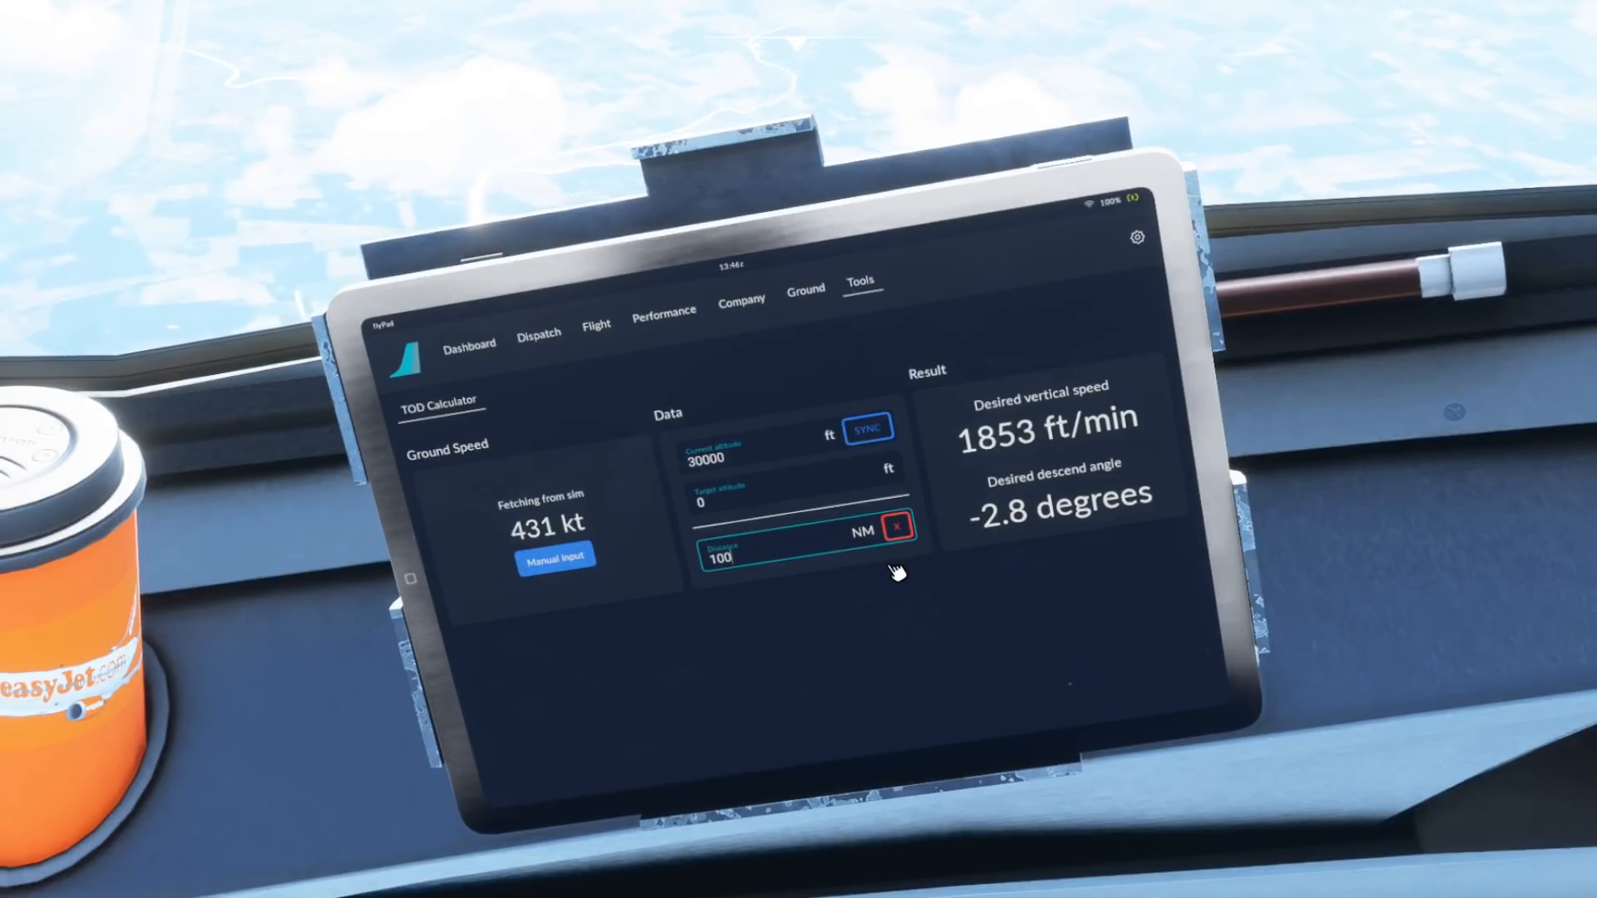
- Replace the descent distance with a 1400 ft/min vertical speed for a ~132 NM descent start
left_click(897, 529)
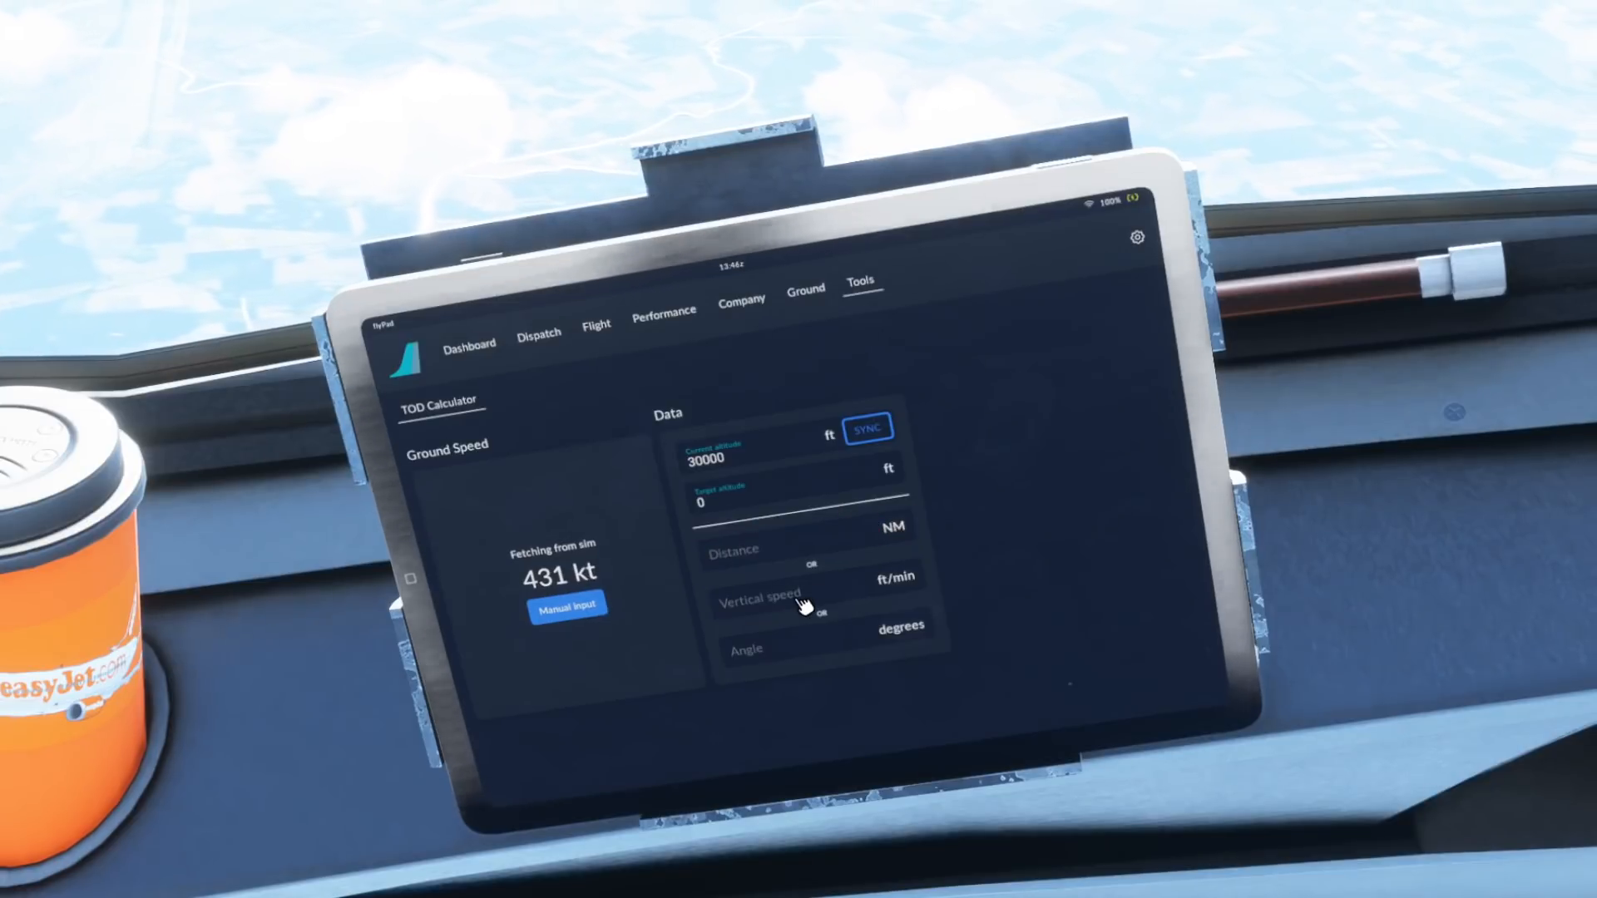
left_click(805, 596)
type("14")
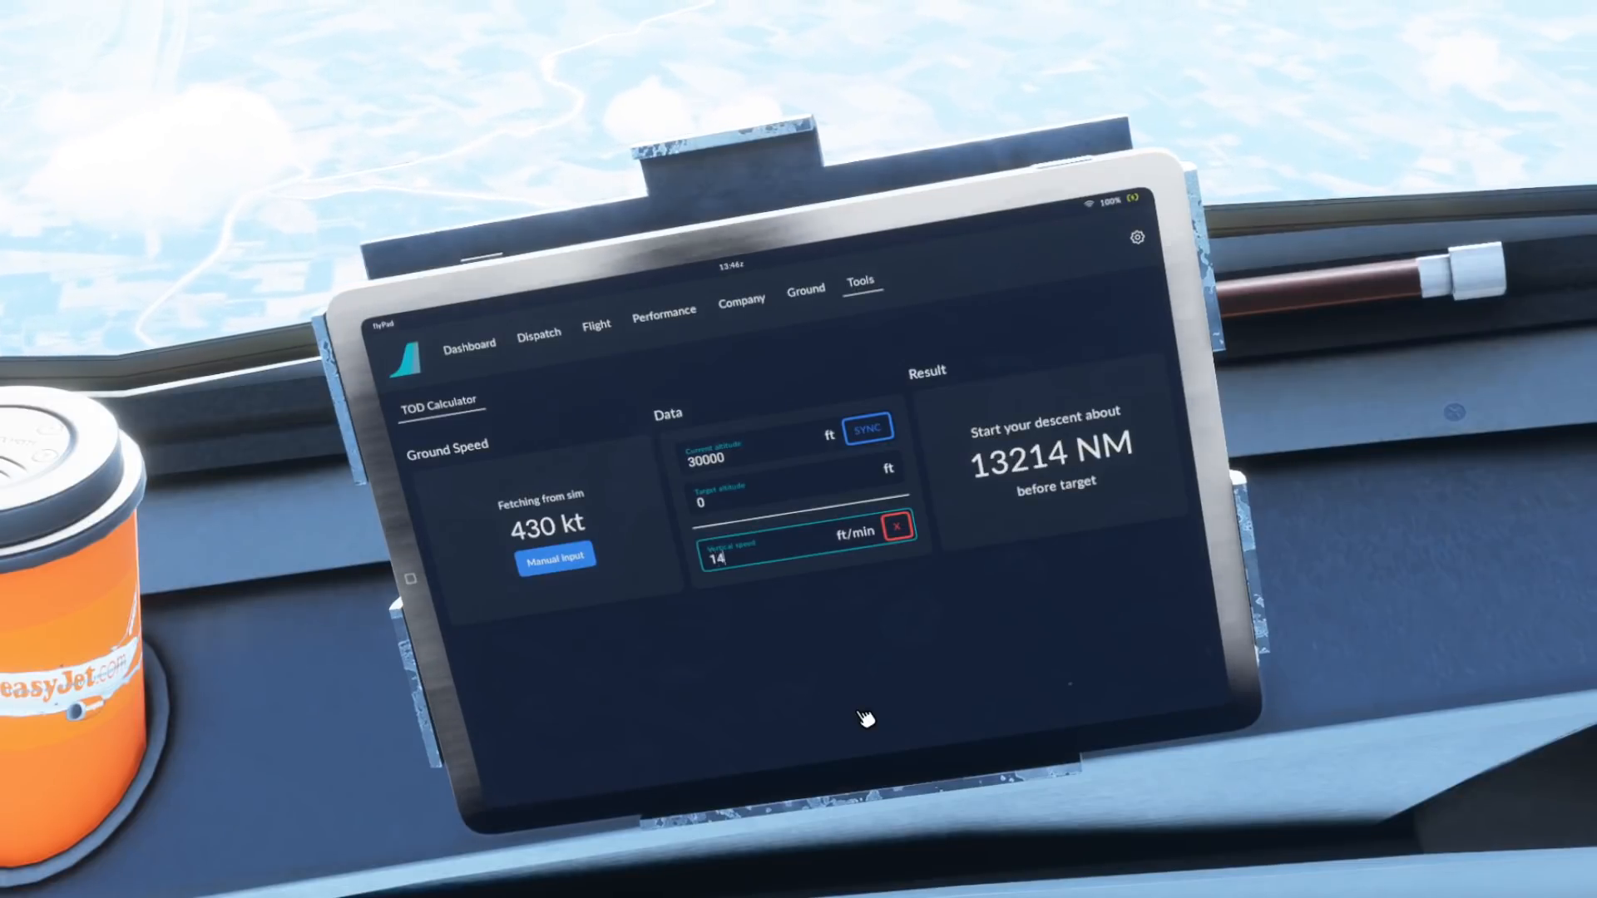
type("00")
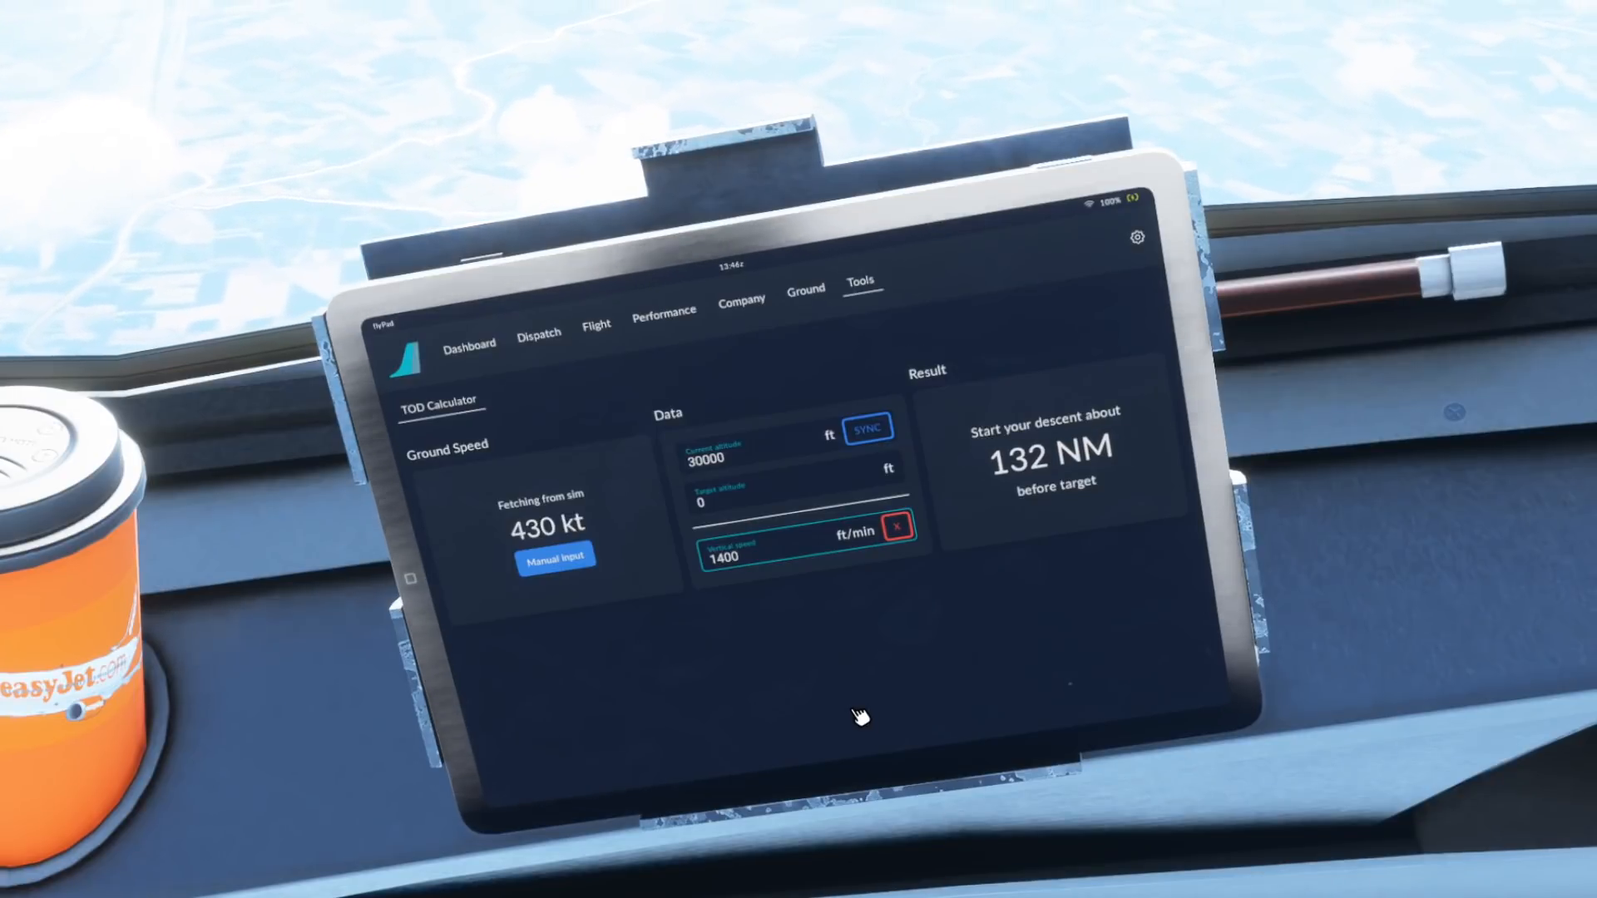
mouse_move(1008, 494)
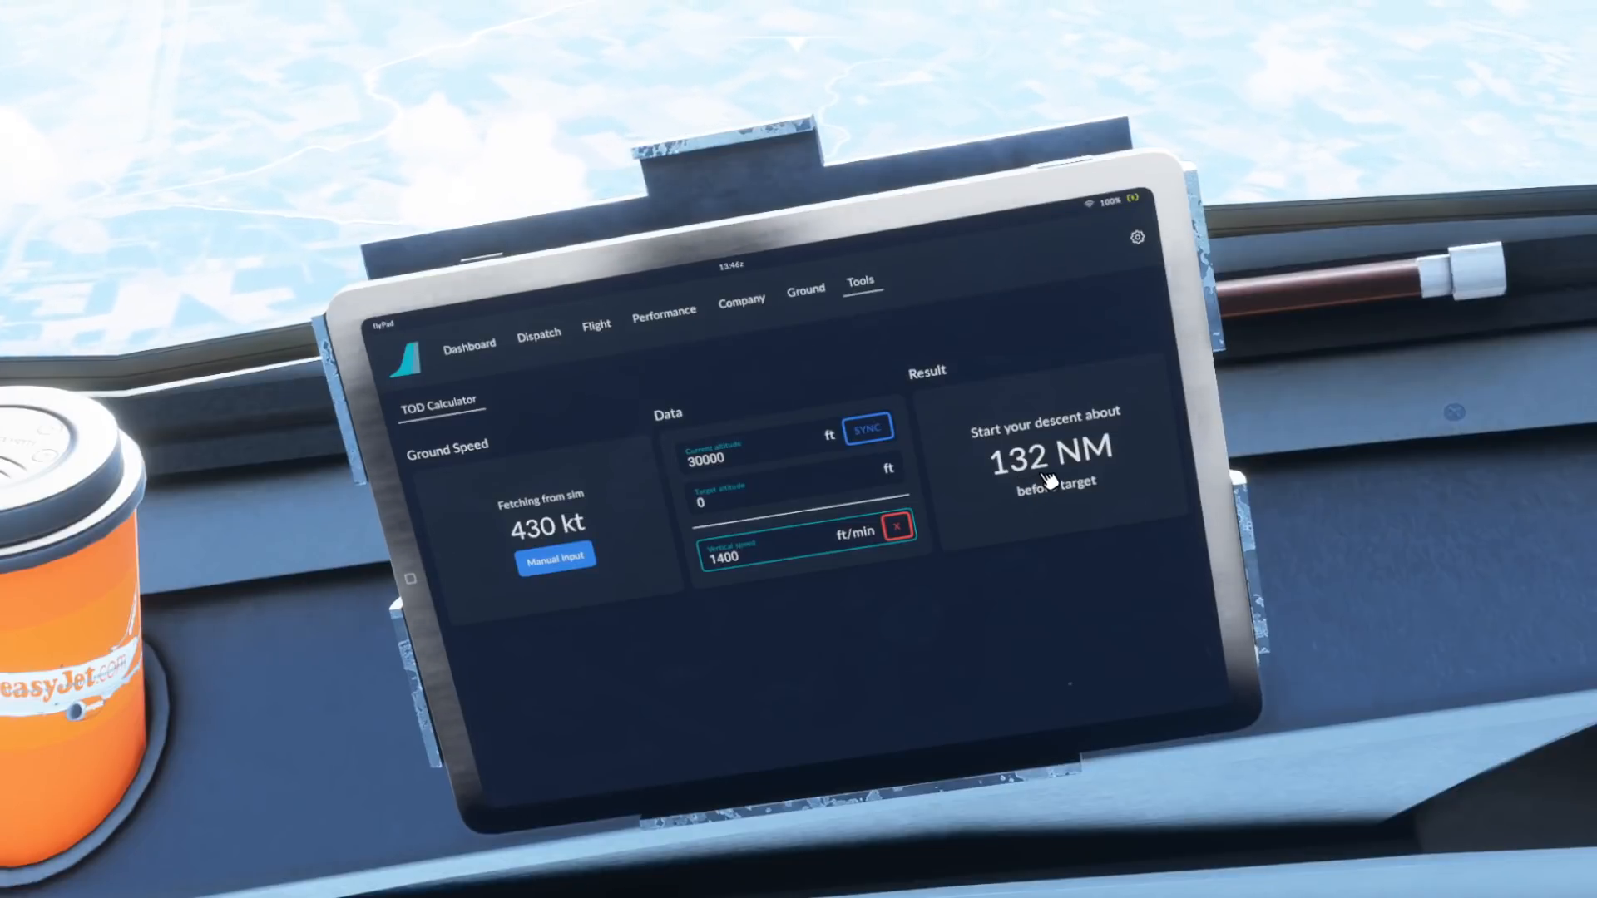
mouse_move(1094, 576)
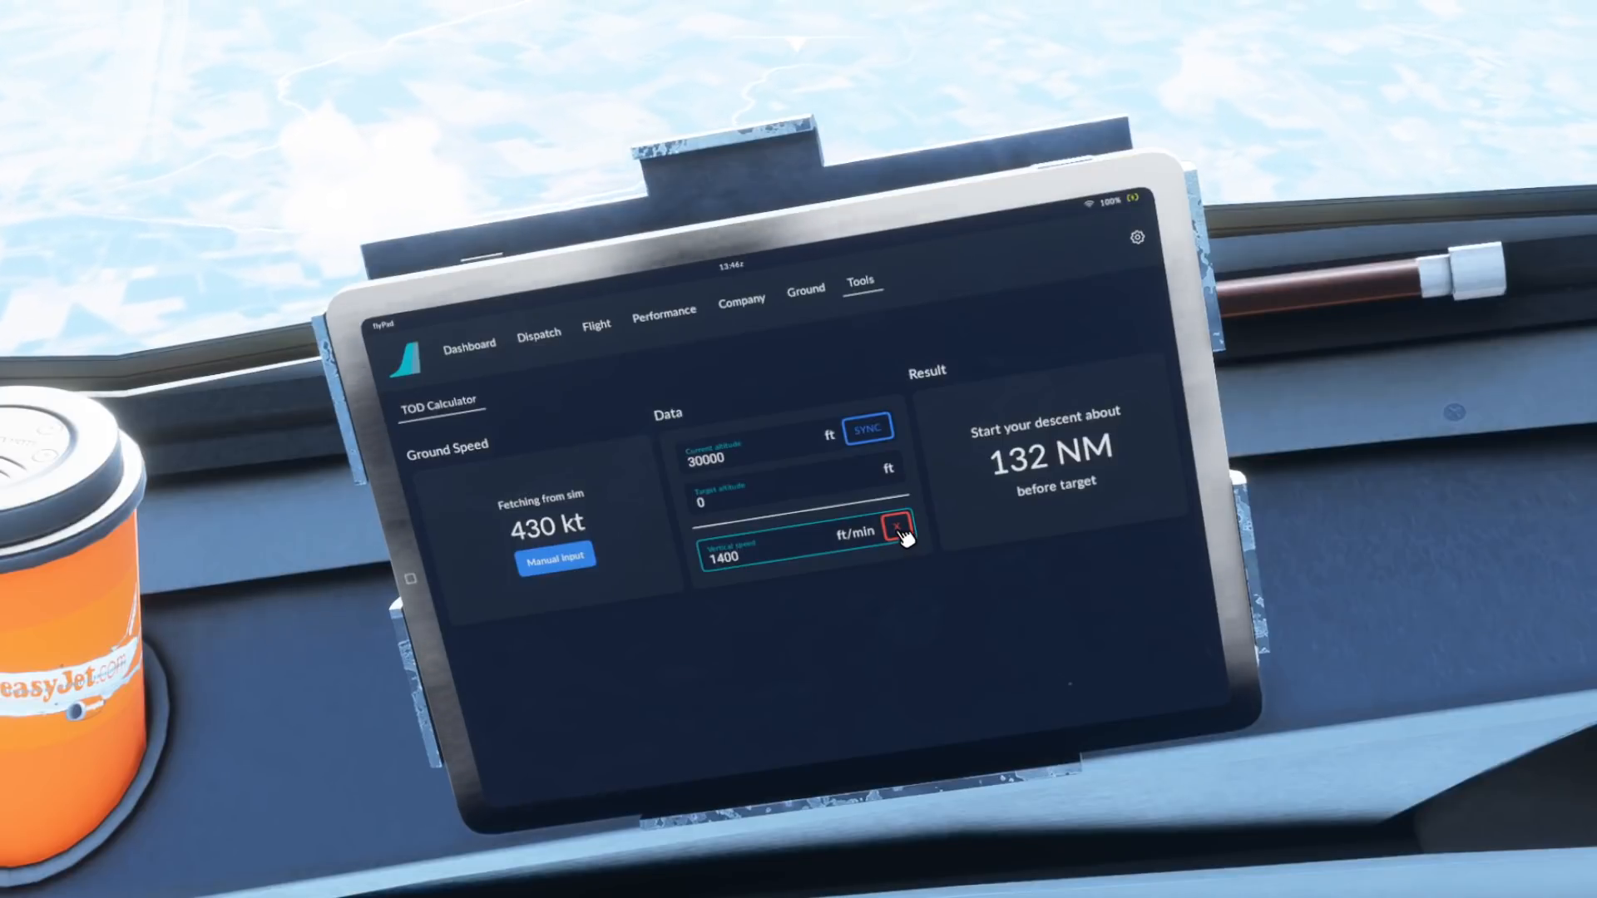
- Replace the vertical speed with a 3.0 degree descent angle for a ~94 NM descent start
left_click(900, 534)
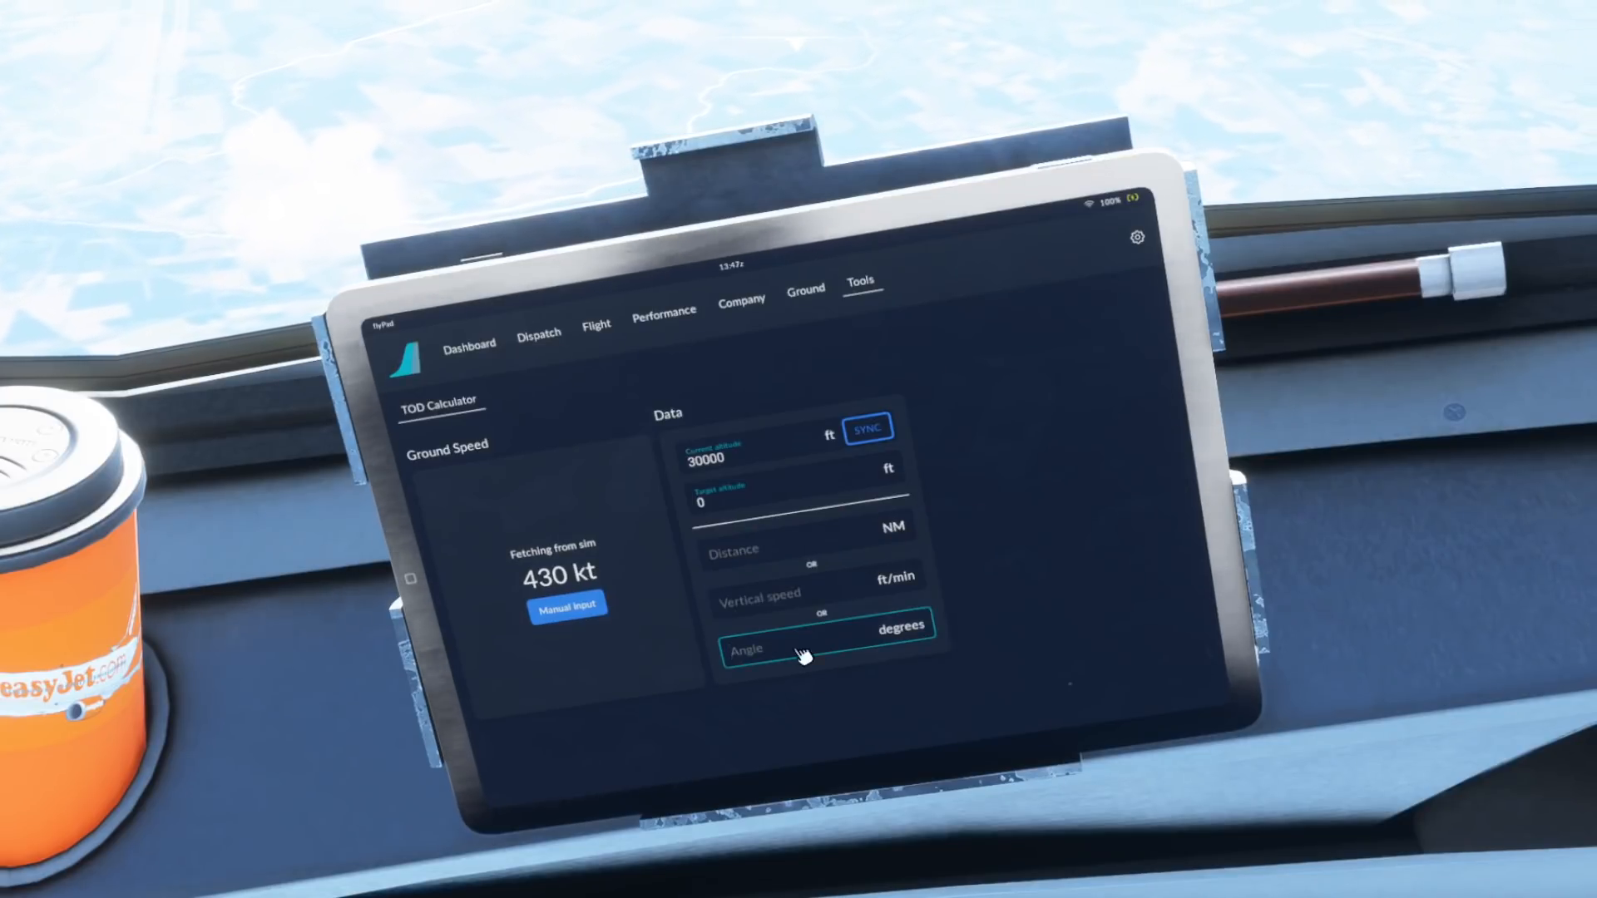
left_click(795, 651)
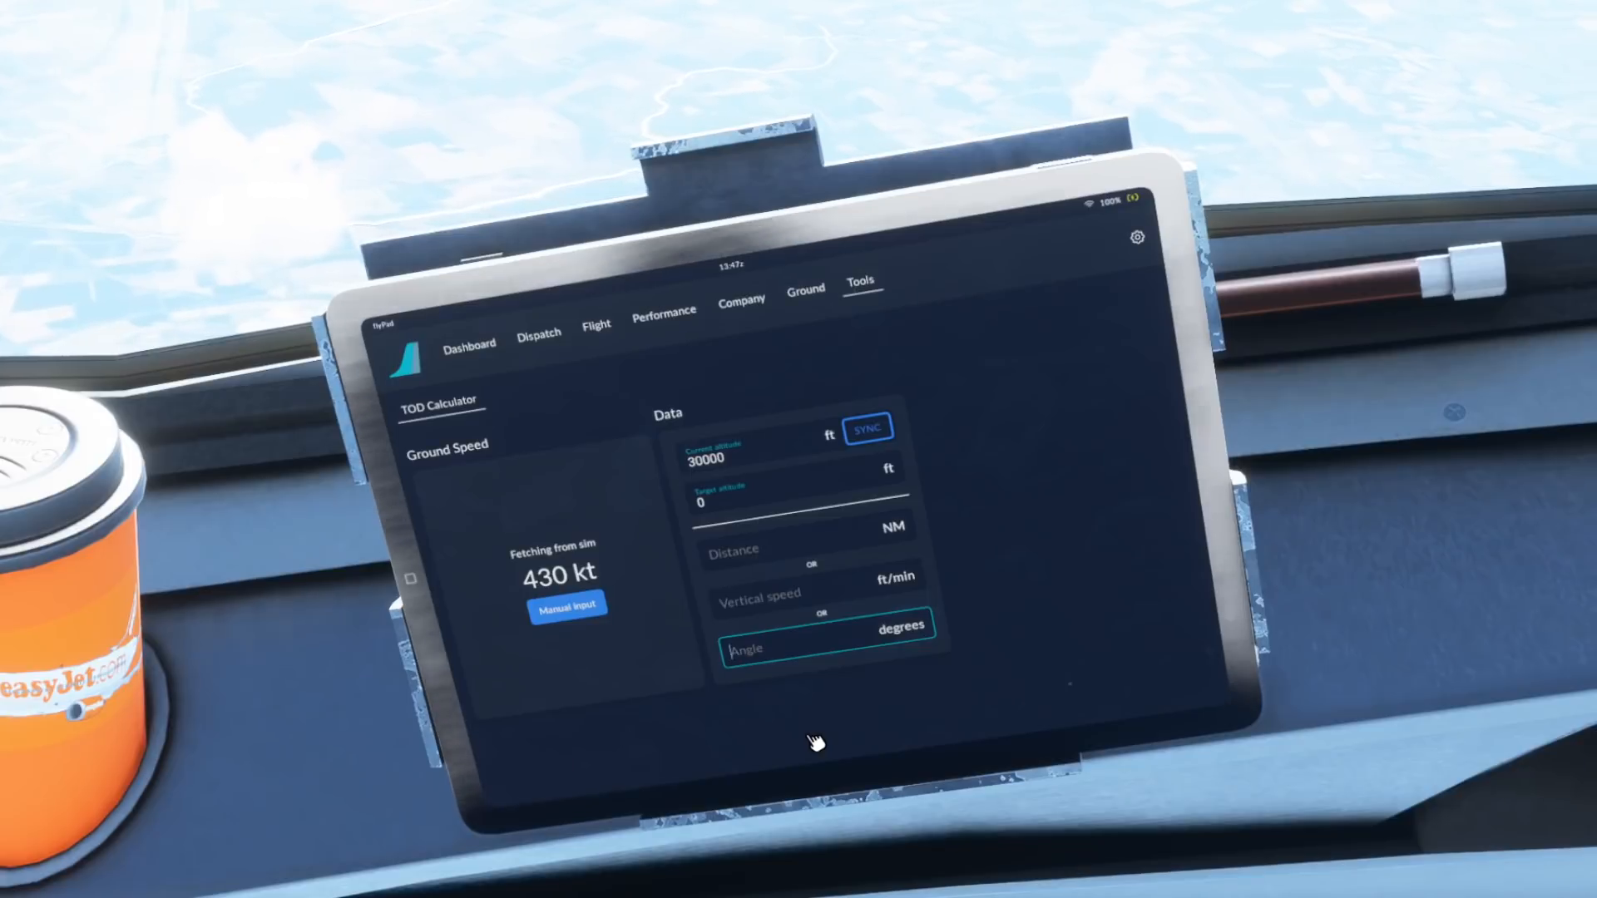
type("3.0")
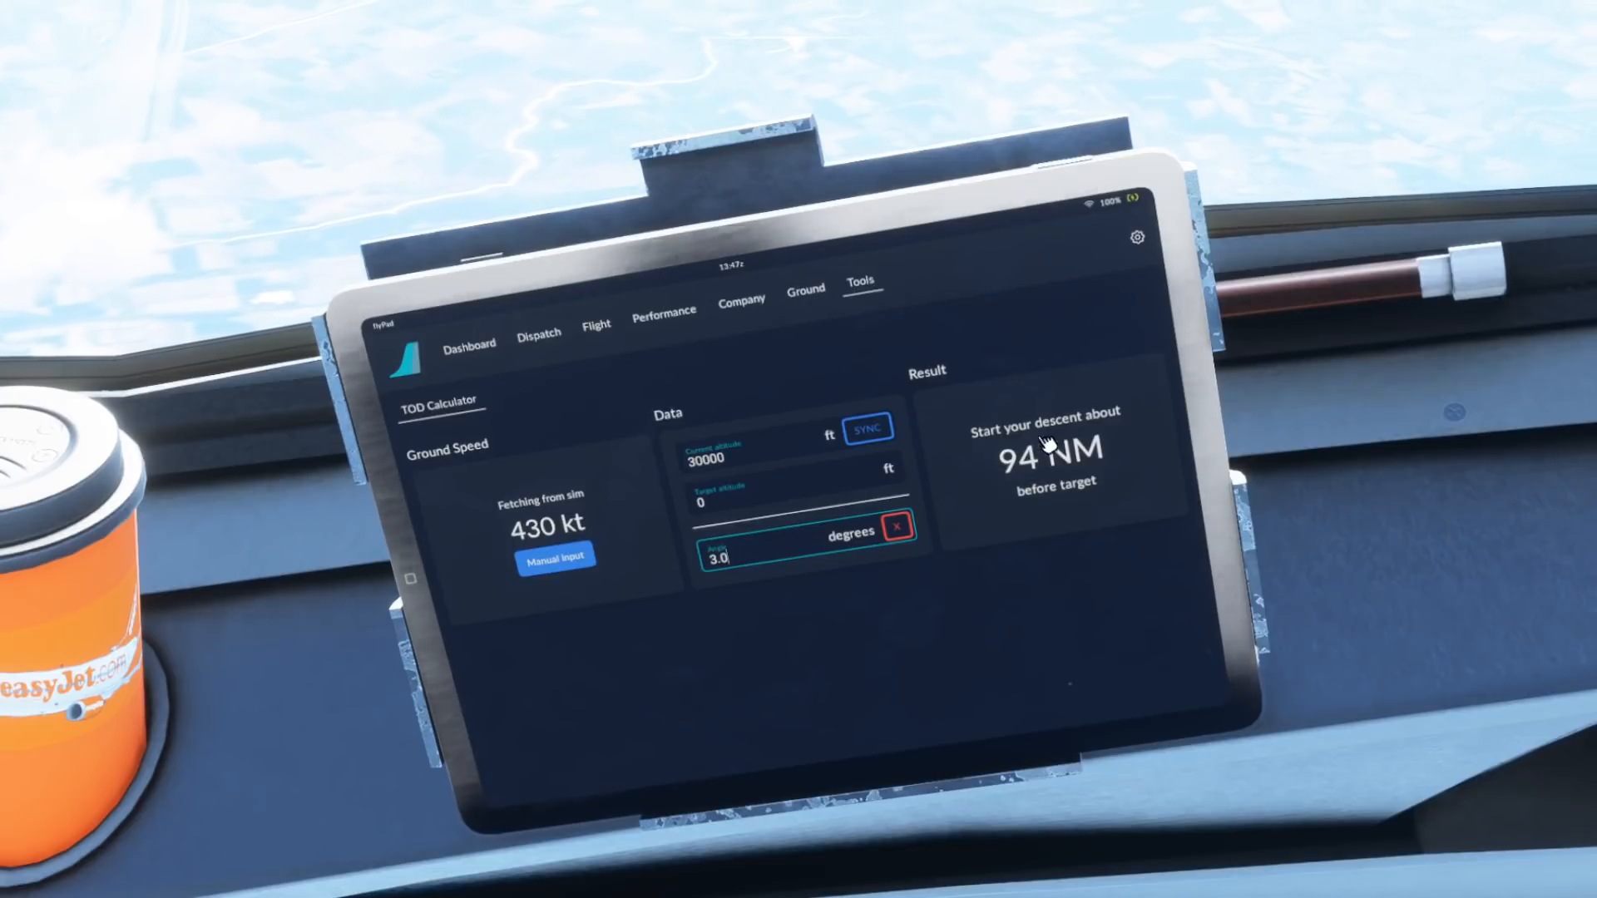
mouse_move(1099, 579)
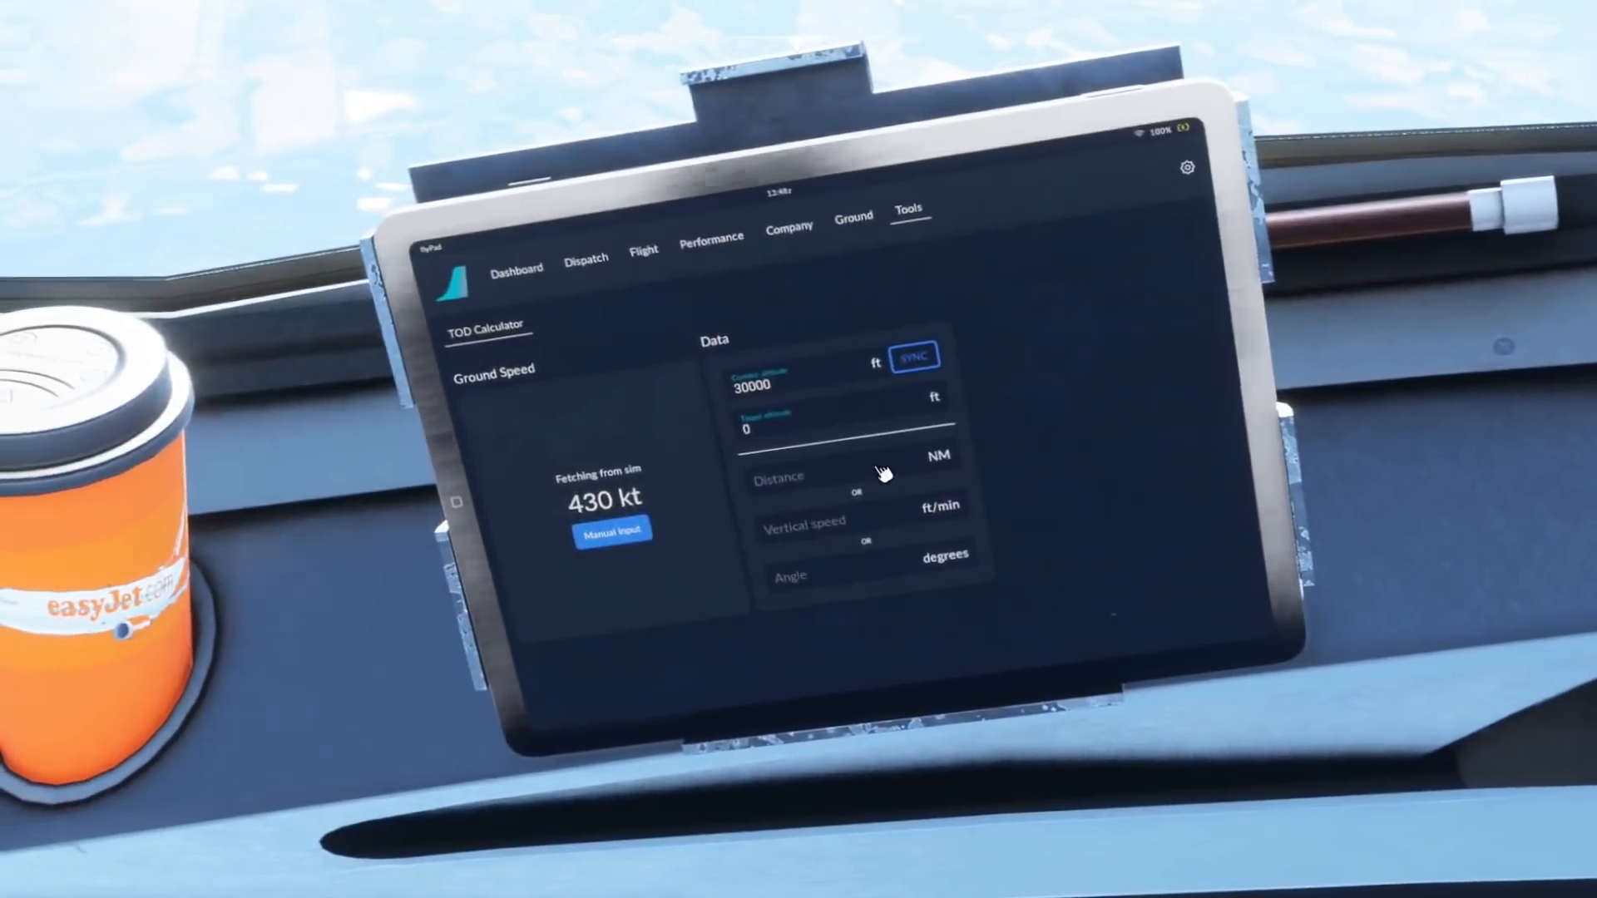
left_click(845, 428)
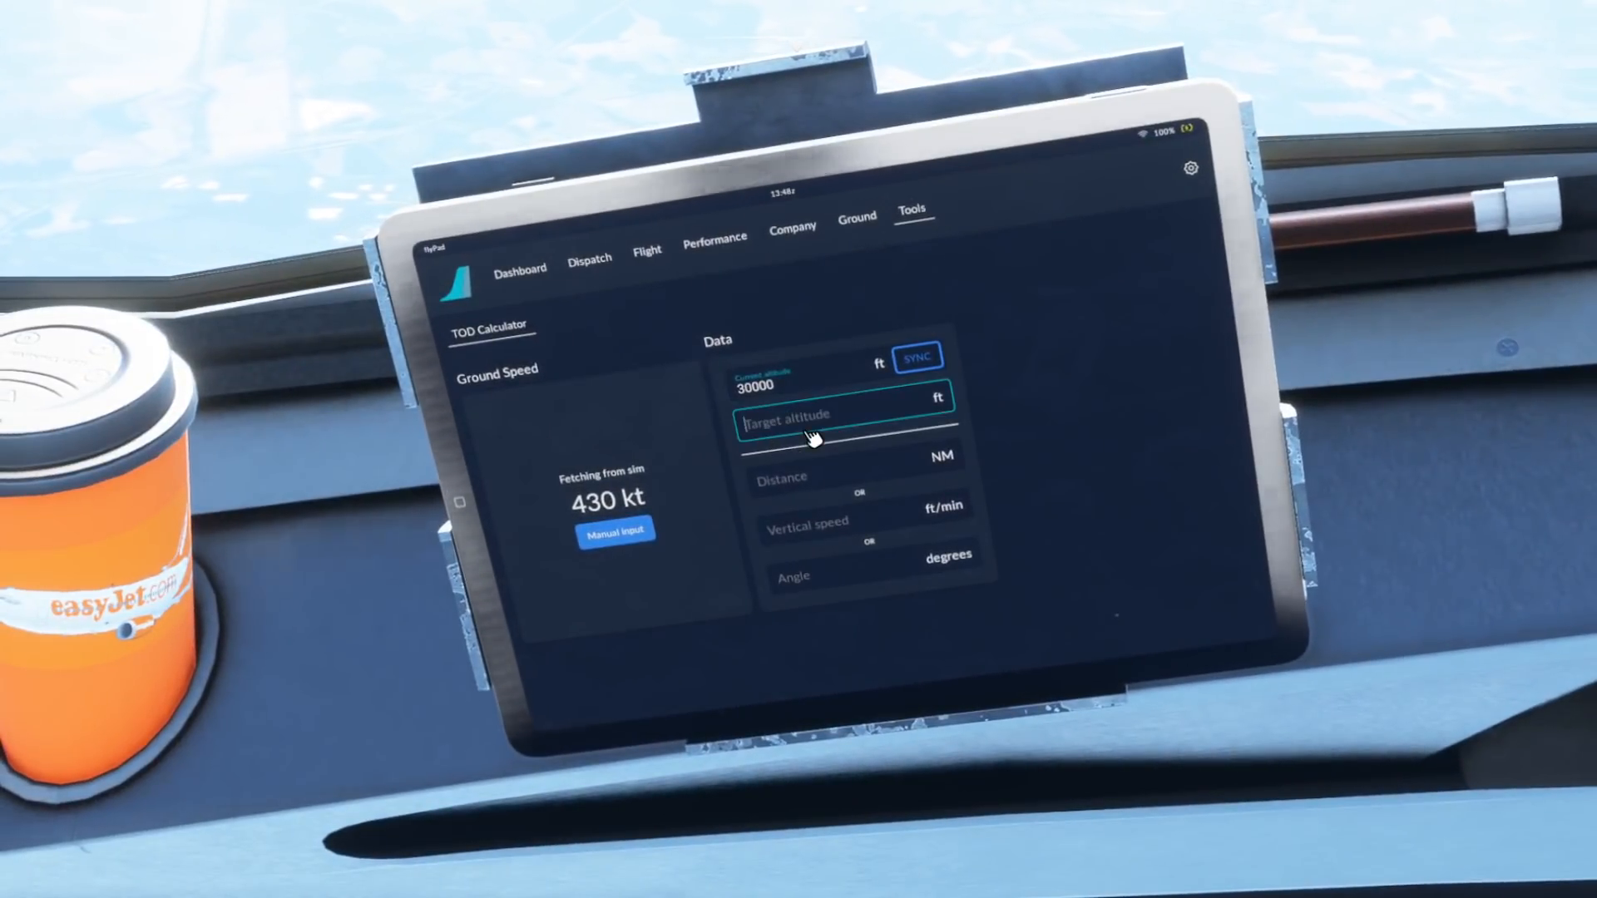
type("2500")
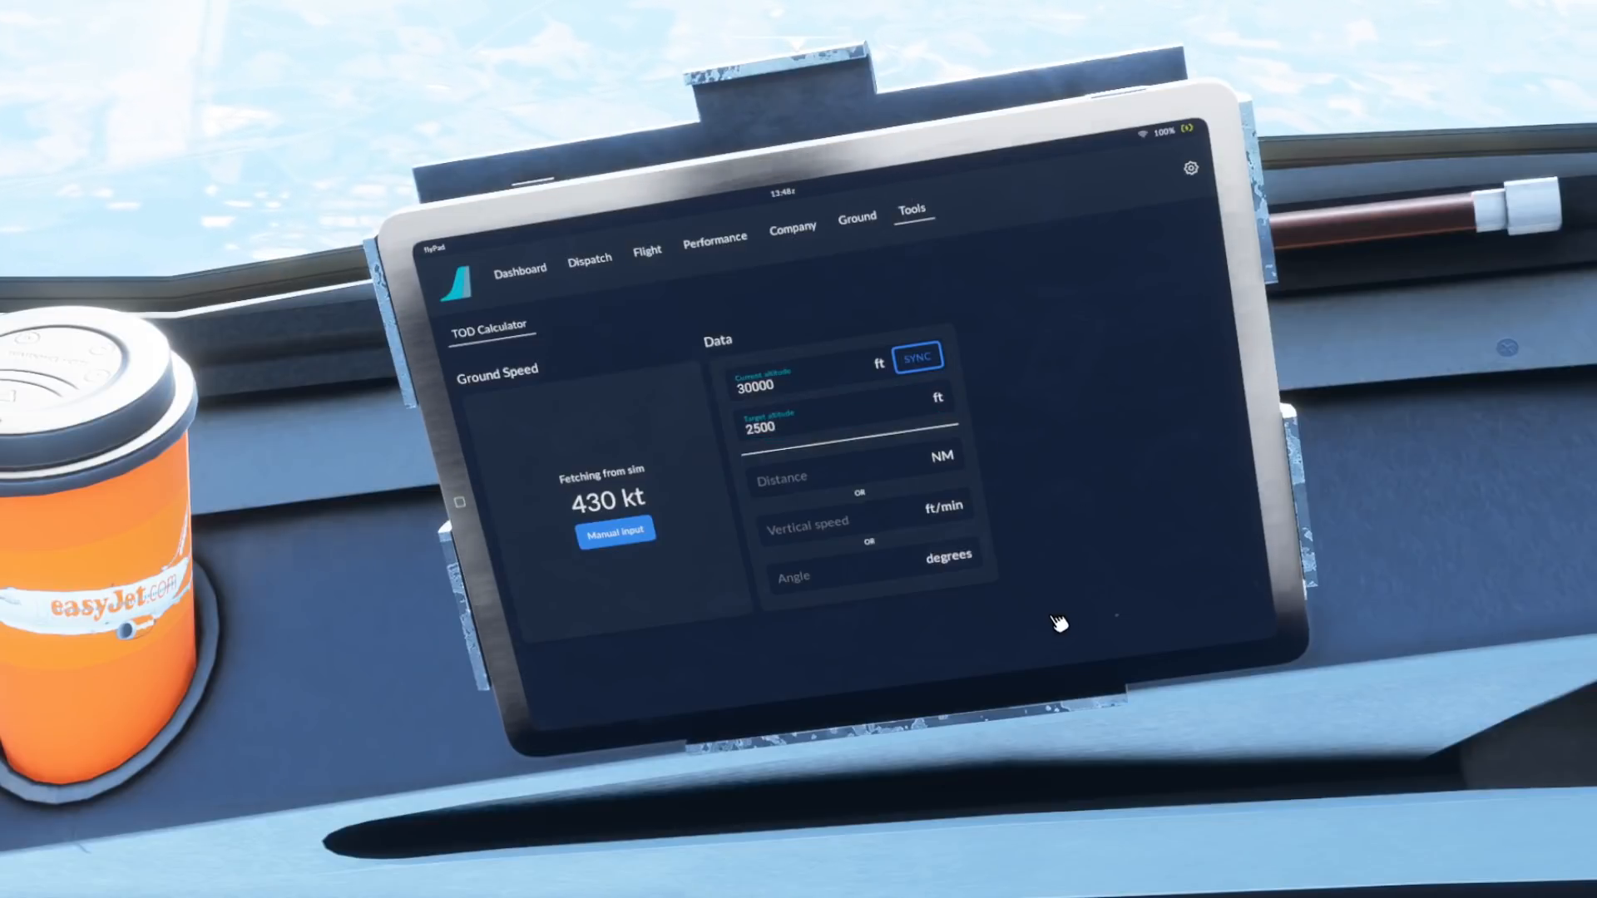
mouse_move(864, 660)
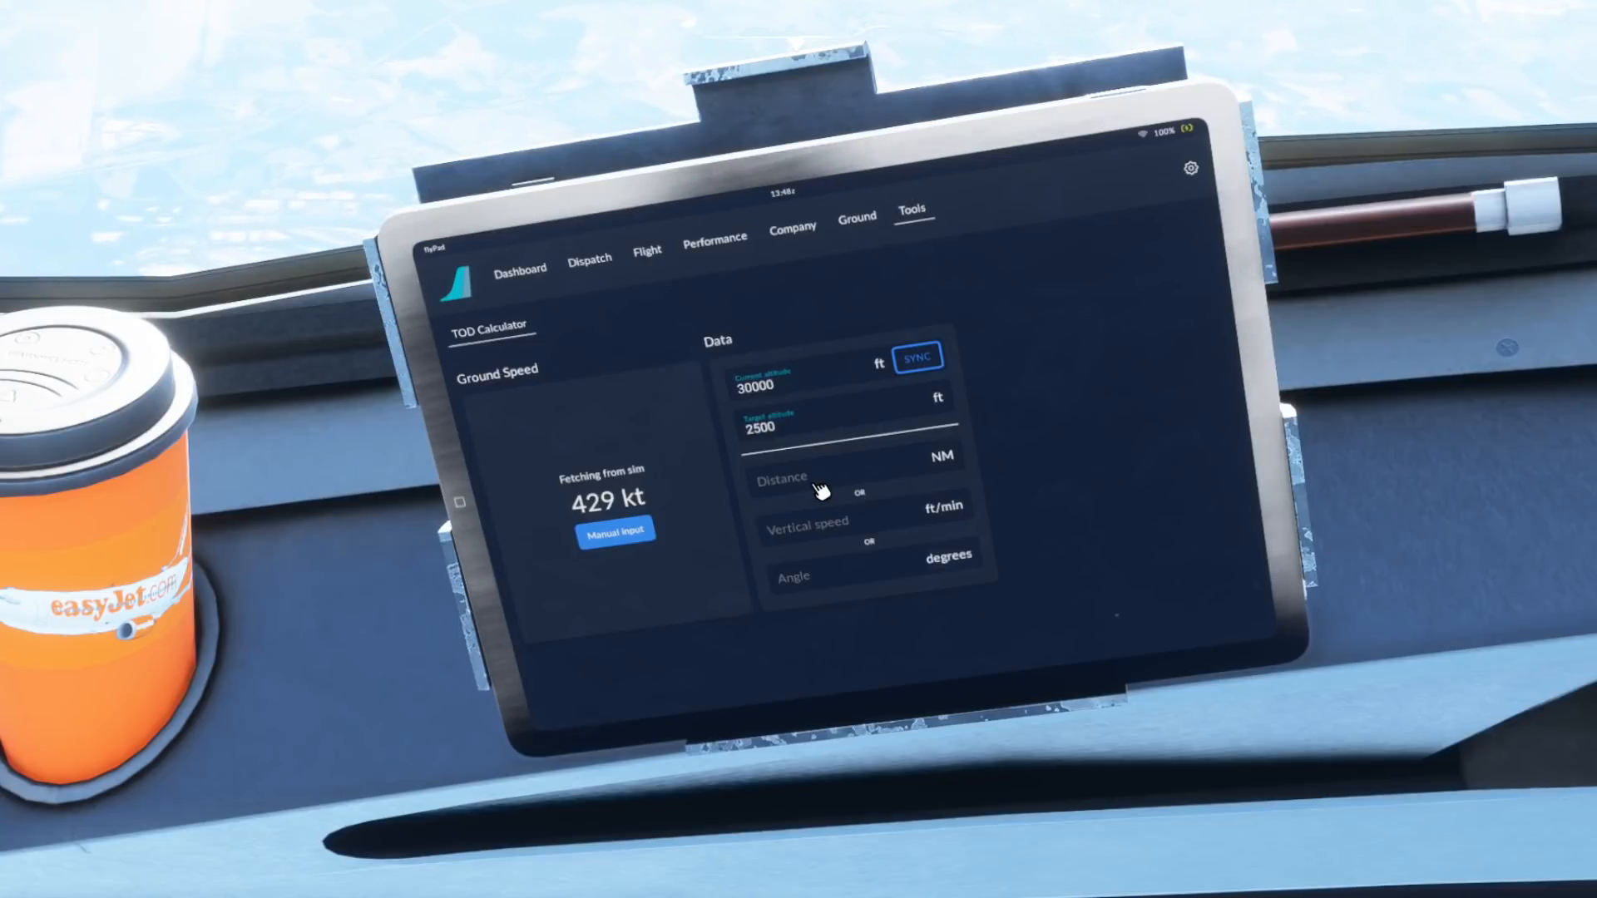
left_click(864, 523)
type("1500")
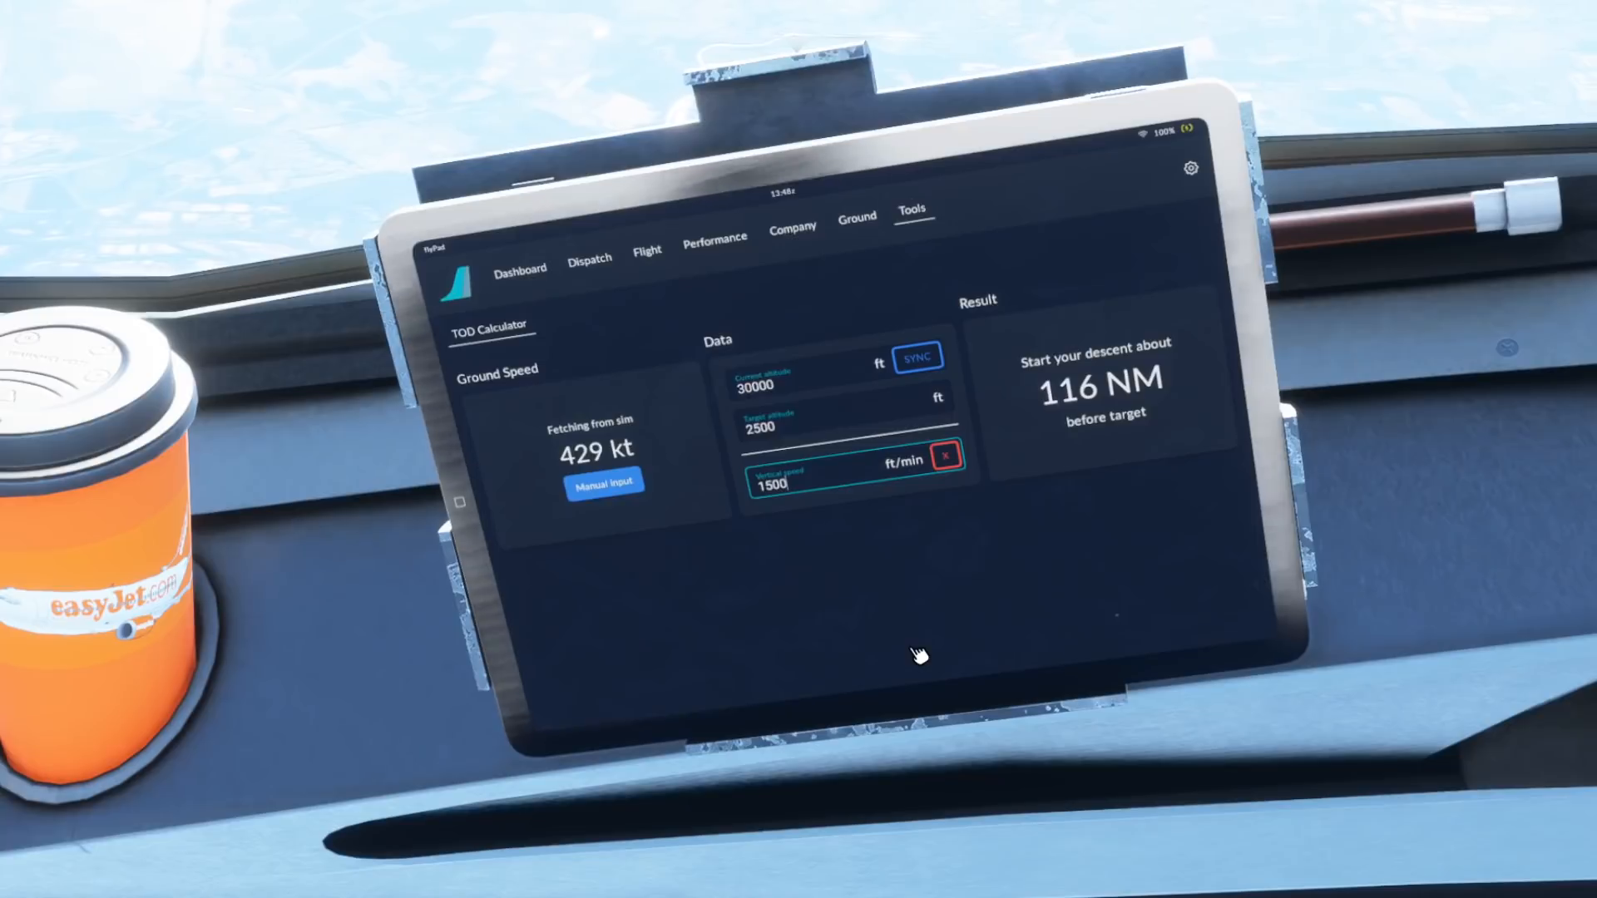
mouse_move(902, 599)
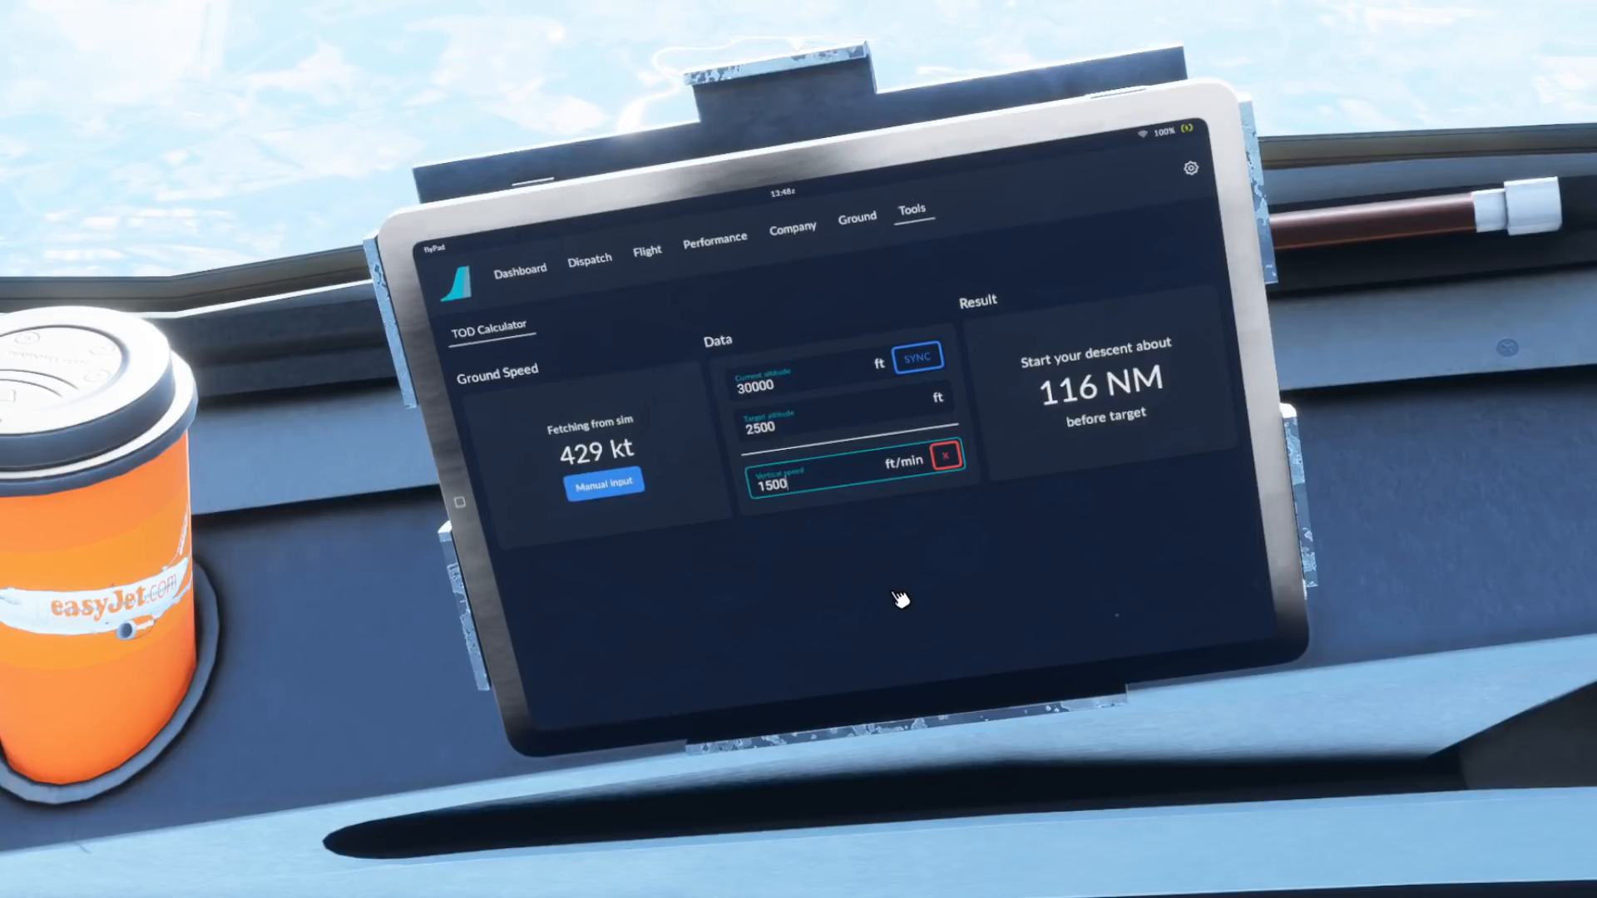
mouse_move(1027, 501)
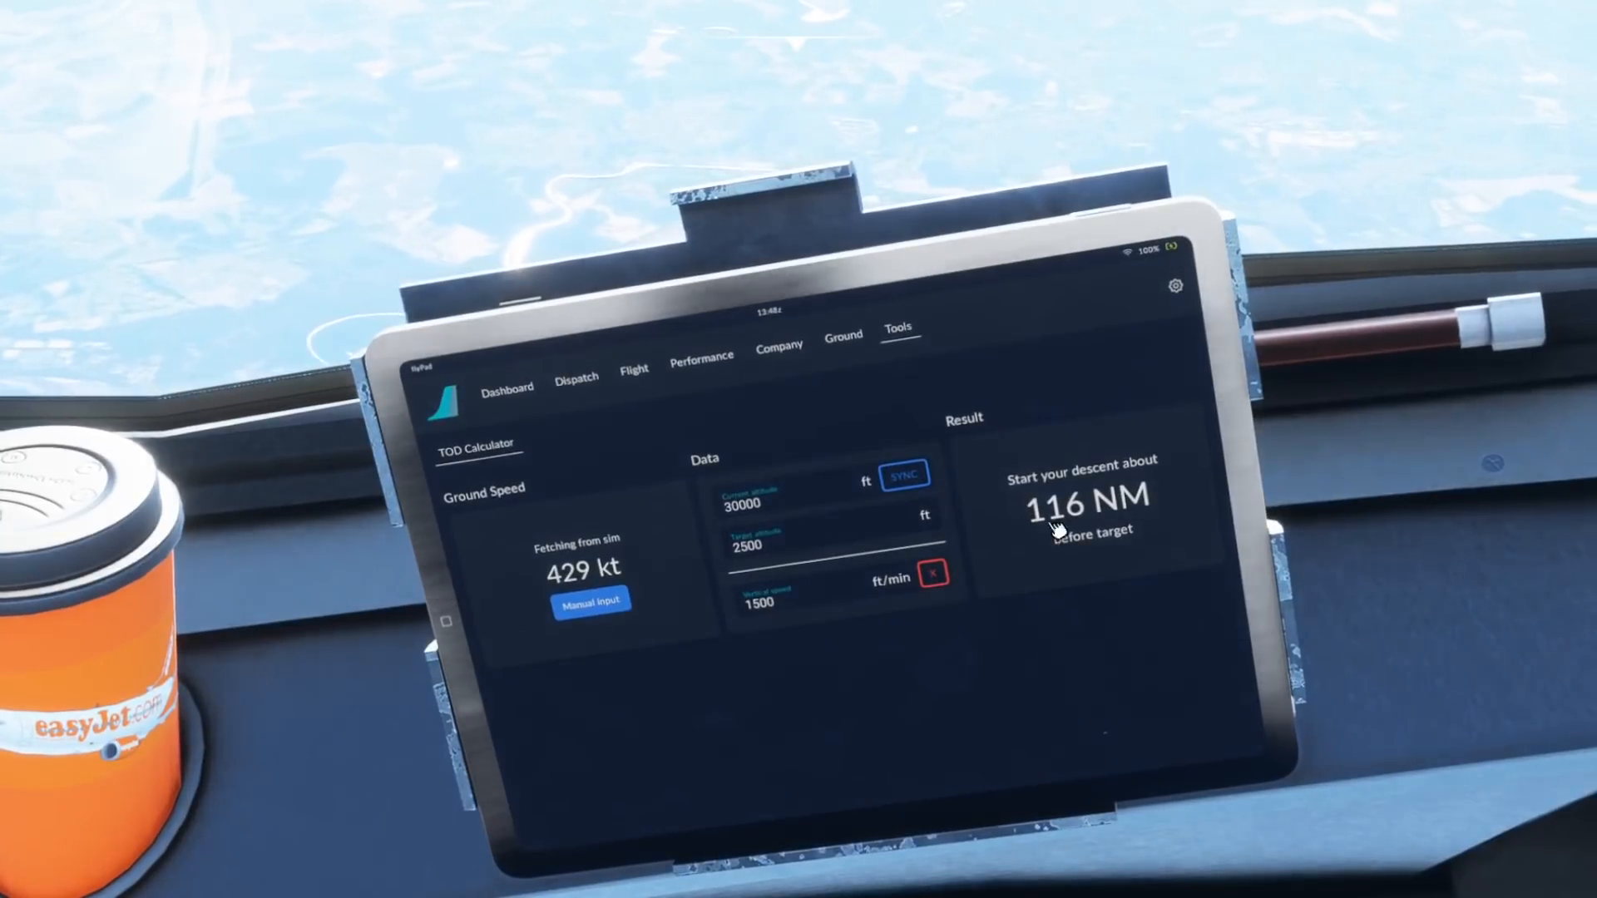
mouse_move(965, 663)
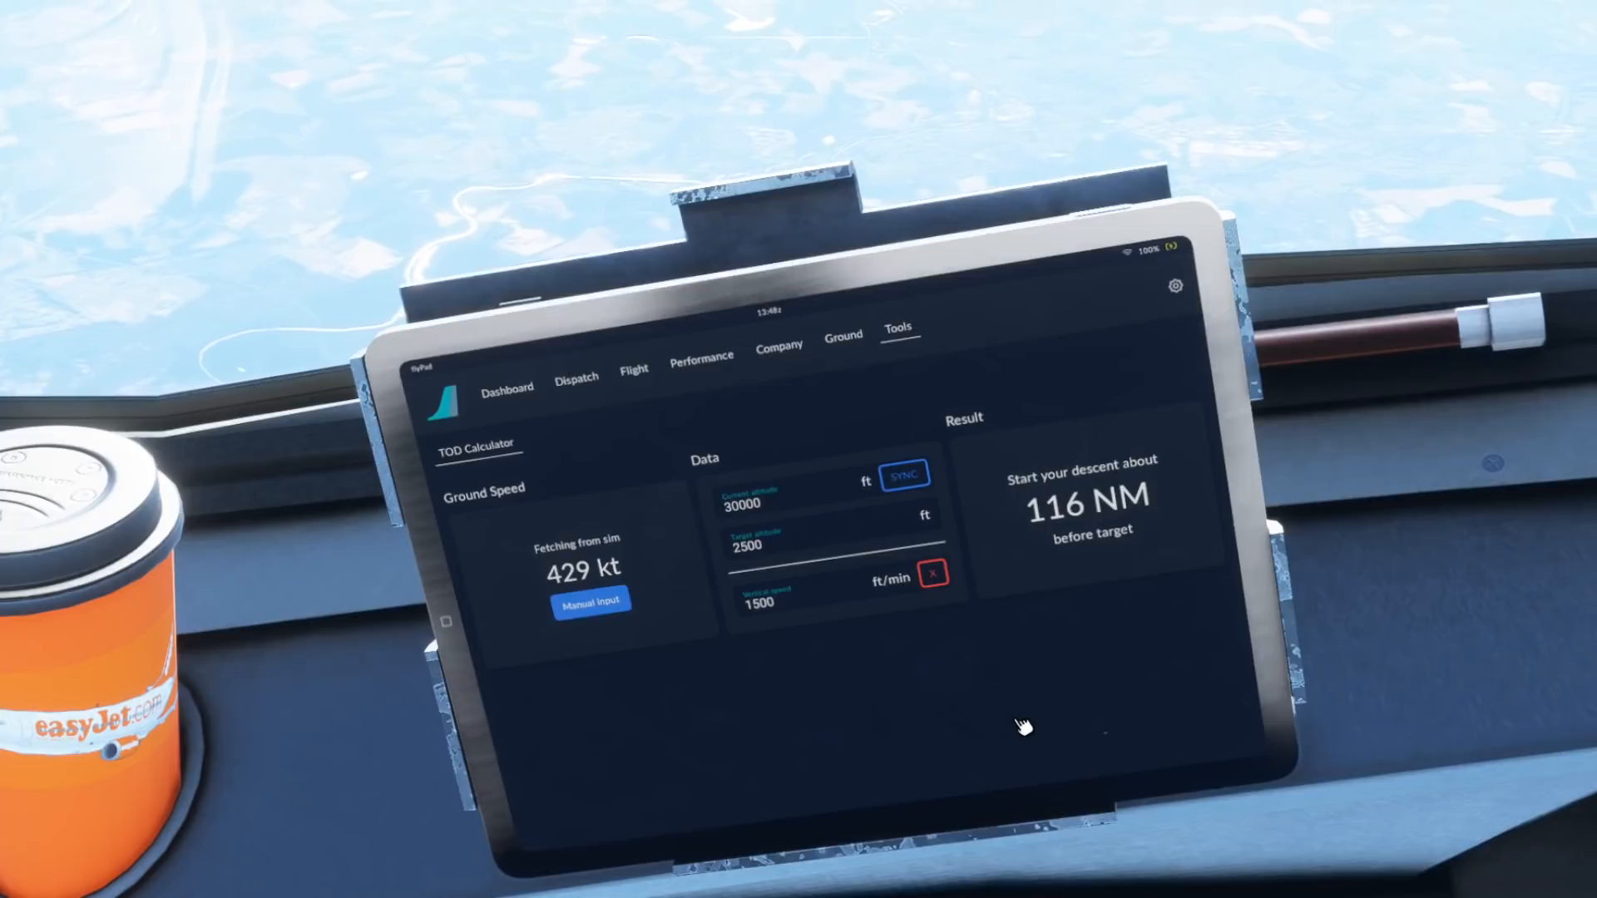
mouse_move(825, 734)
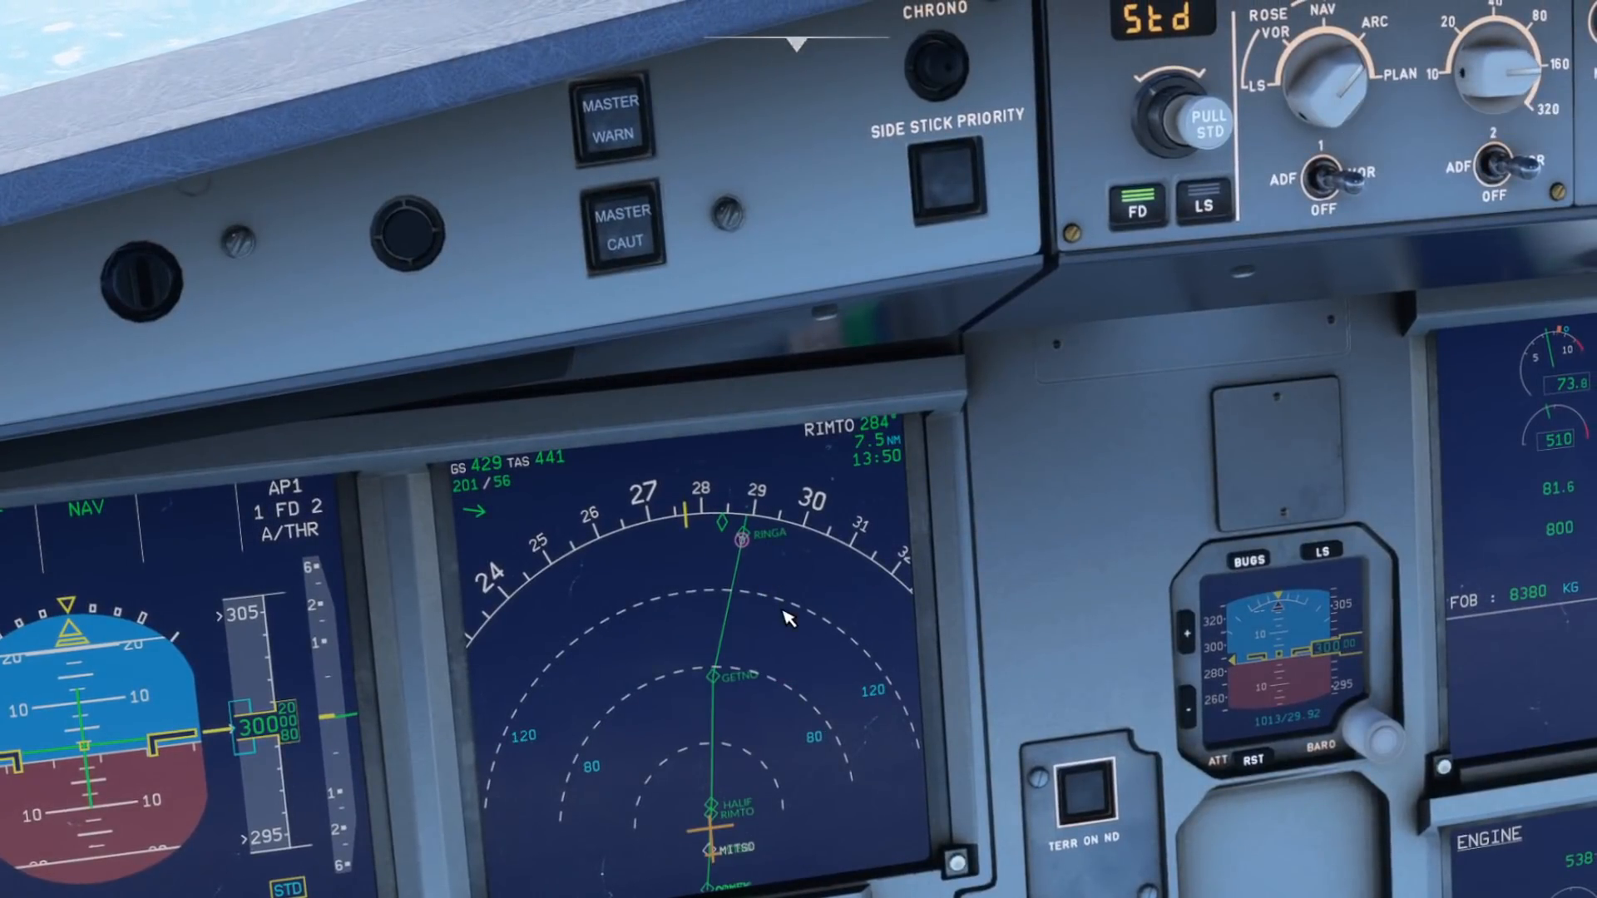
mouse_move(734, 692)
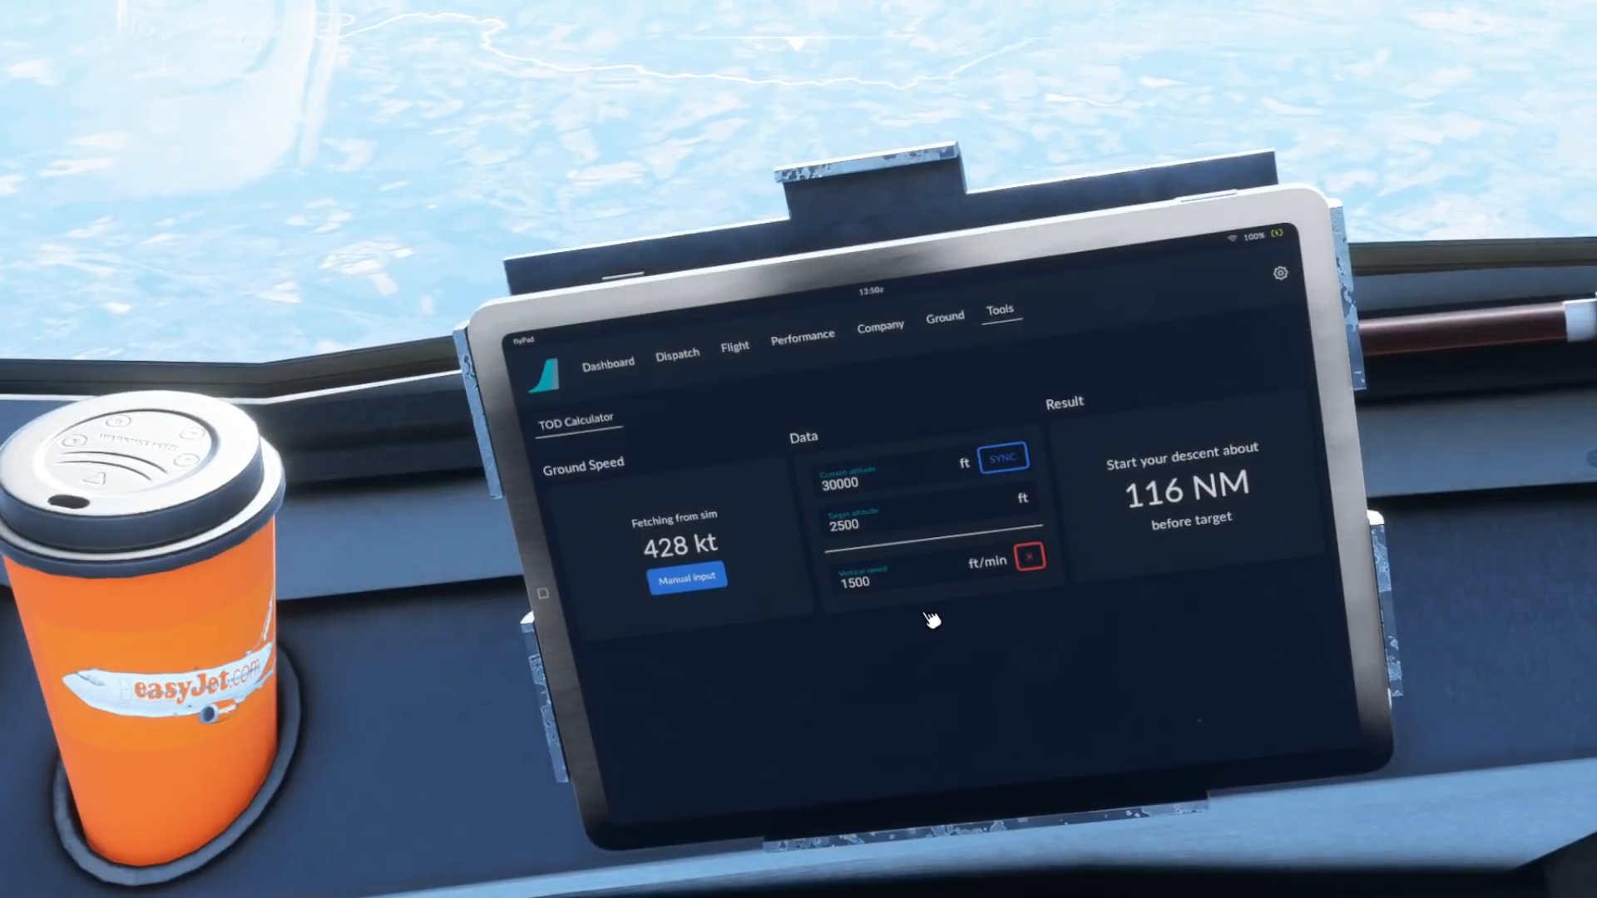
- Enter a 3000 ft target altitude and 1800 ft/min vertical speed for a ~95 NM descent start
left_click(887, 526)
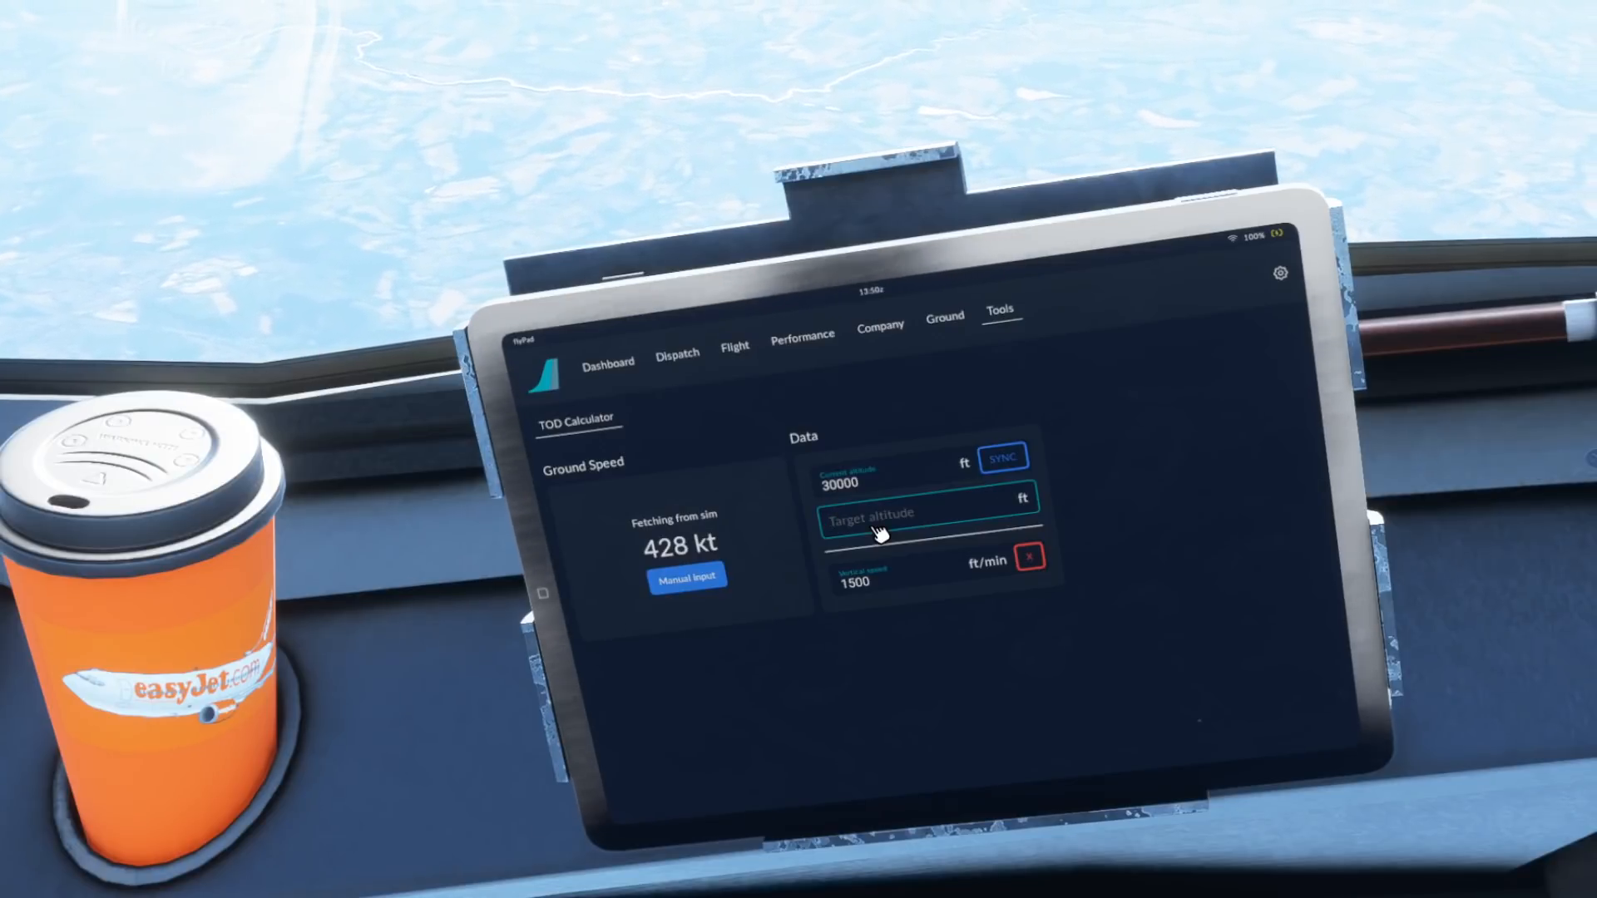
type("3000")
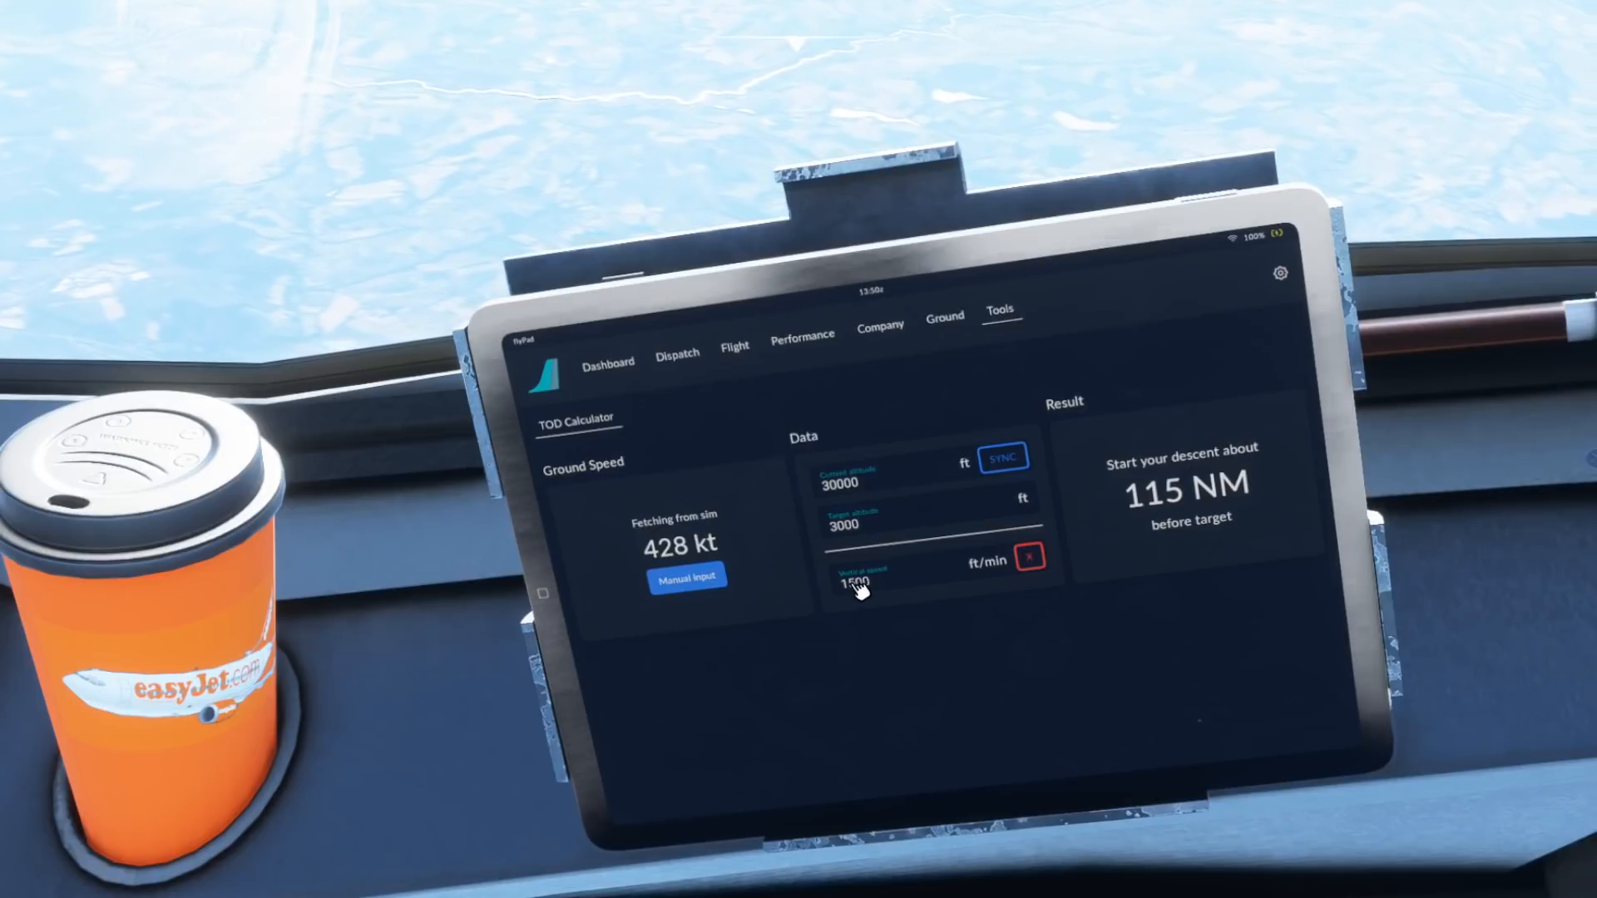
left_click(1031, 559)
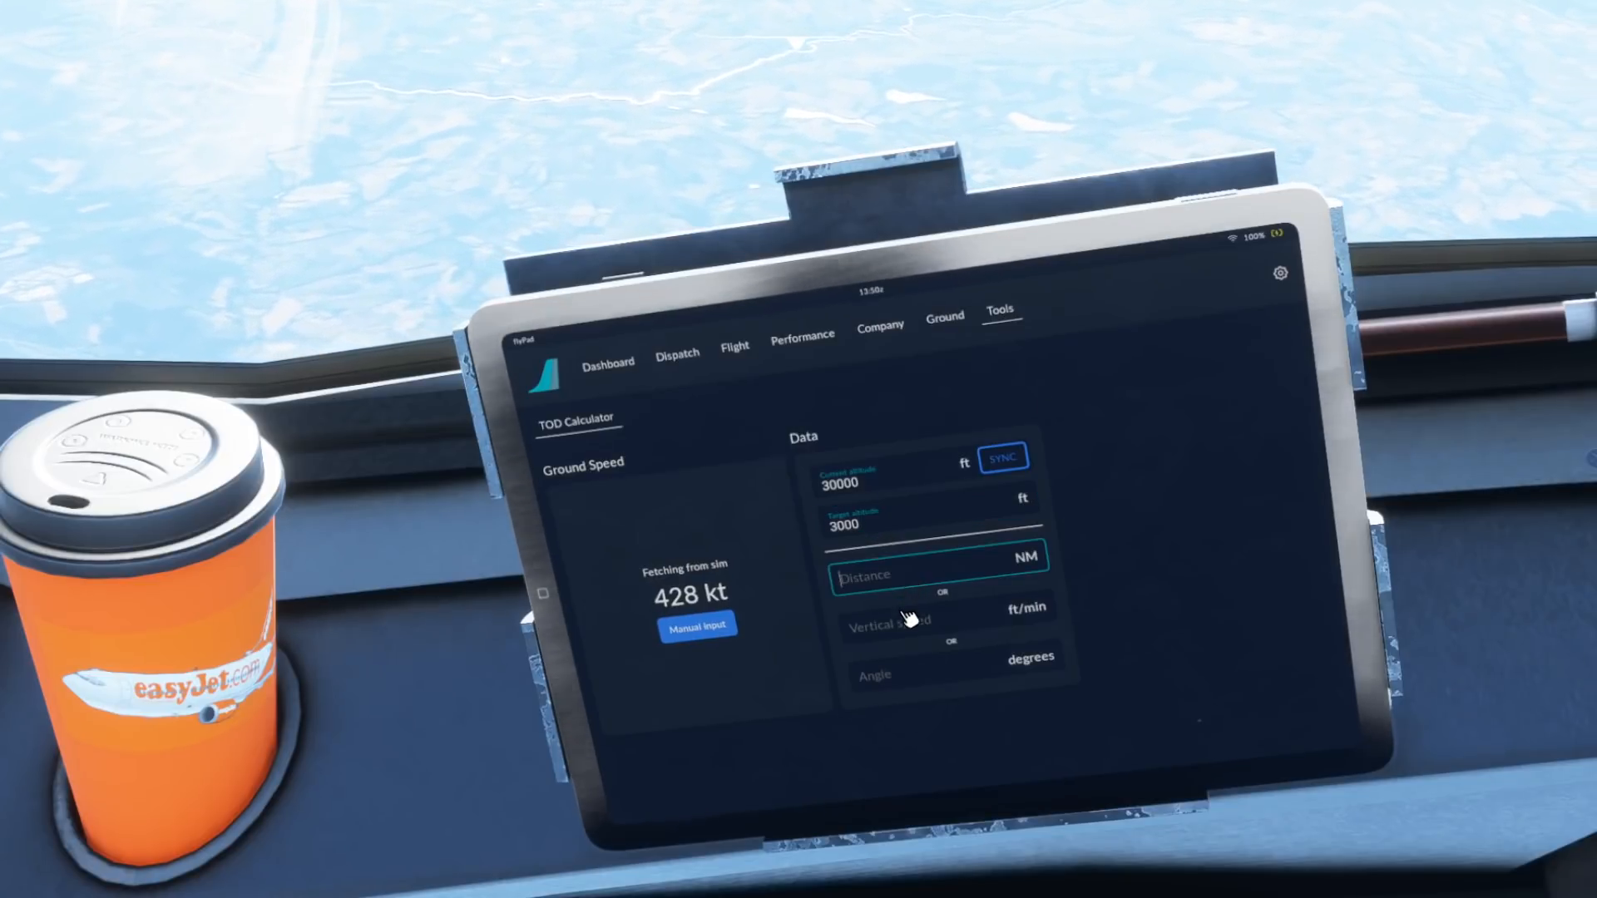
left_click(927, 620)
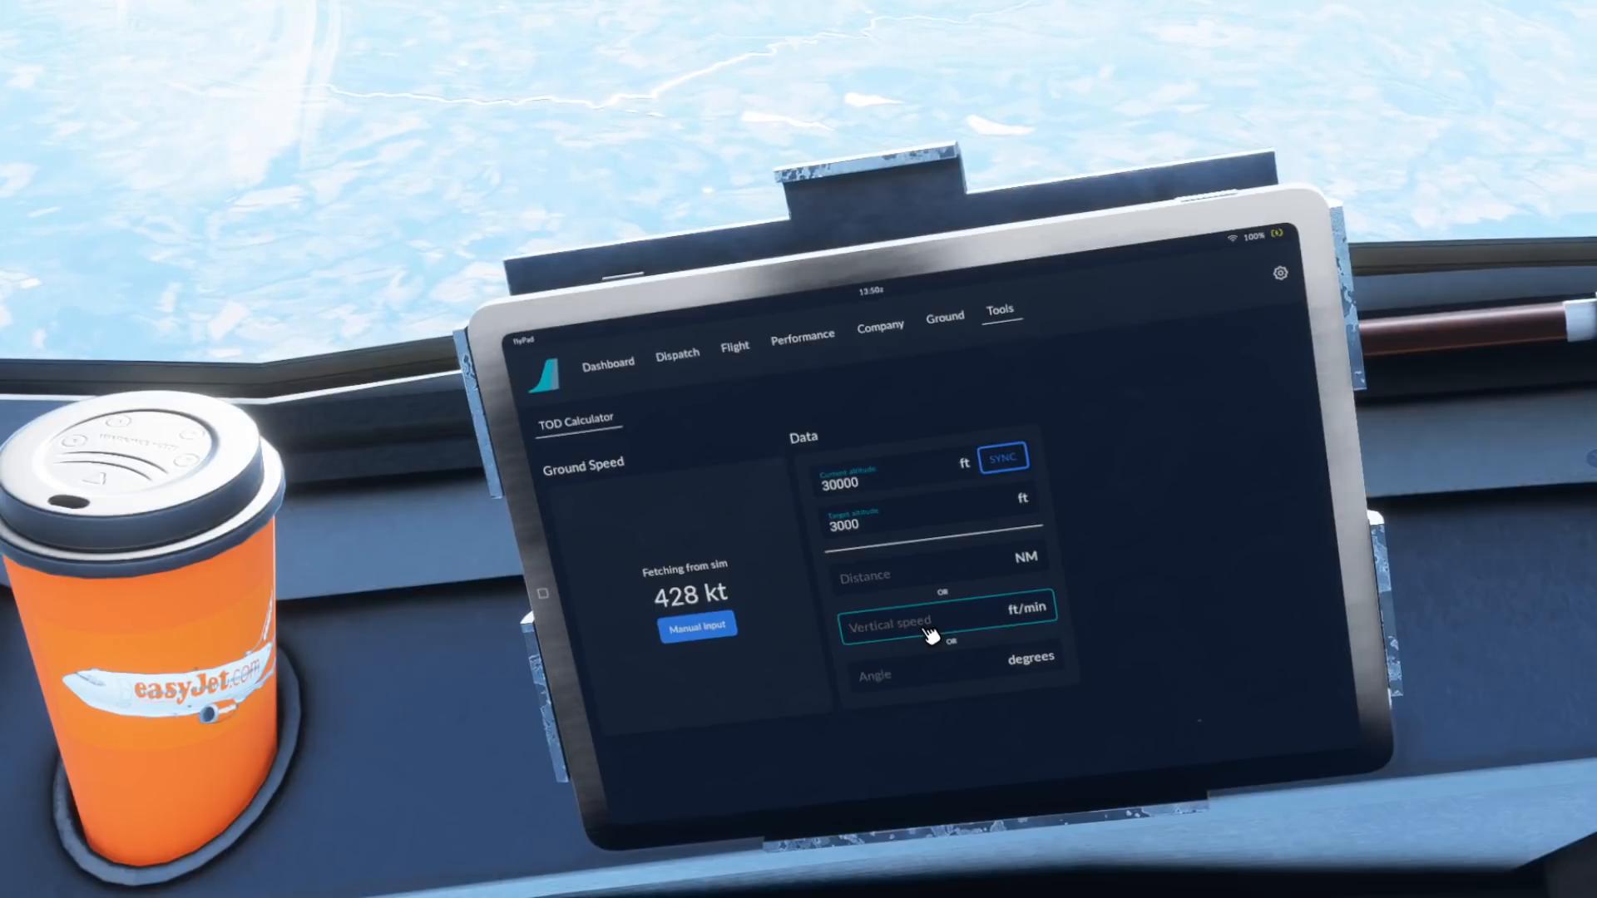
type("1800")
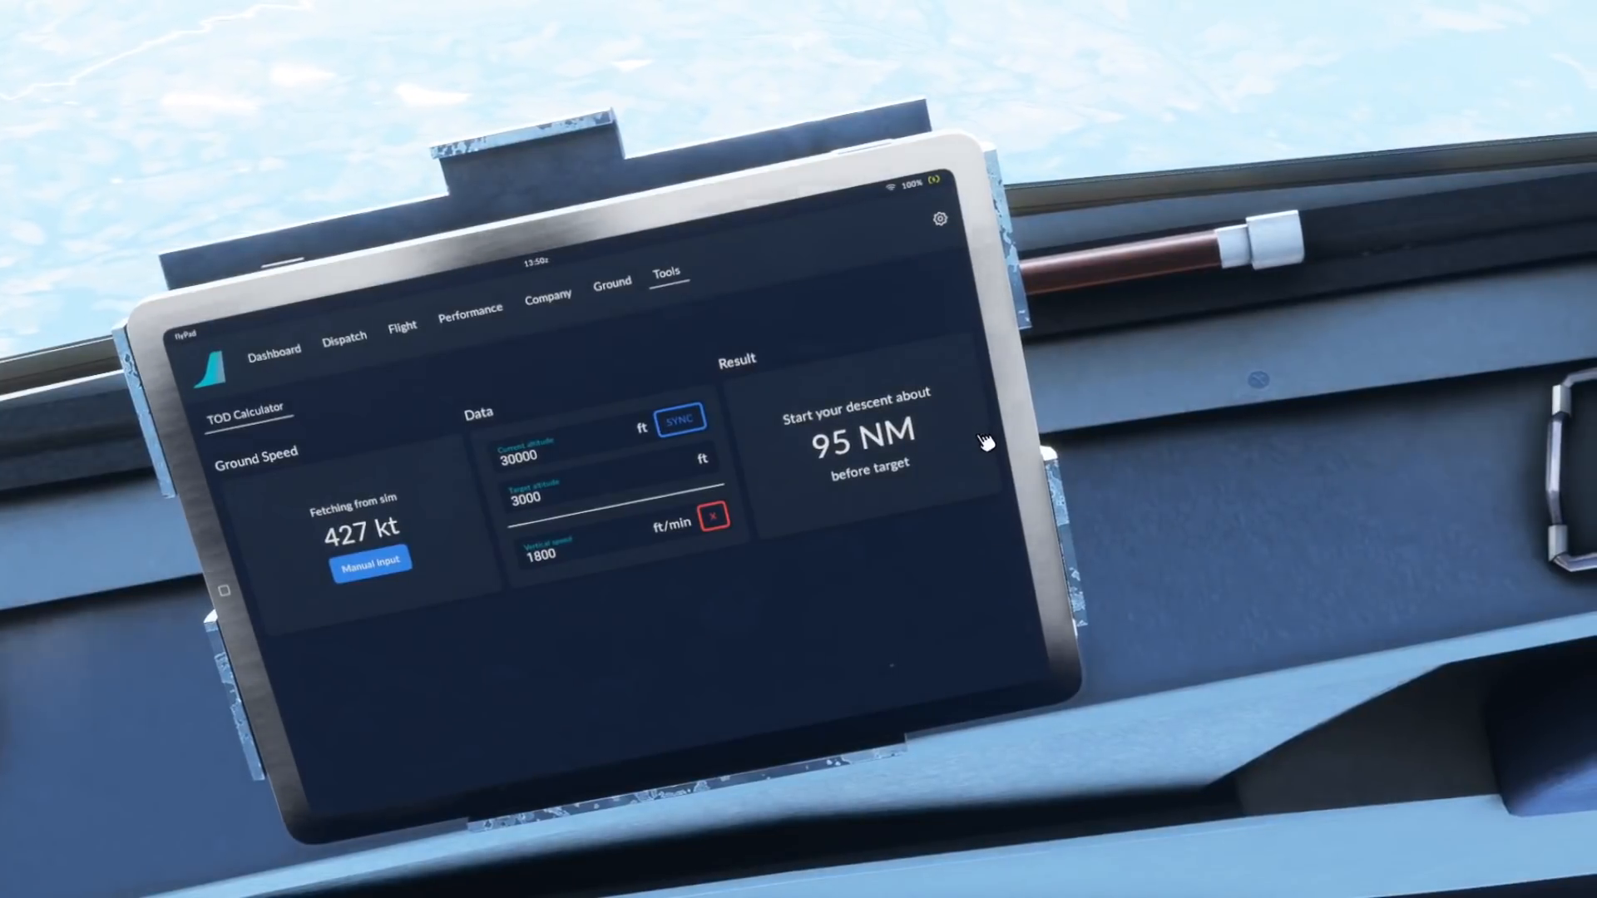
mouse_move(886, 534)
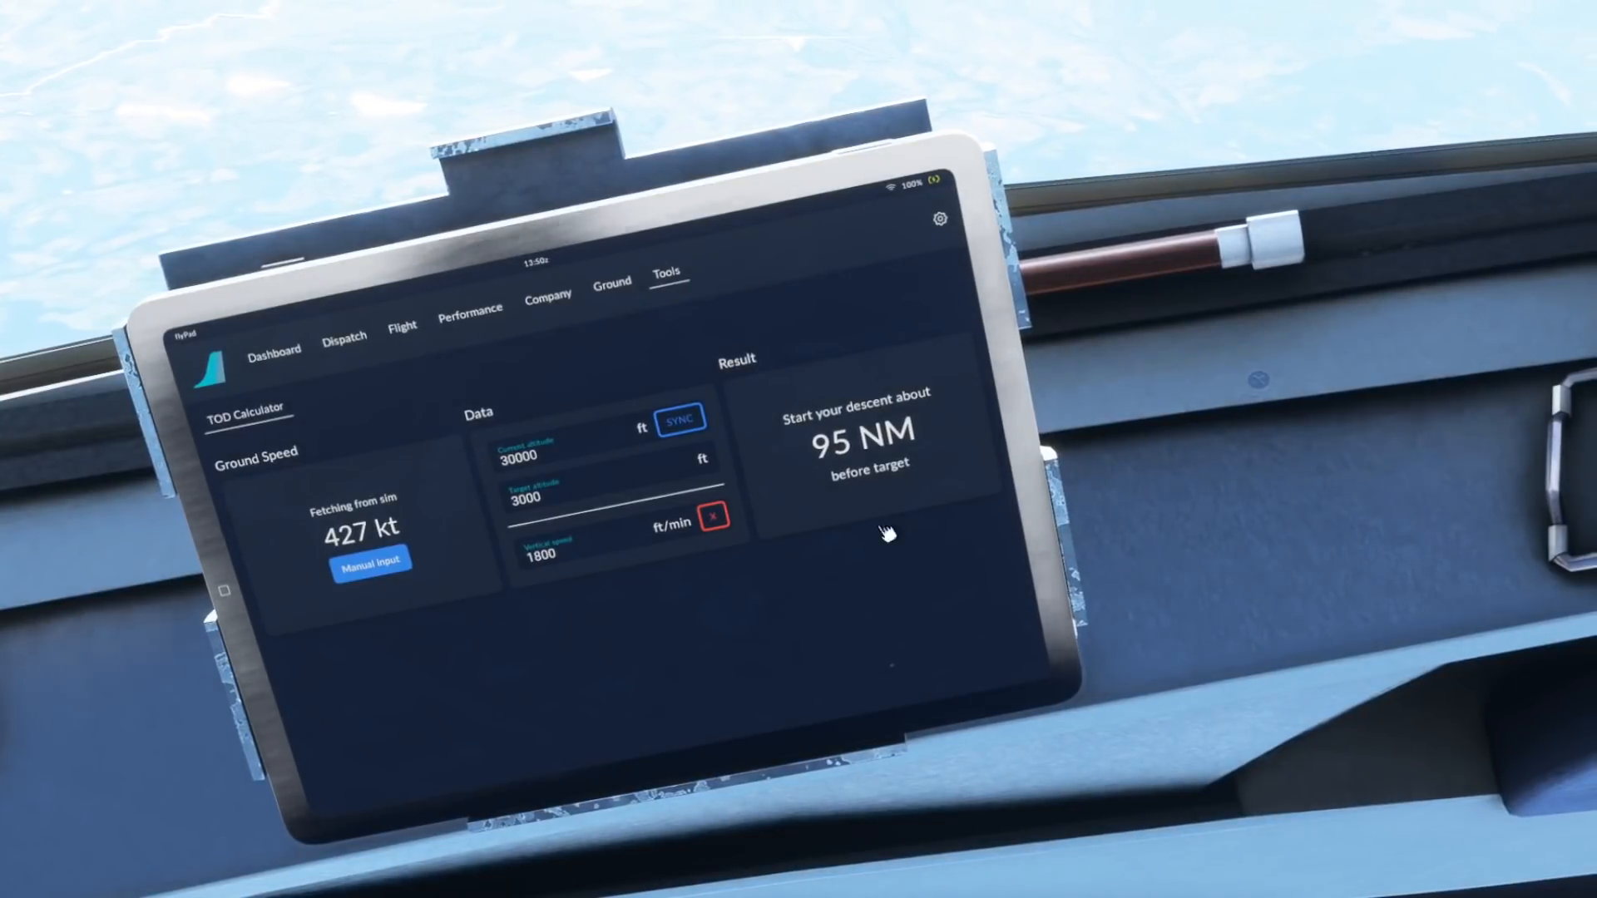
mouse_move(924, 597)
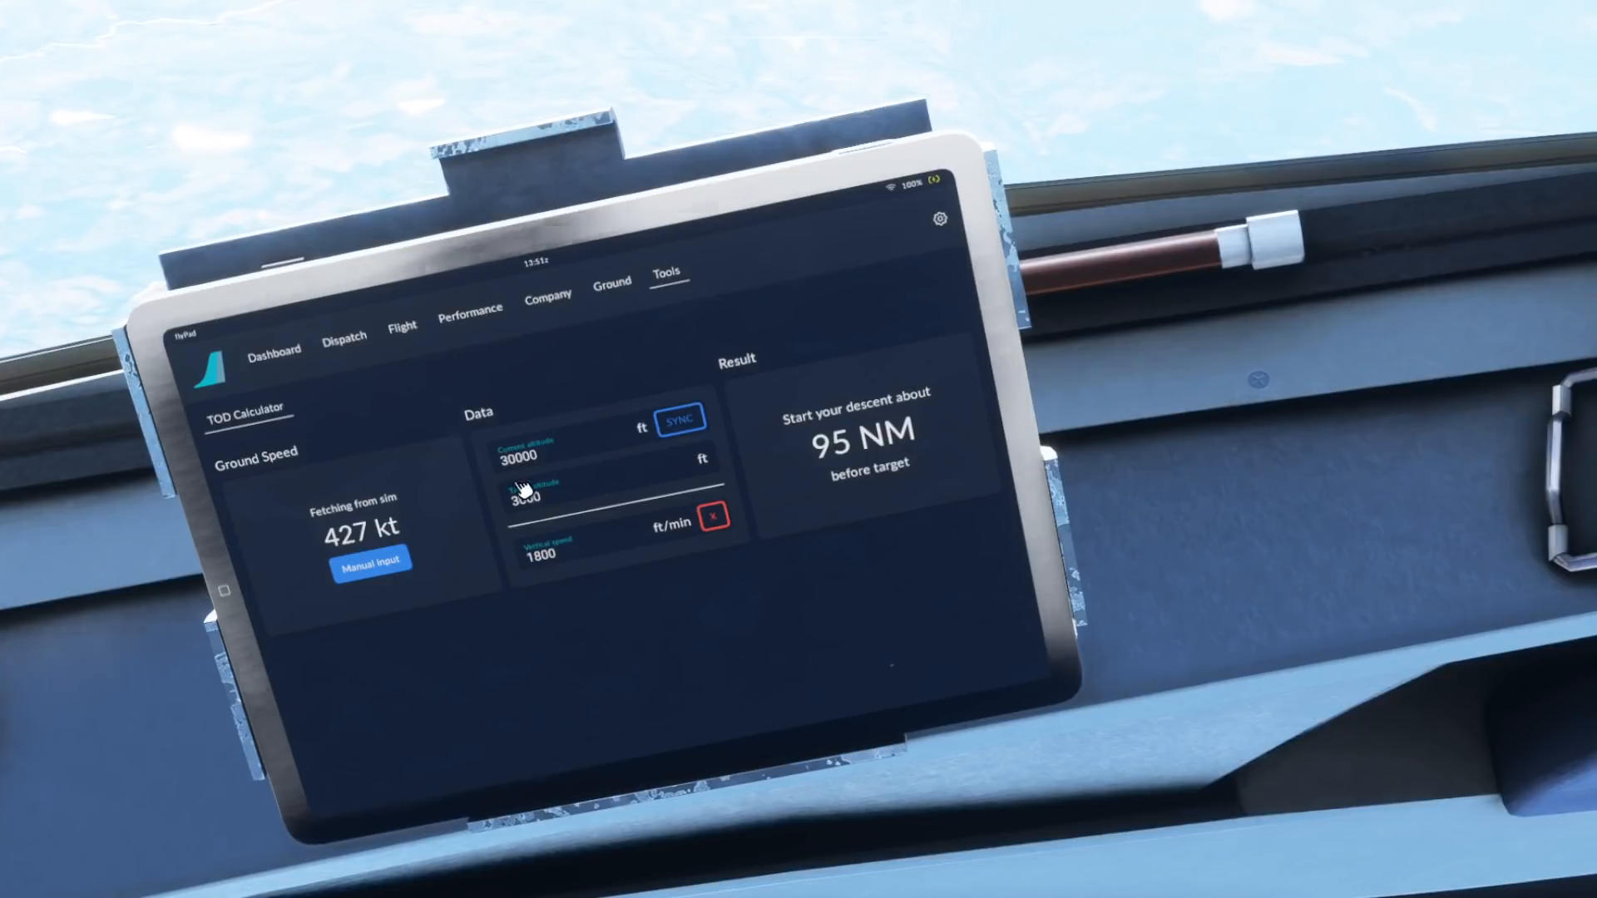
mouse_move(986, 569)
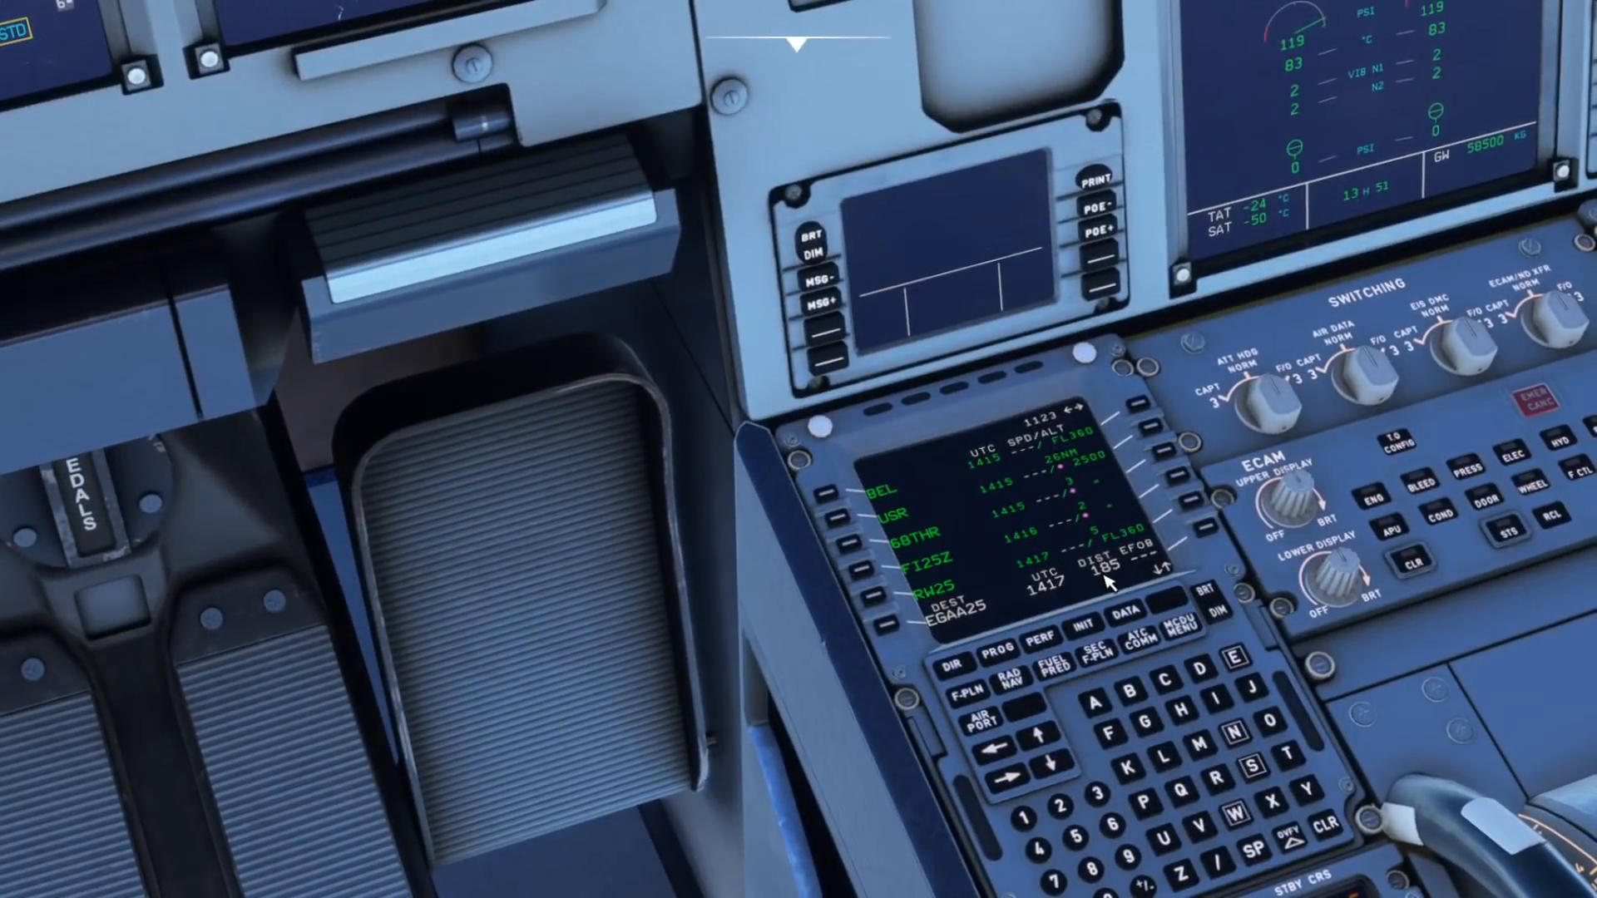
mouse_move(1090, 571)
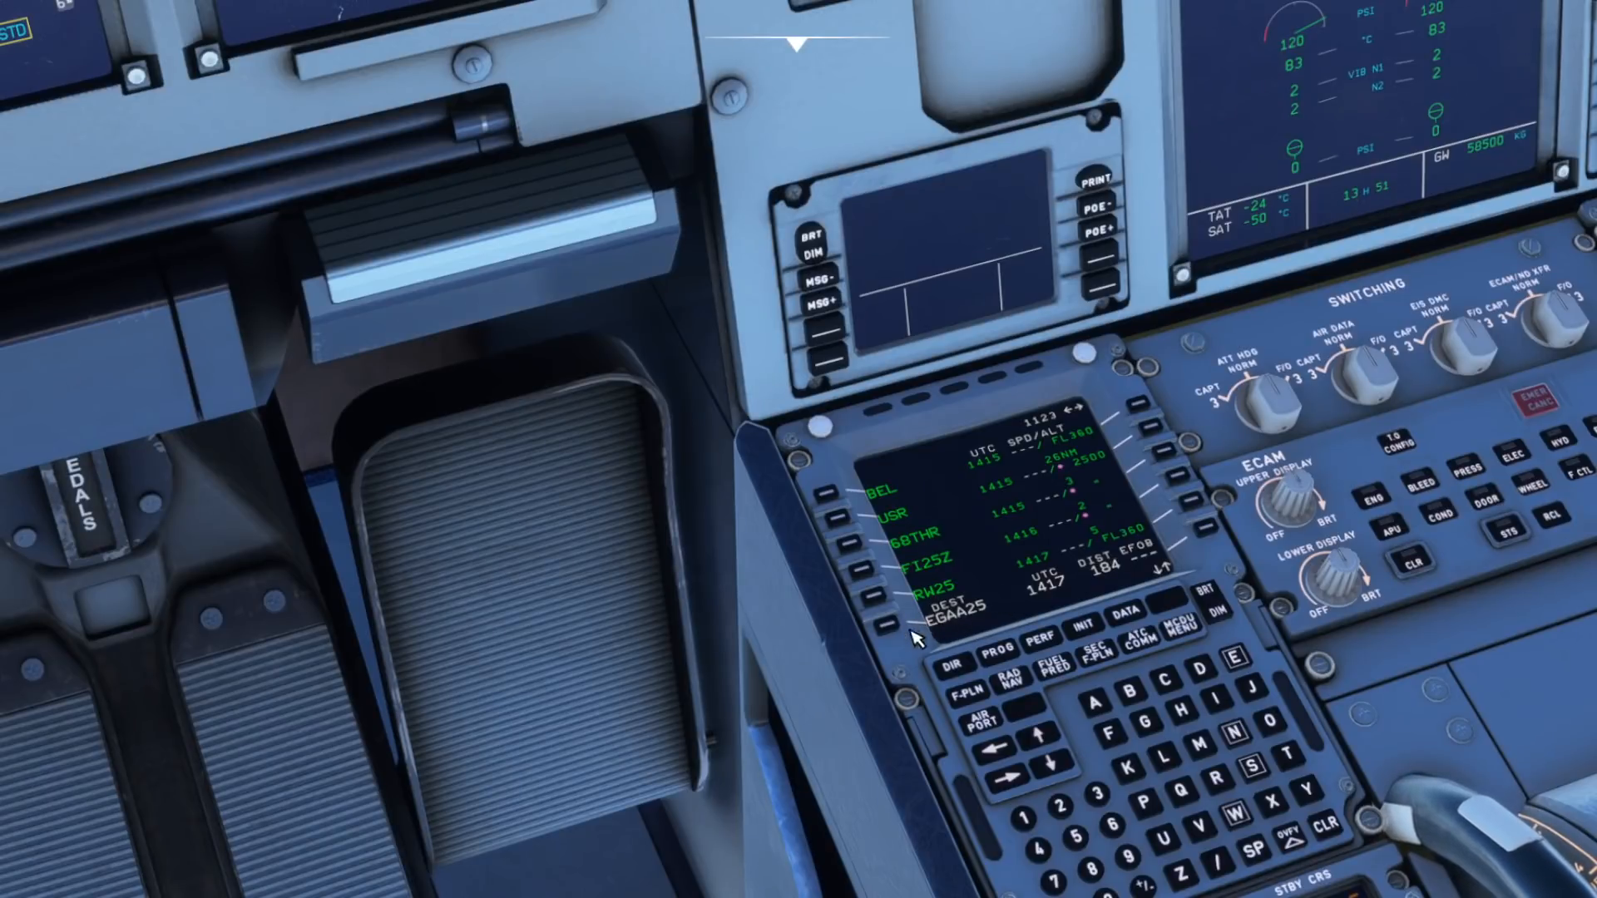
mouse_move(1005, 609)
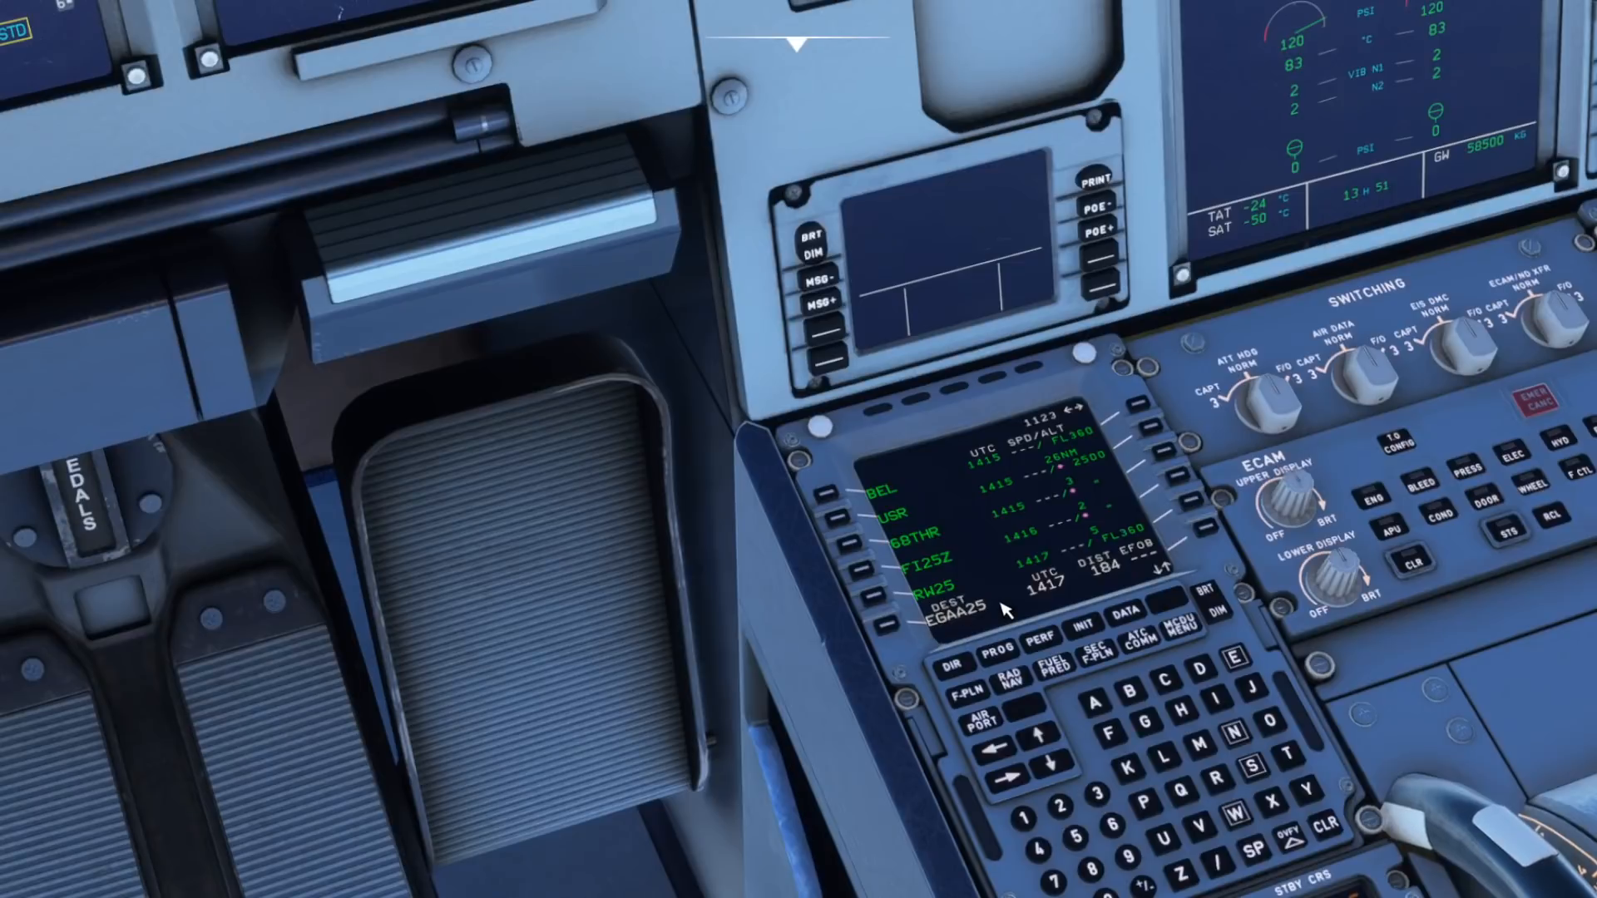
mouse_move(1120, 580)
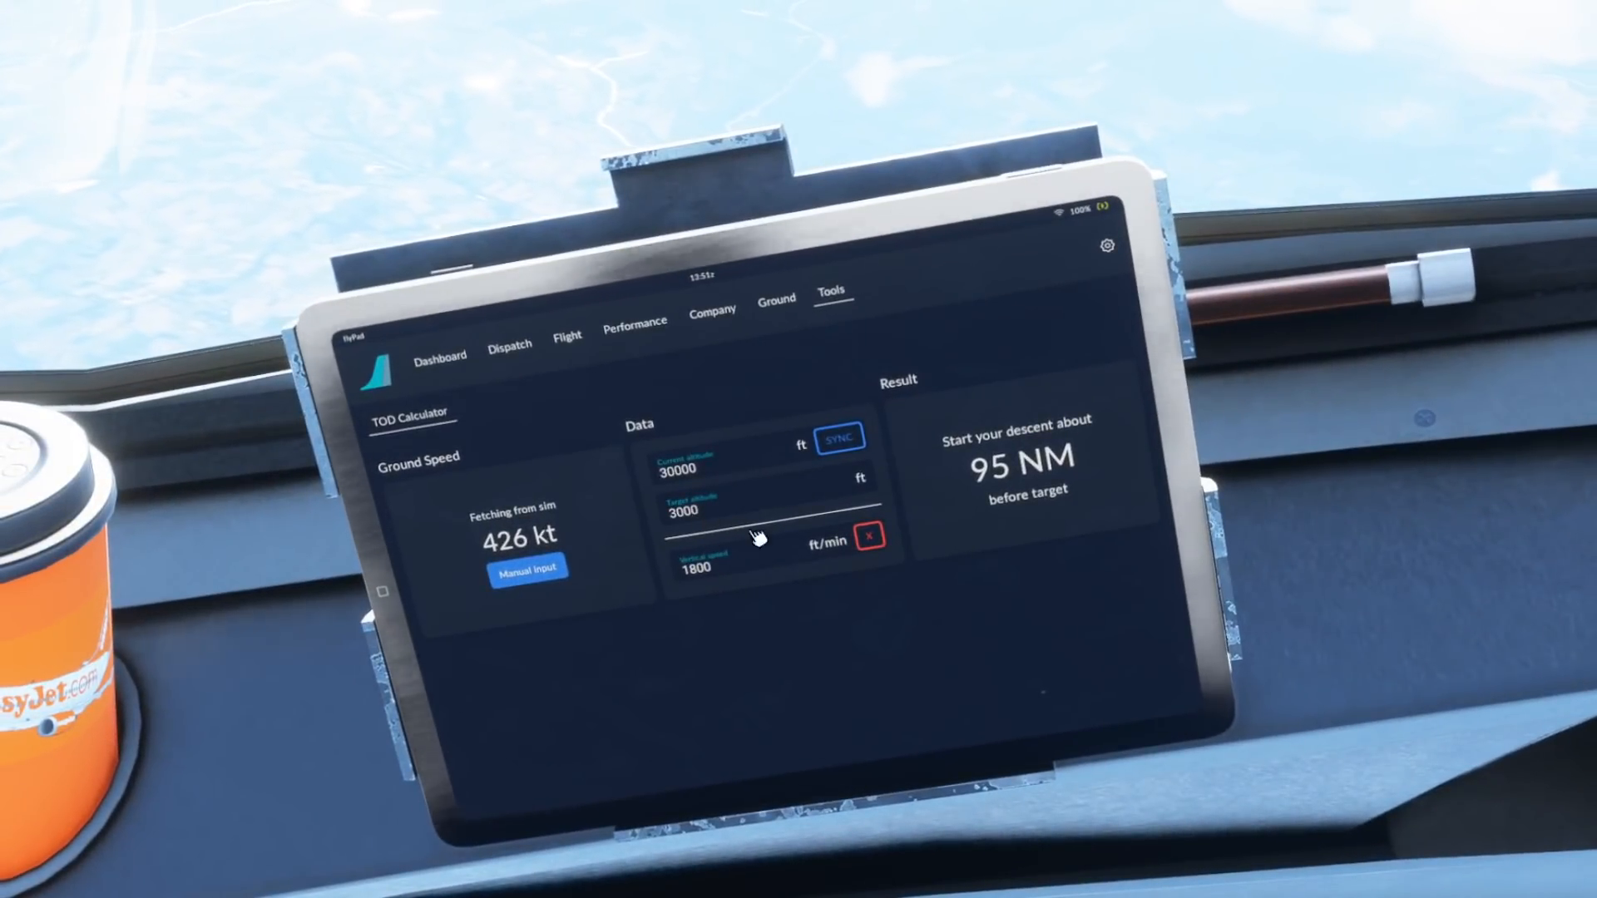
mouse_move(1018, 456)
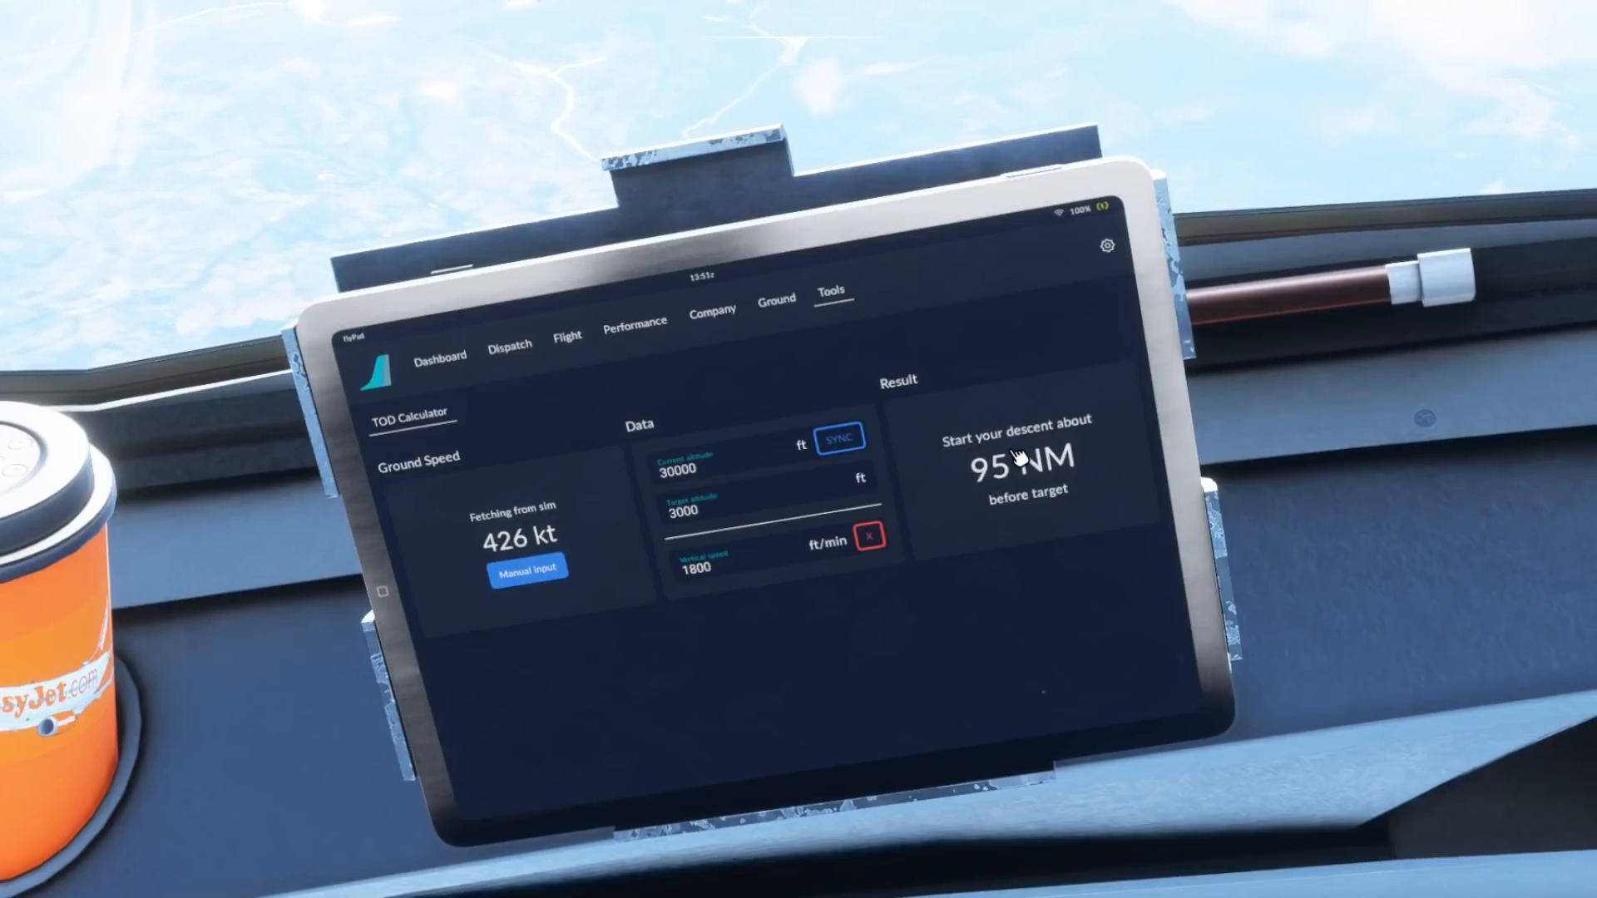
mouse_move(1031, 533)
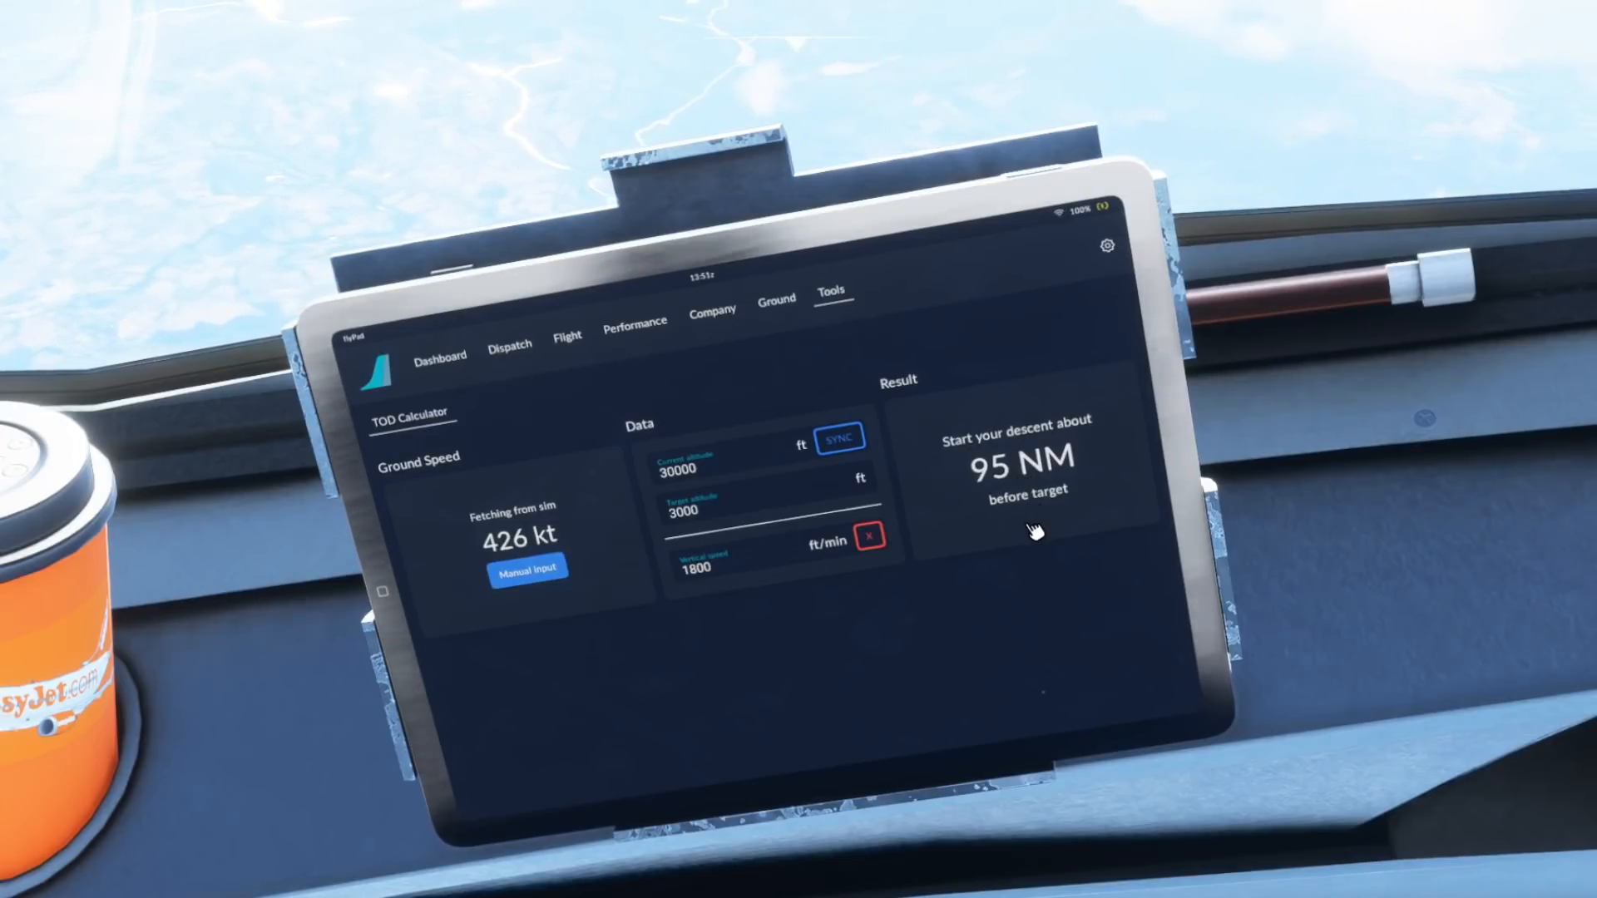
mouse_move(983, 529)
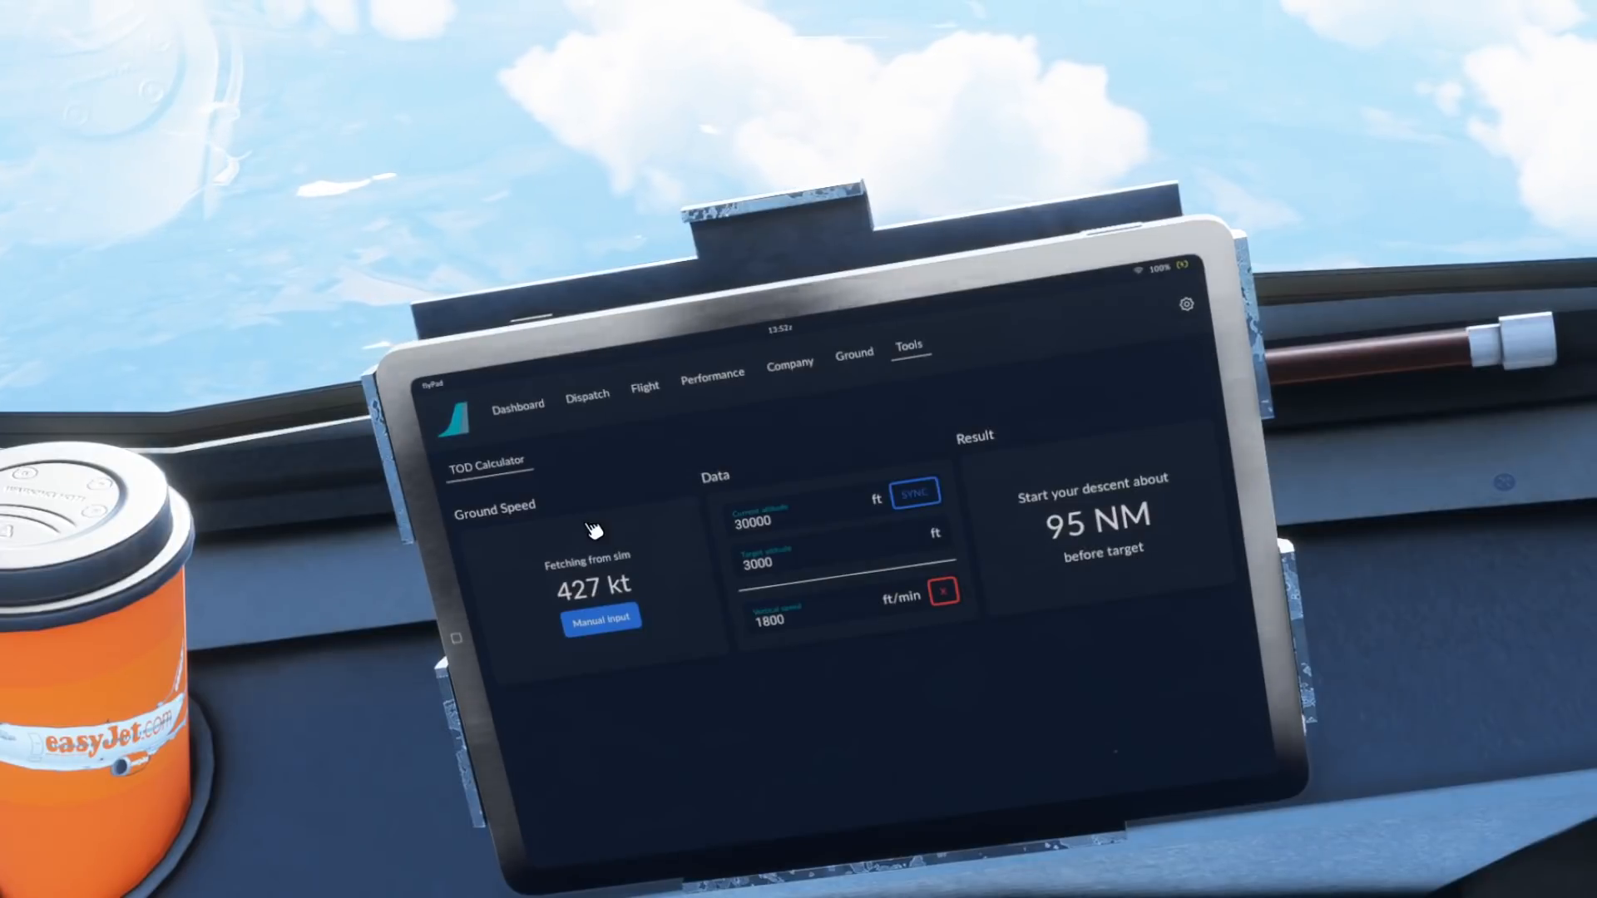
mouse_move(815, 587)
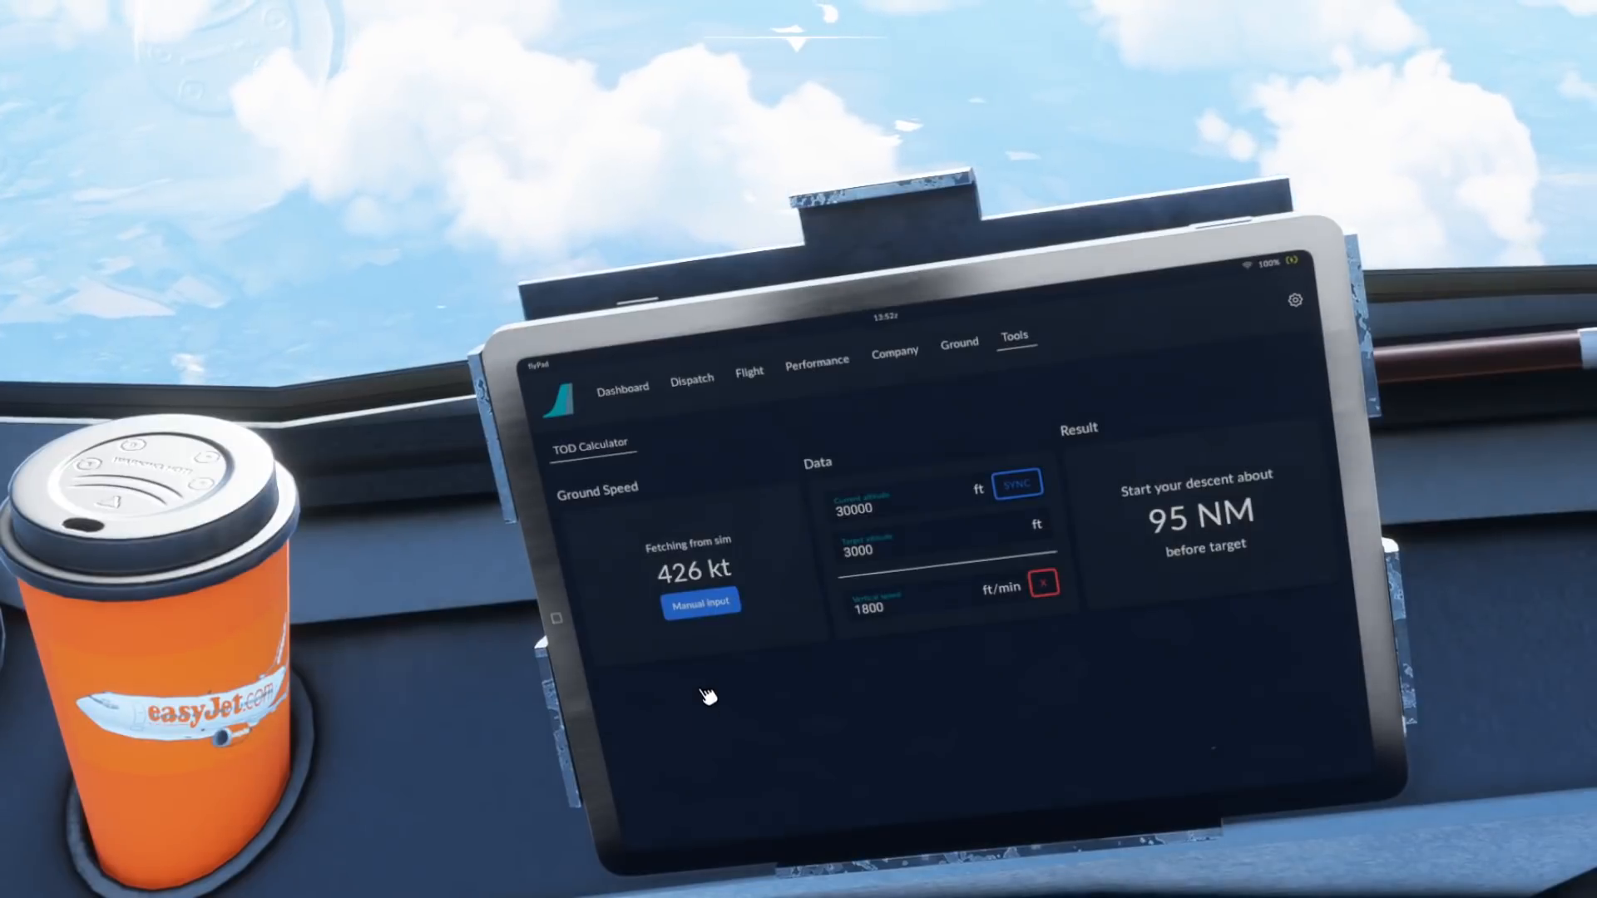
mouse_move(1330, 520)
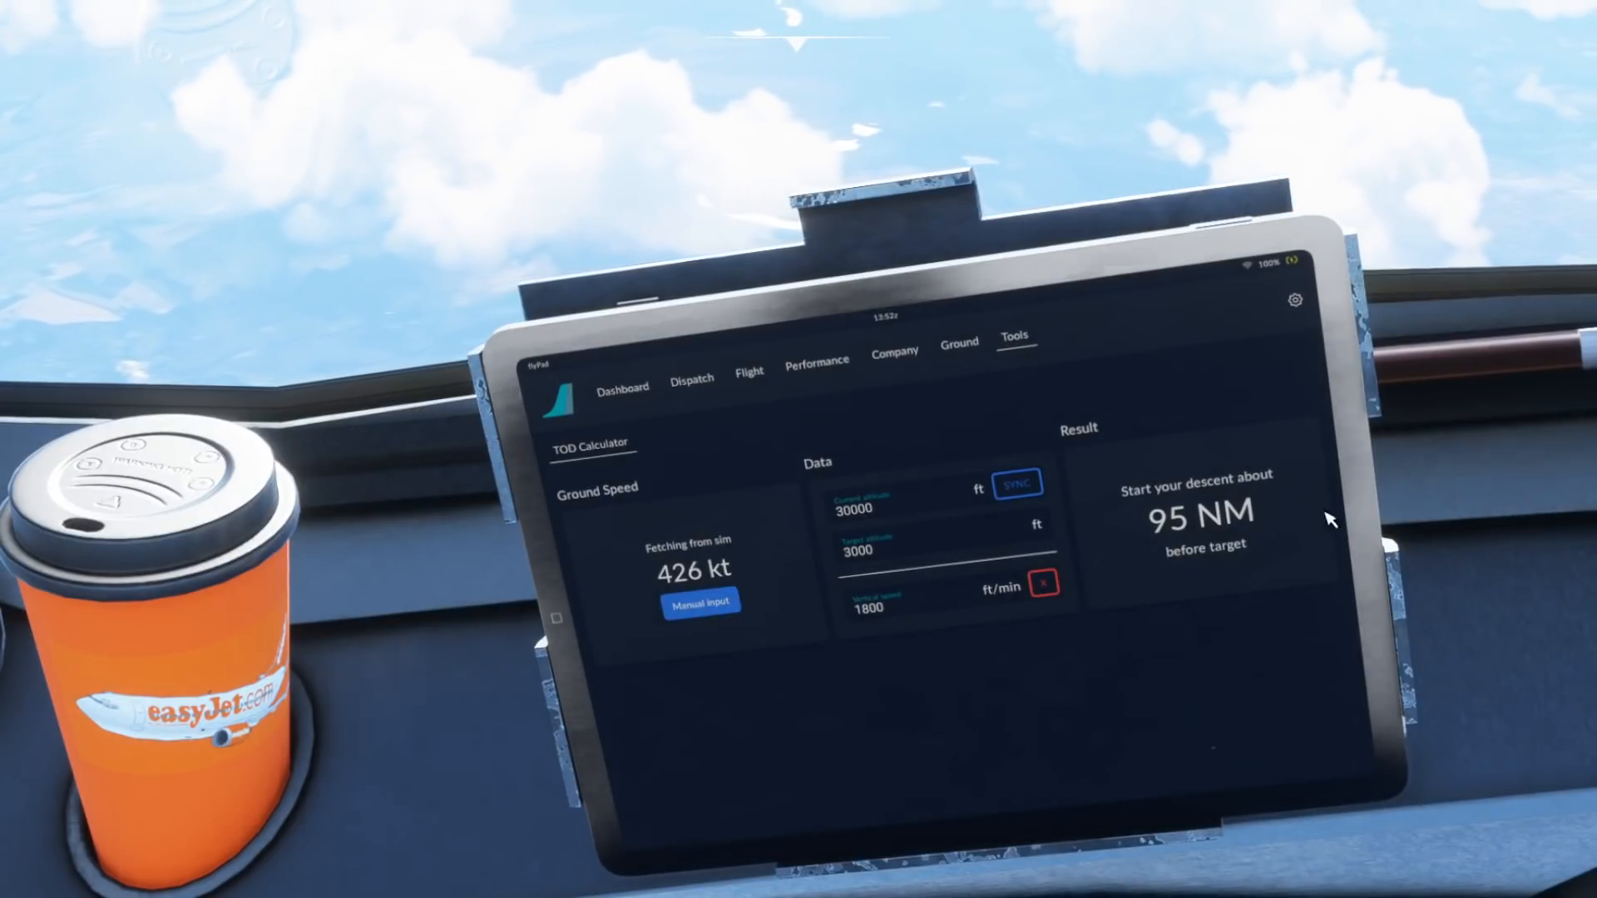
- Use manual ground speeds of 250 kt at 0 ft and 350 kt at 3000 ft for an 88 NM result
left_click(702, 603)
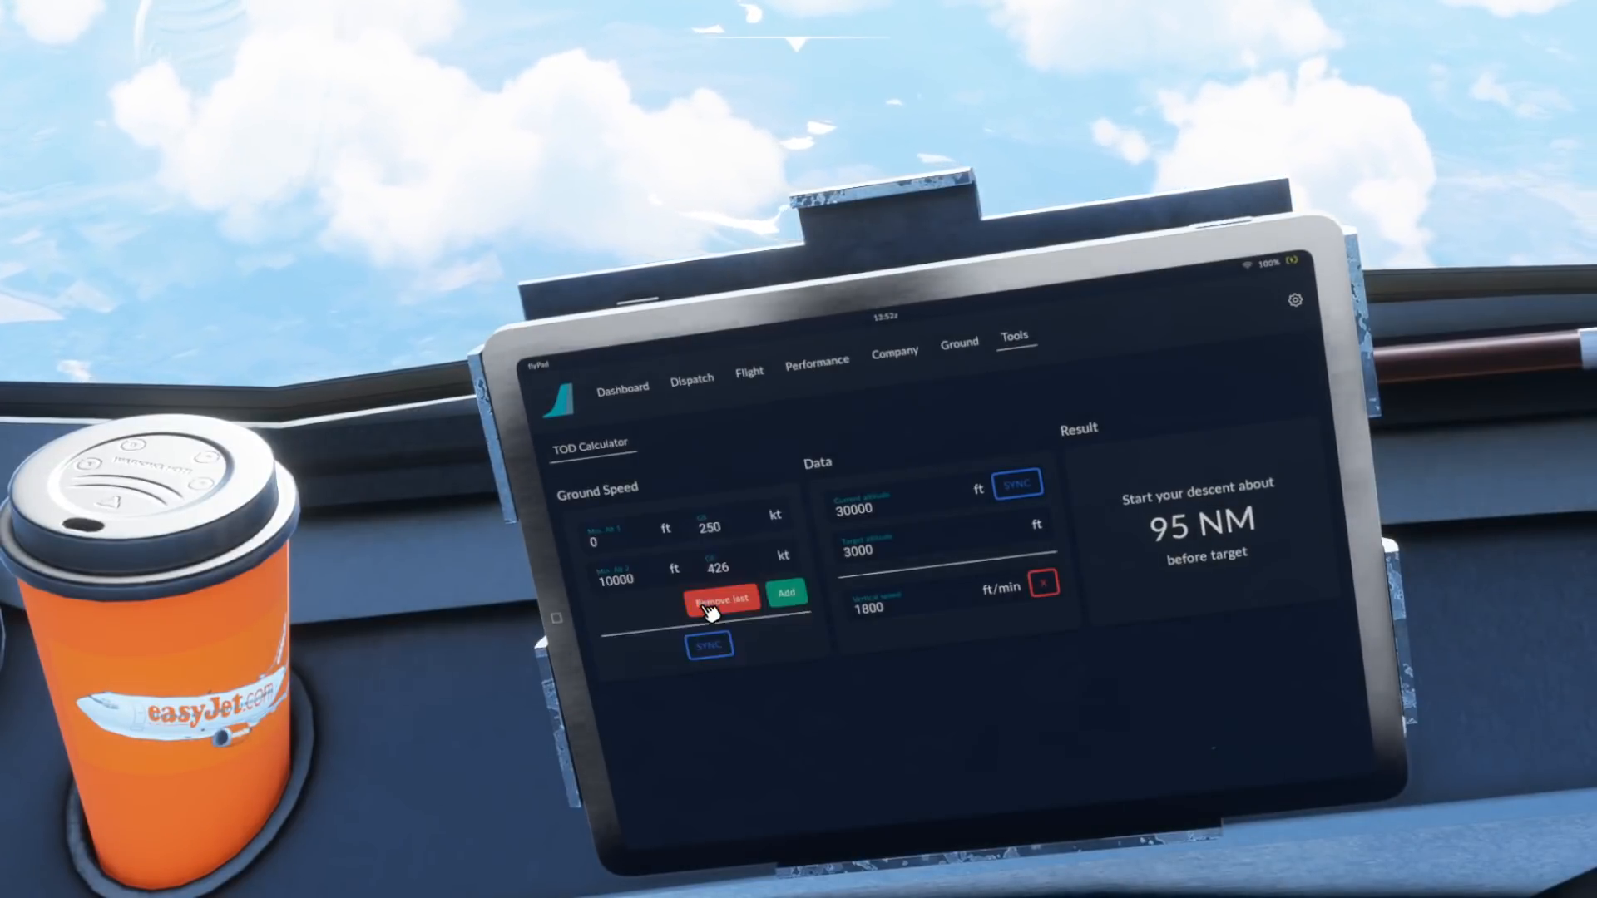
mouse_move(648, 586)
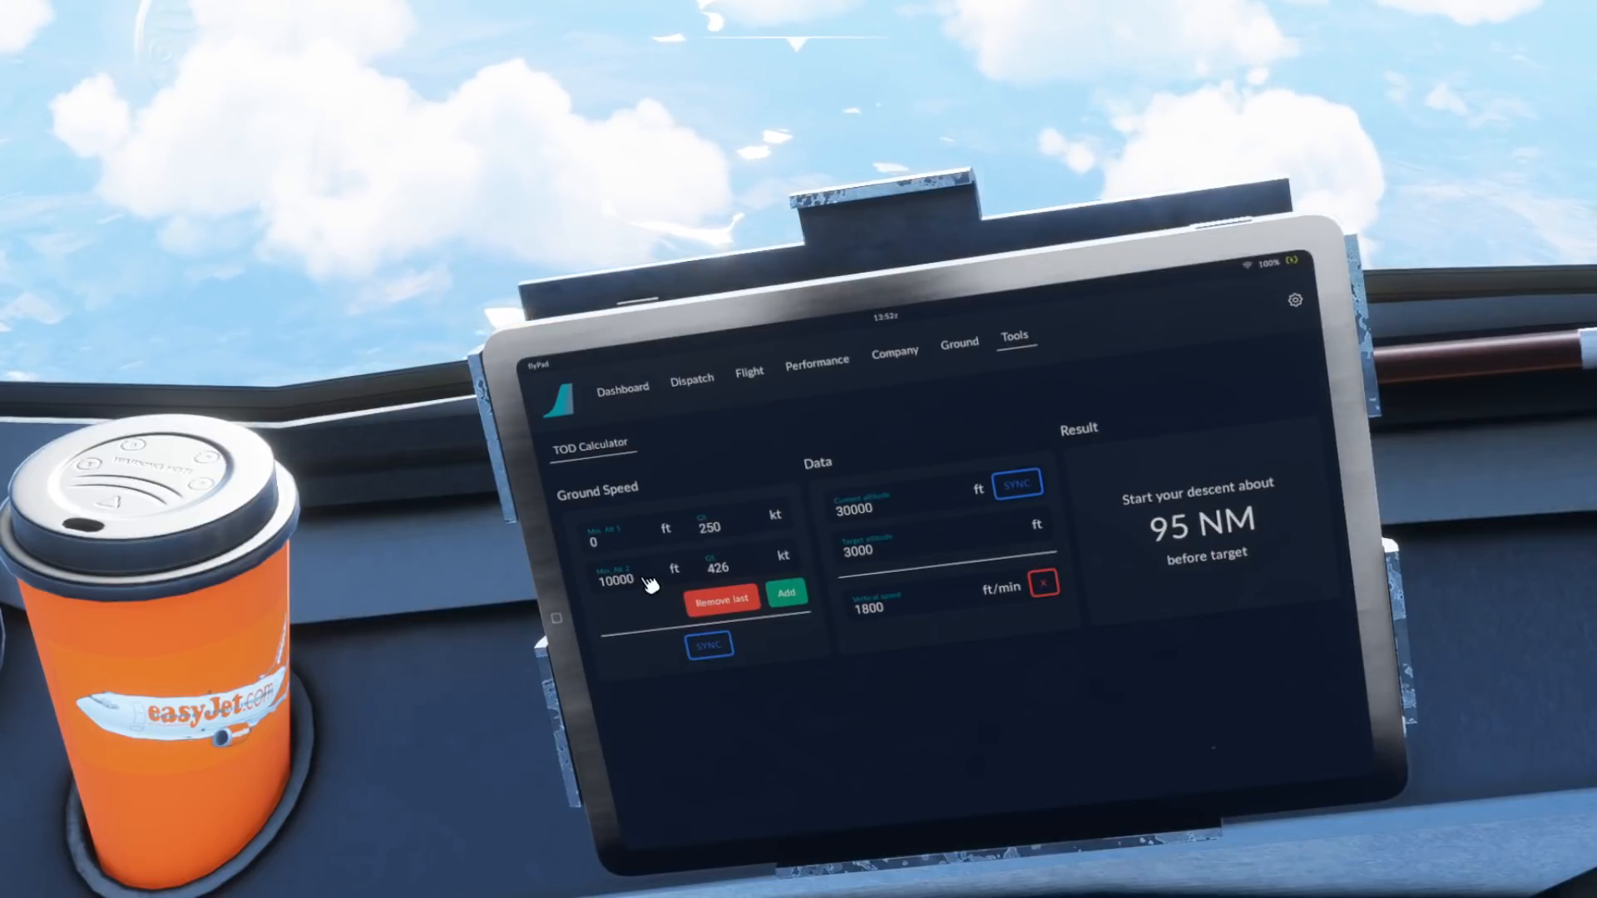
left_click(722, 599)
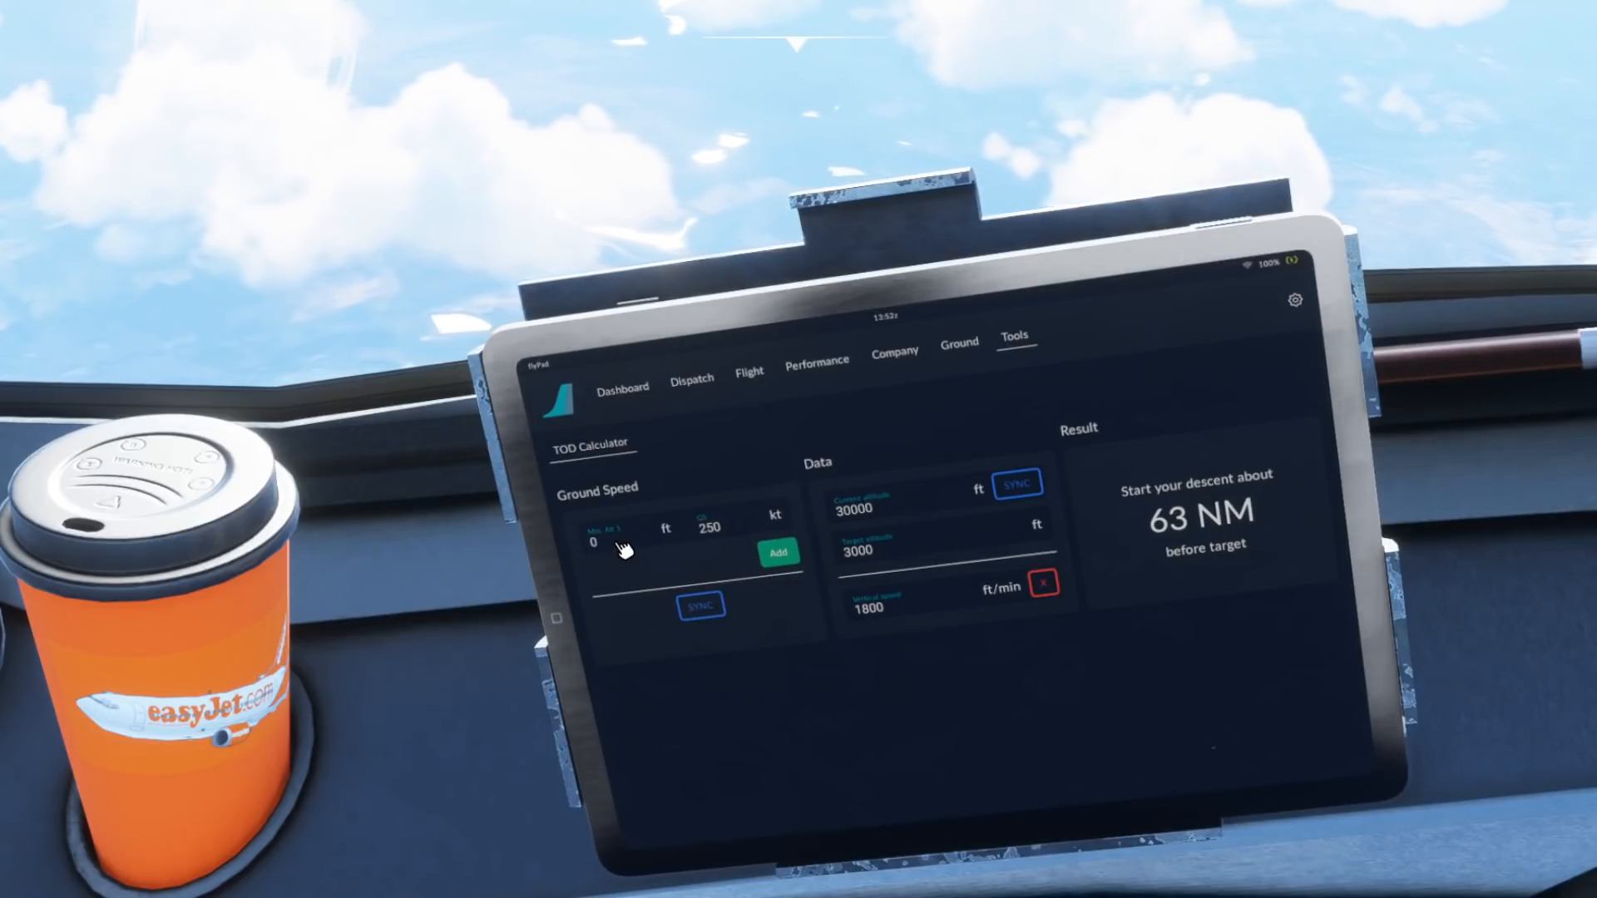
left_click(778, 552)
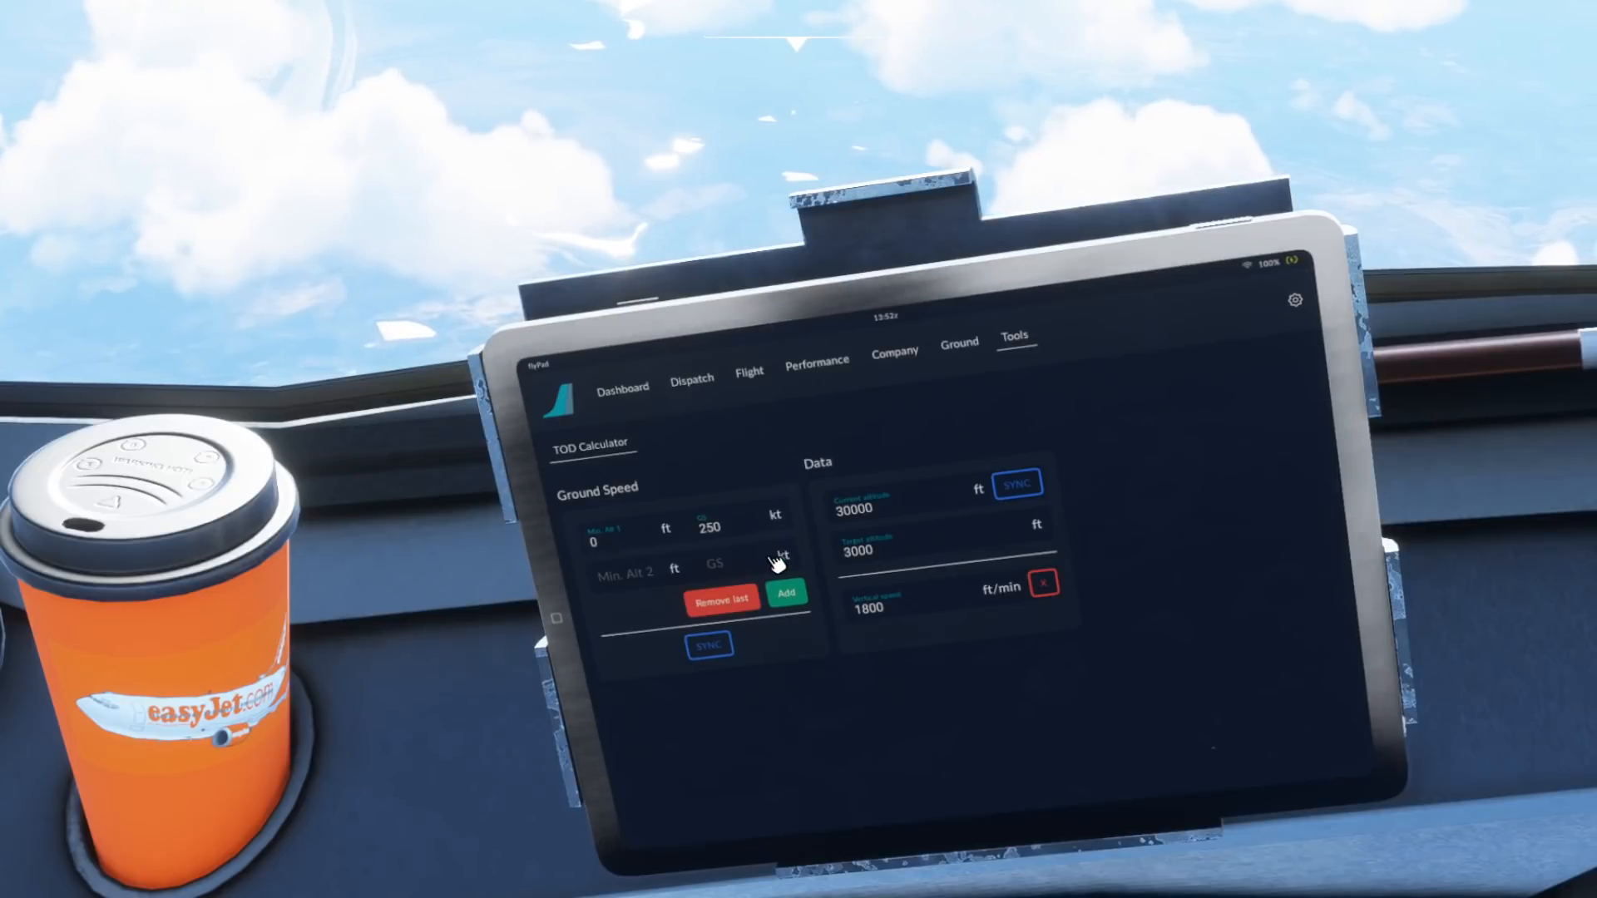
left_click(627, 568)
type("3000")
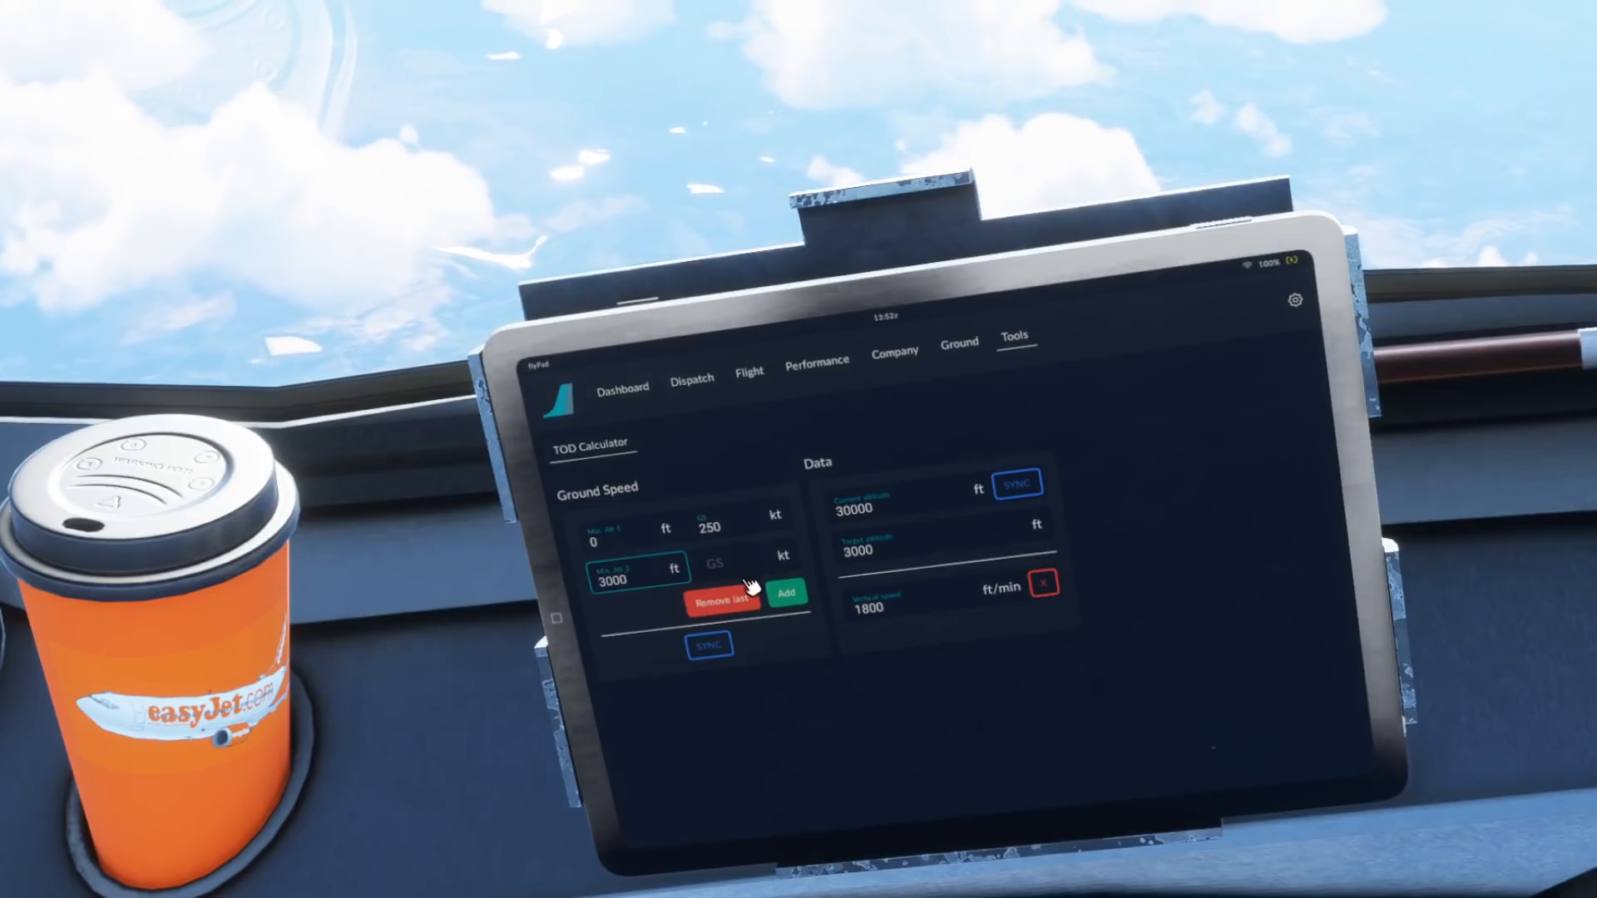
left_click(715, 566)
type("350")
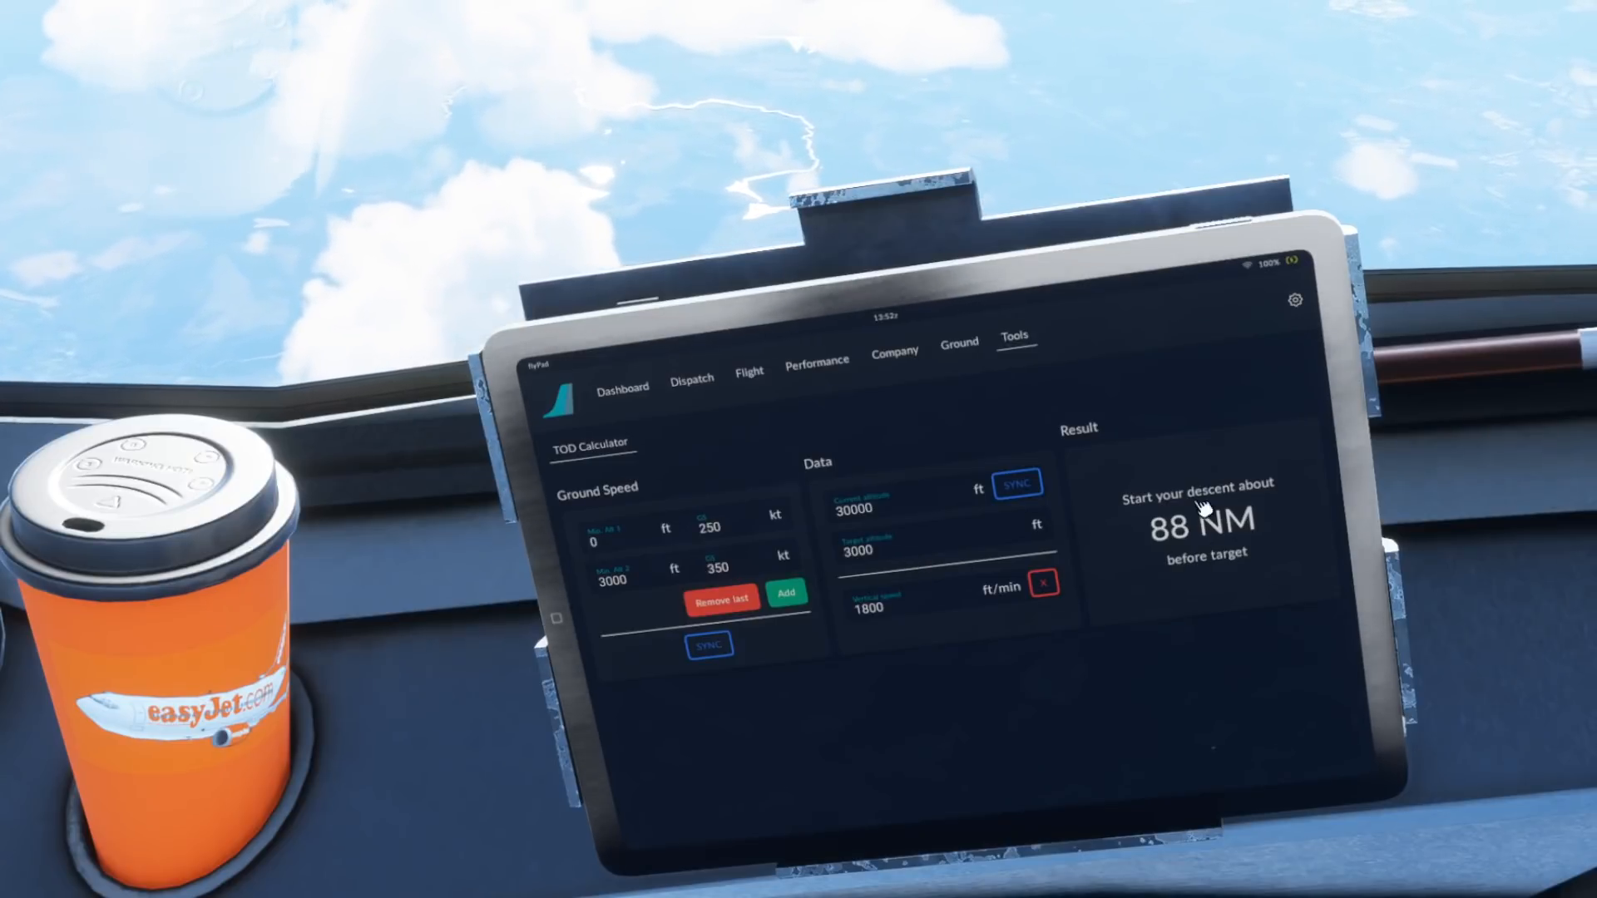
mouse_move(958, 742)
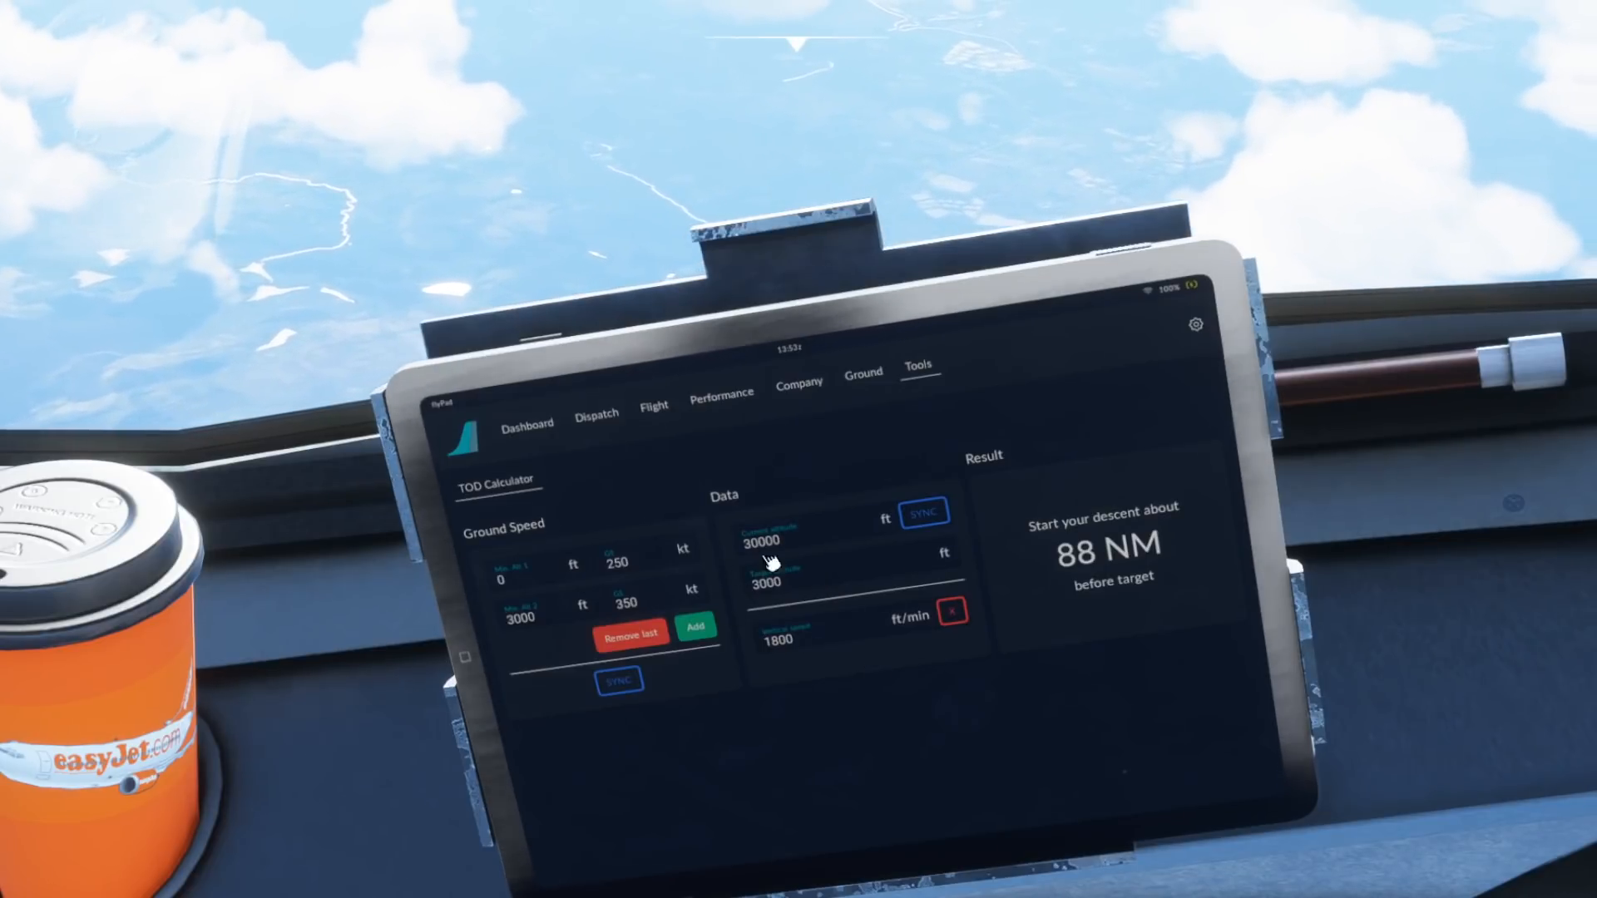
mouse_move(886, 688)
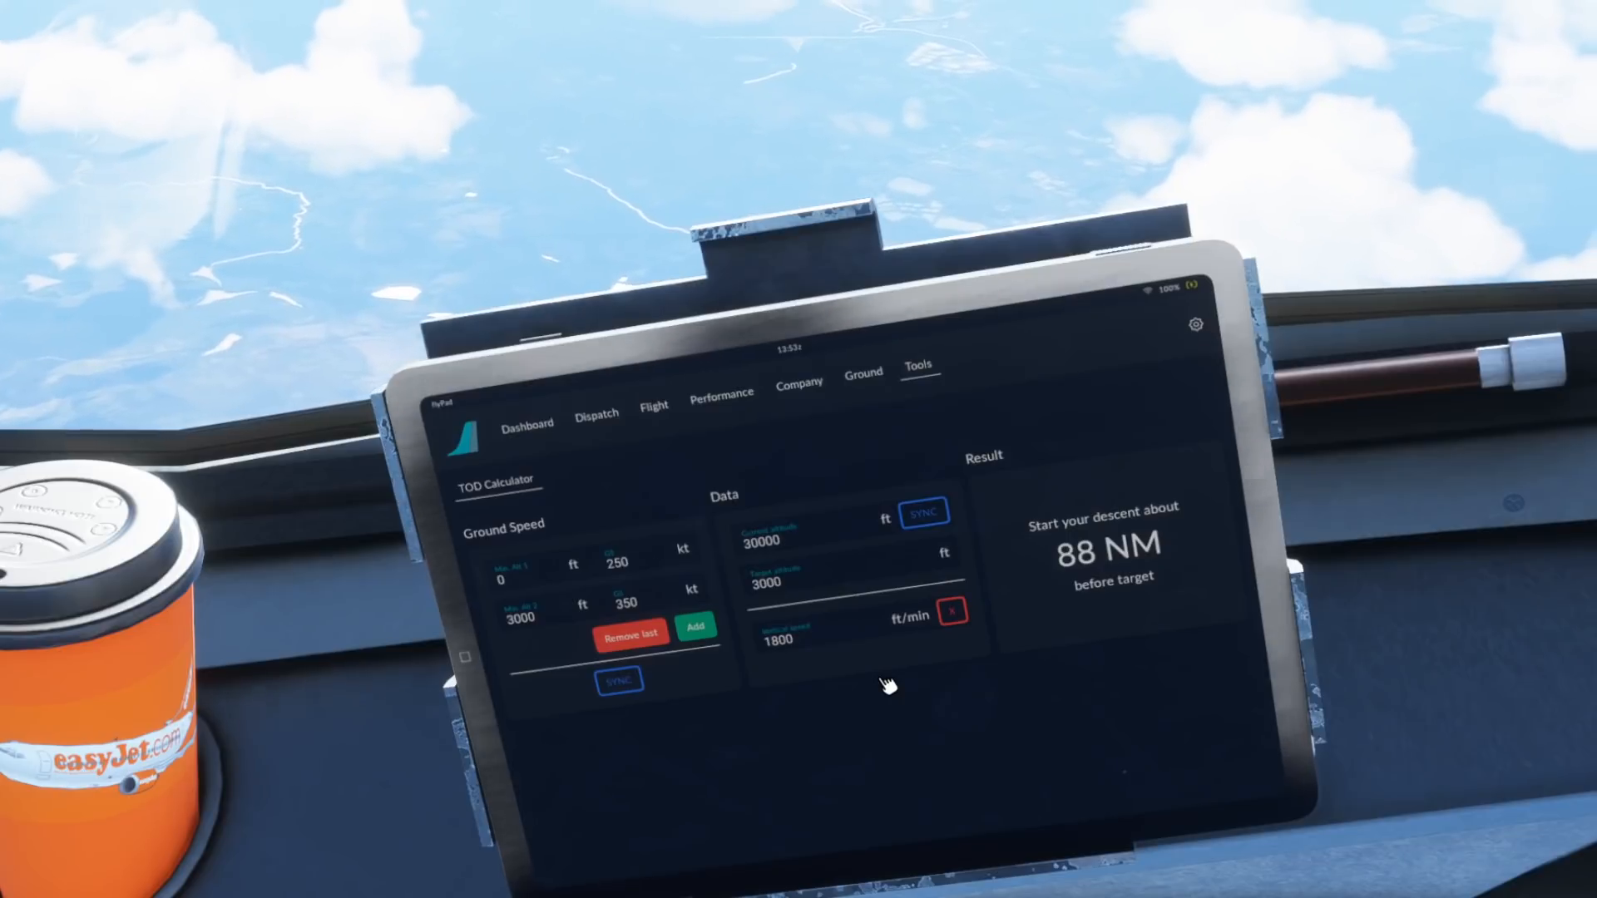